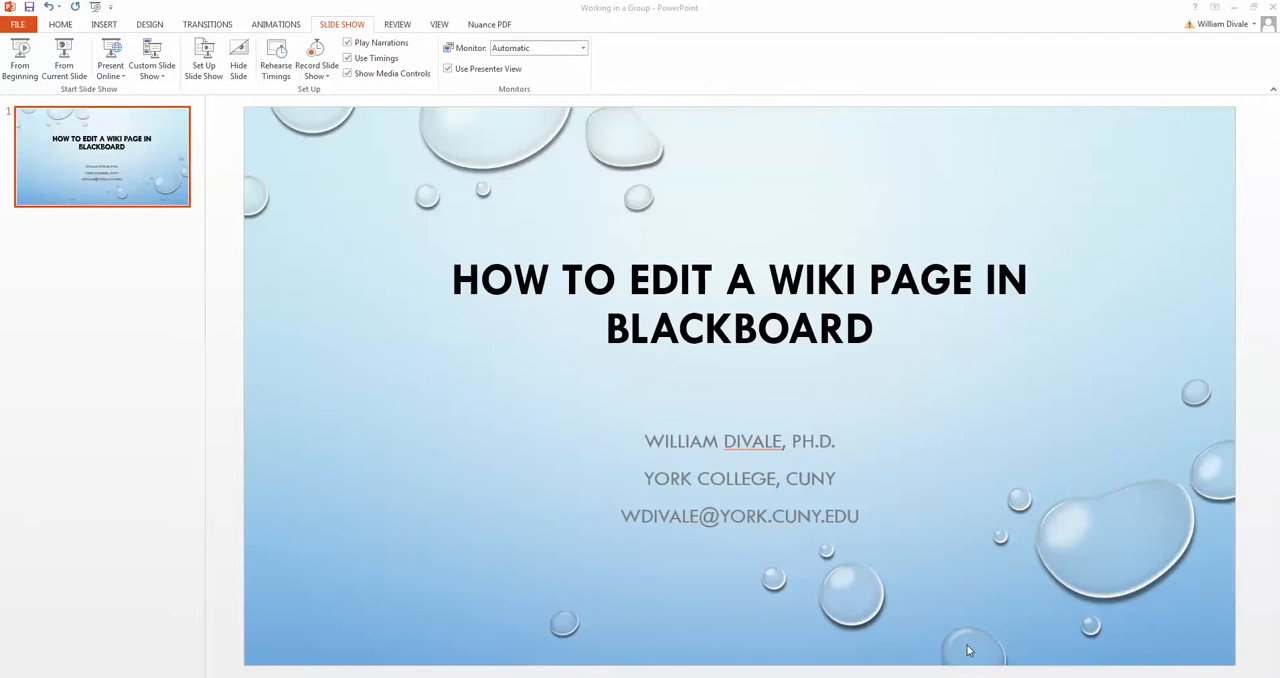
pyautogui.moveTo(684, 549)
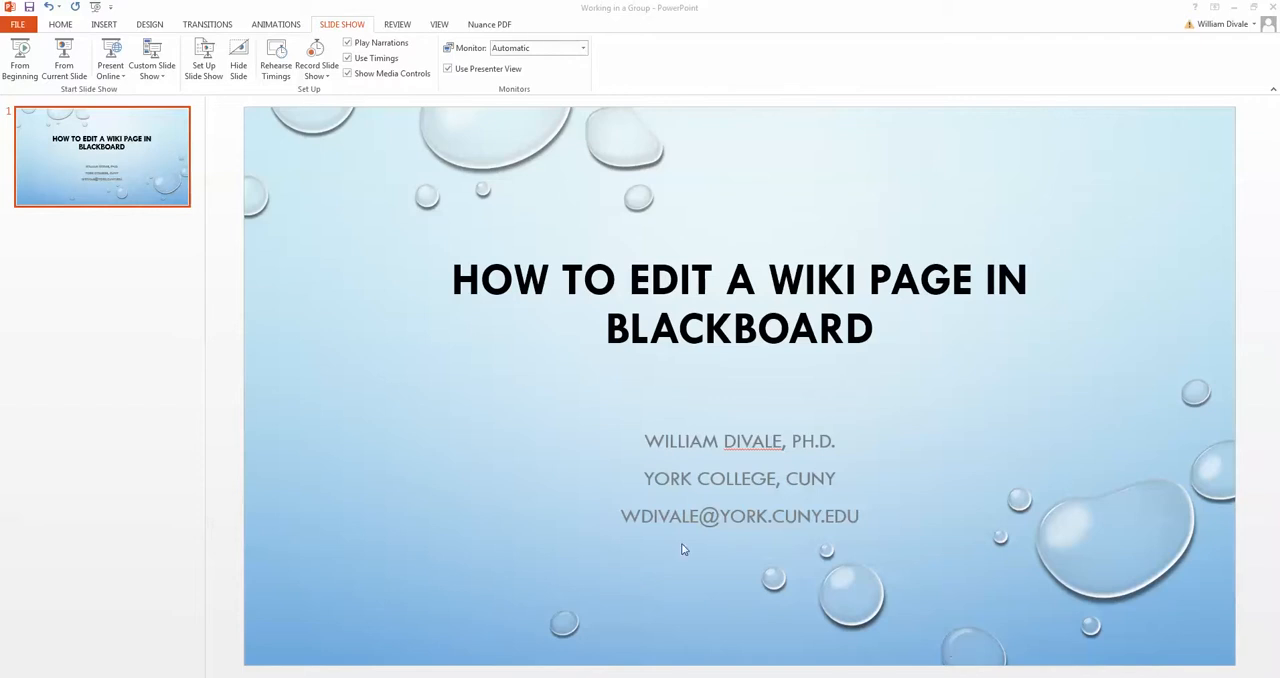
pyautogui.moveTo(890, 410)
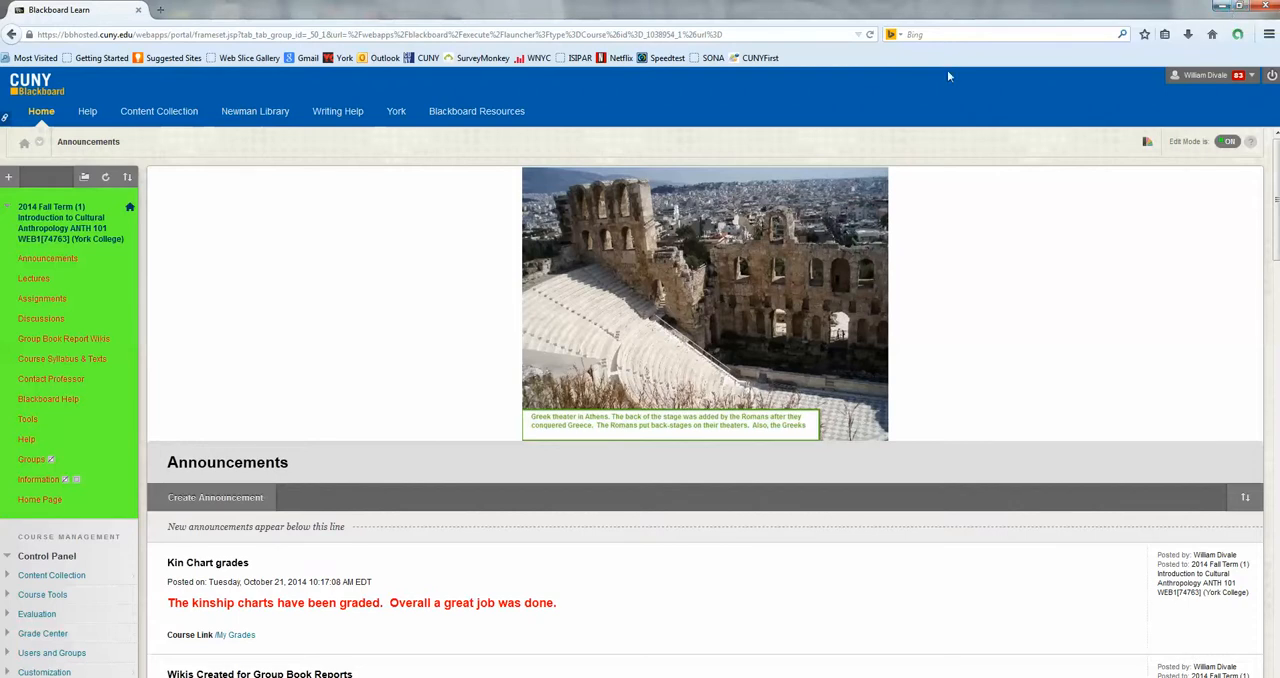
pyautogui.moveTo(62, 358)
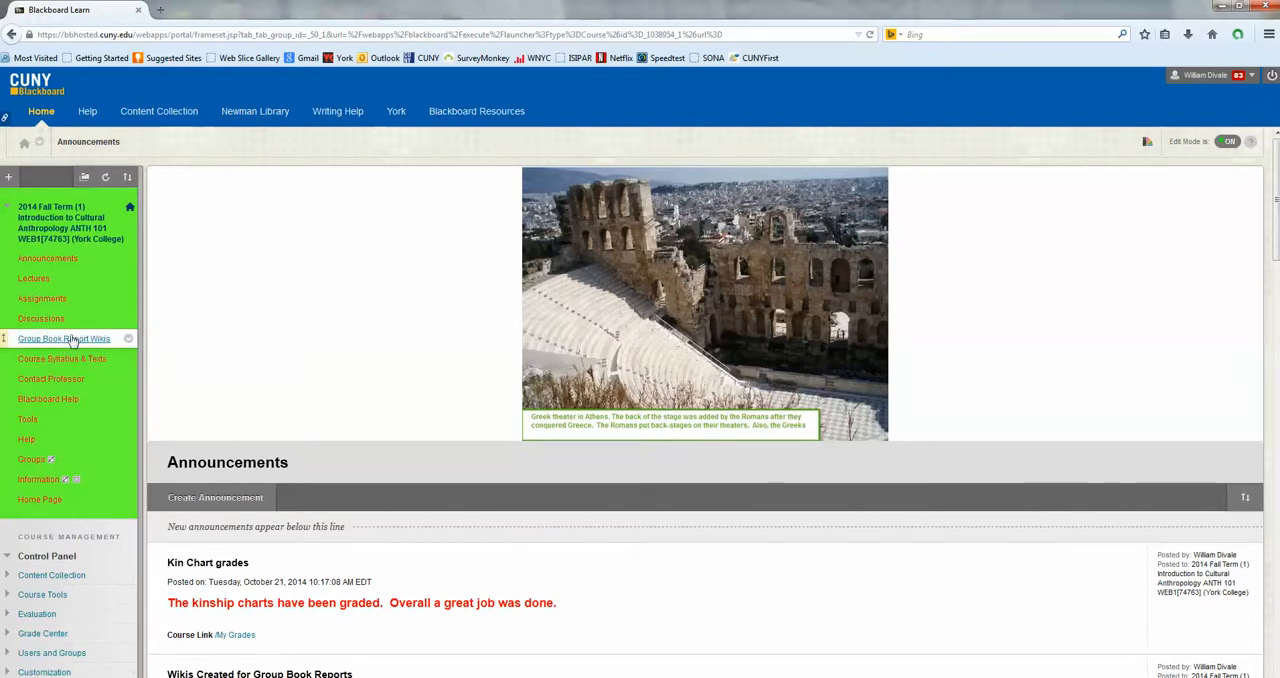
# Go to the Group Book Report Wikis page from the course menu.
pyautogui.click(64, 338)
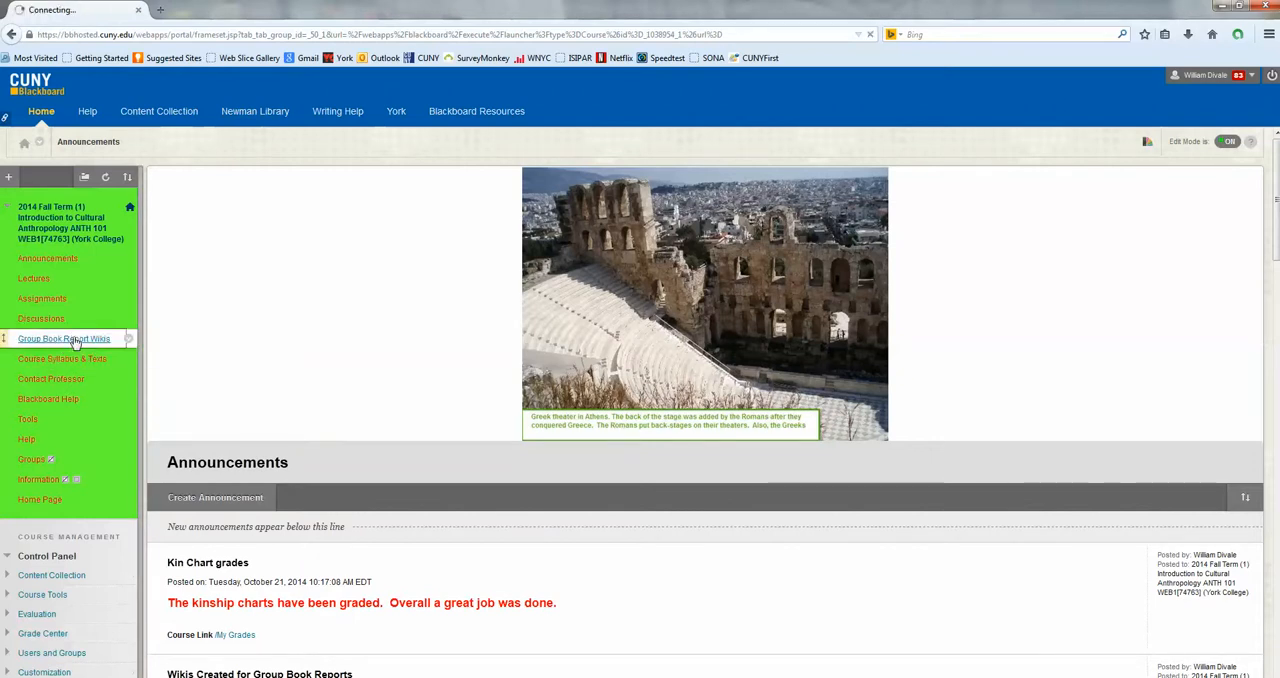
pyautogui.click(64, 338)
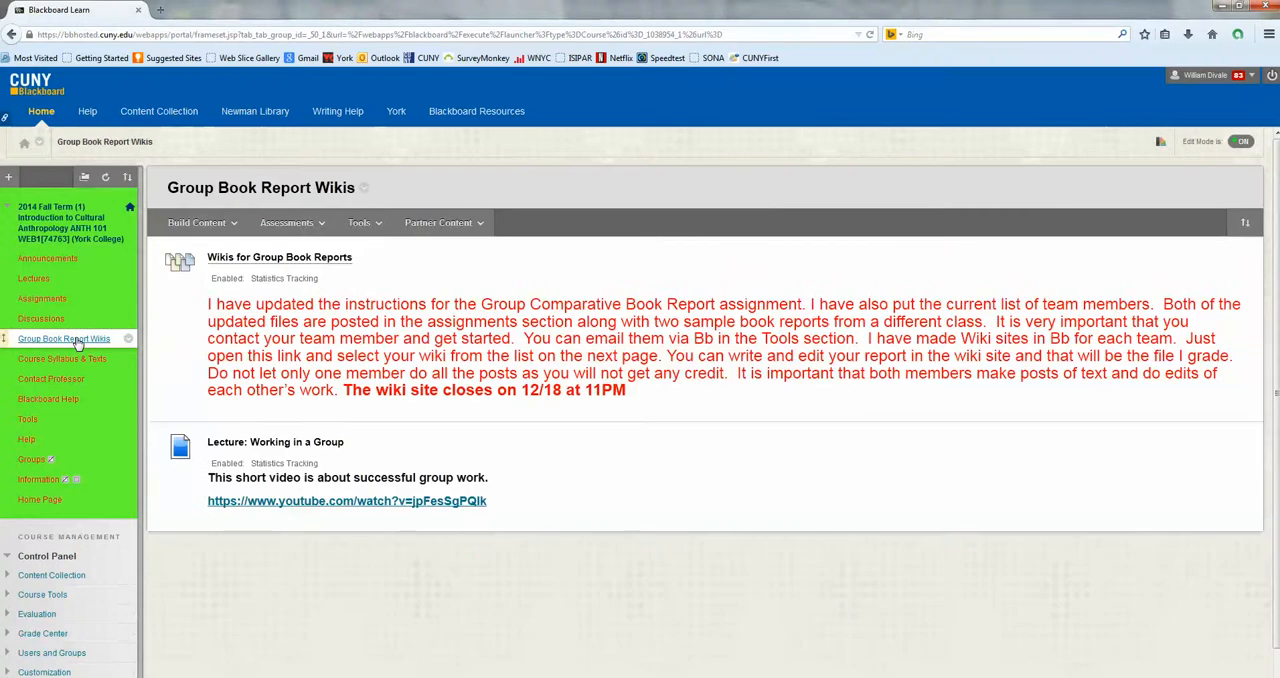
pyautogui.moveTo(64, 338)
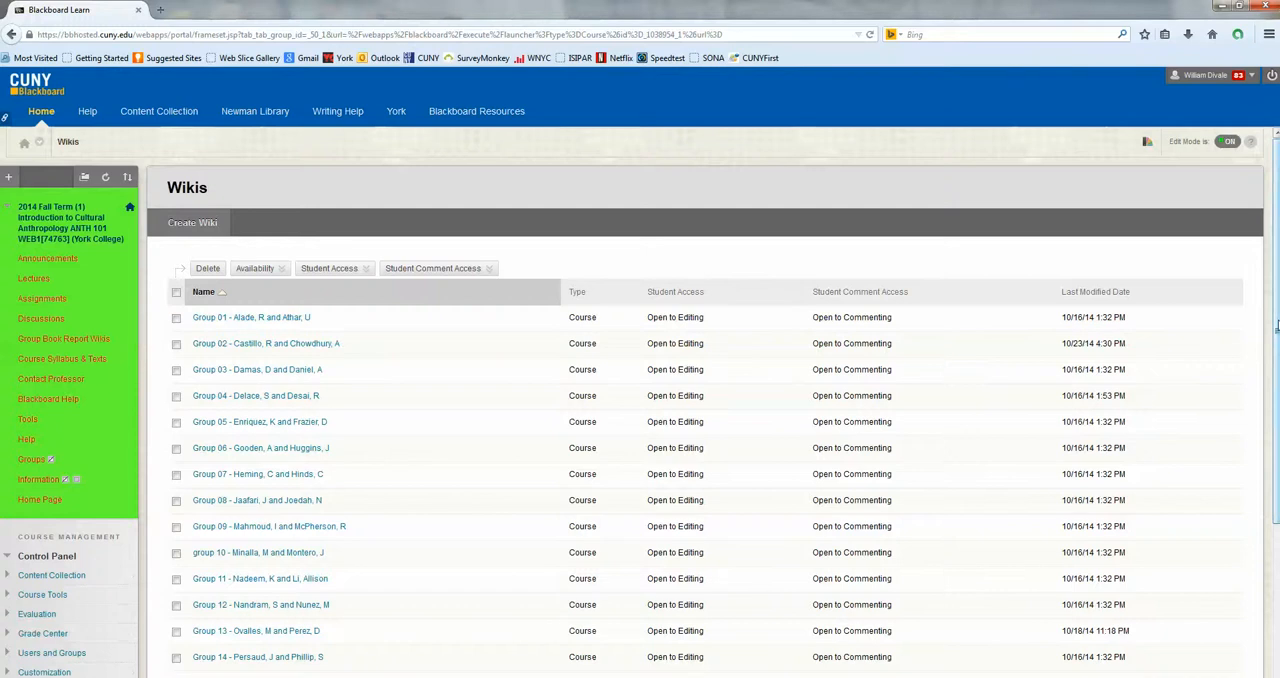
# Open the Group 01 wiki from the Wikis table.
pyautogui.scroll(-3)
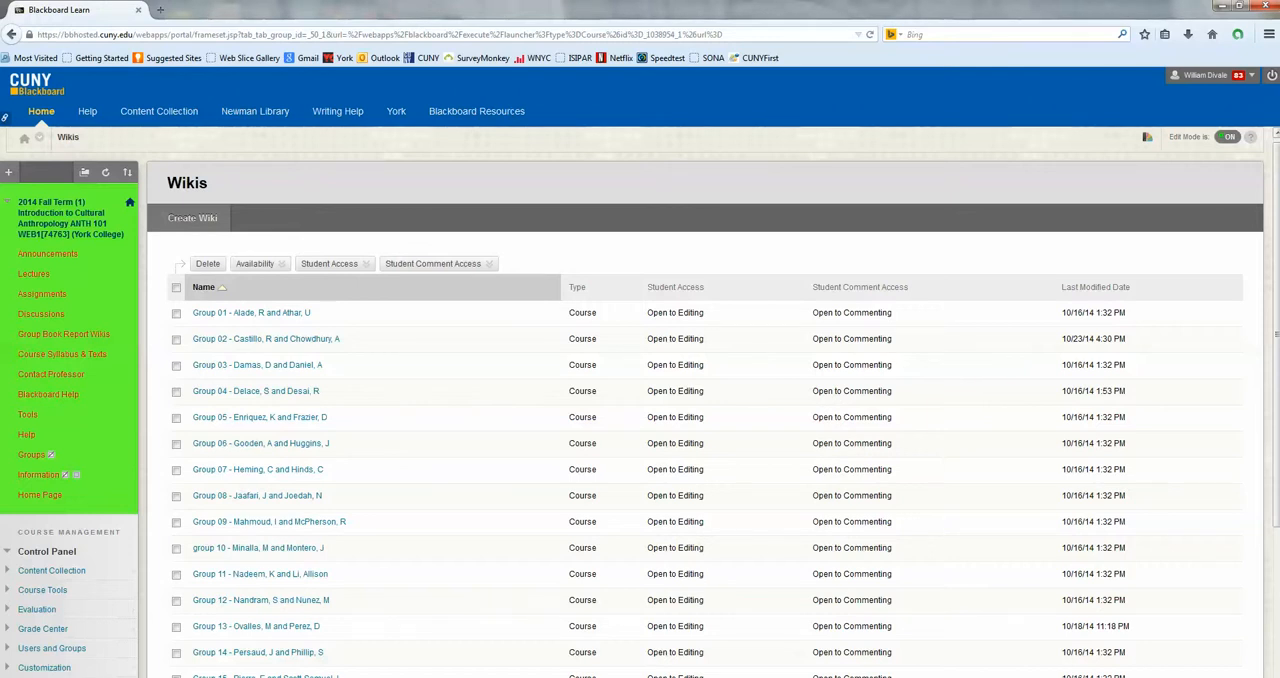
pyautogui.moveTo(247, 312)
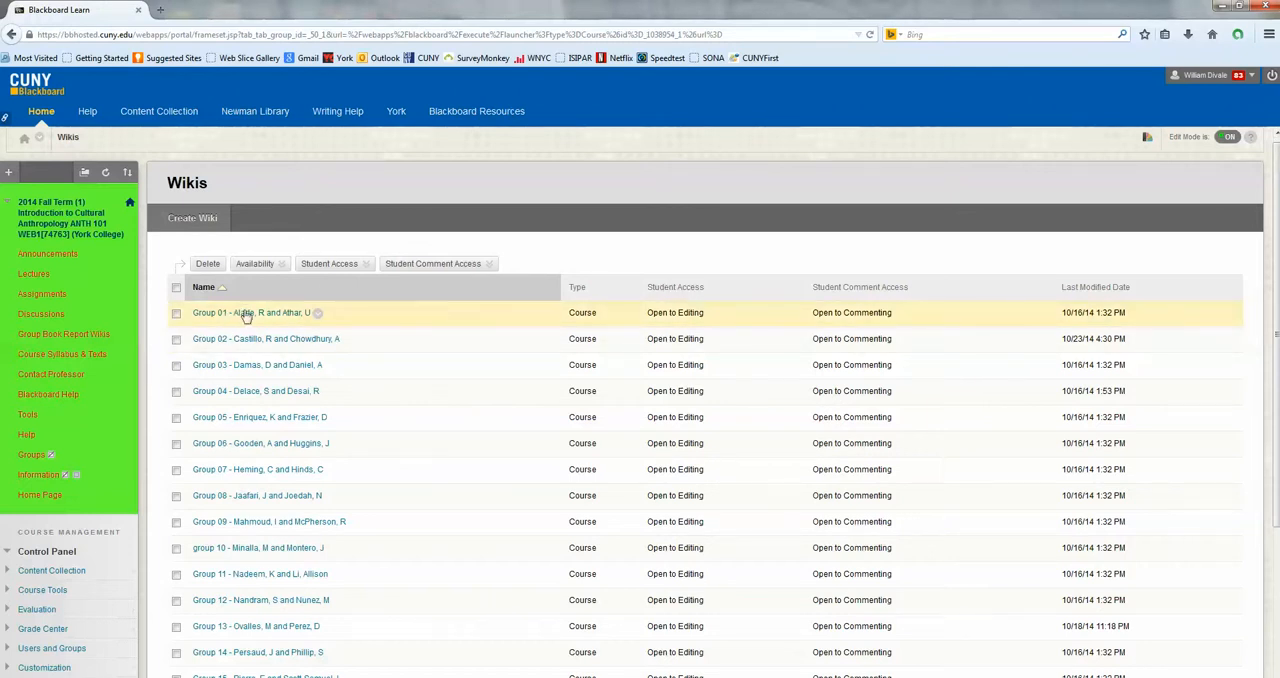
pyautogui.click(248, 312)
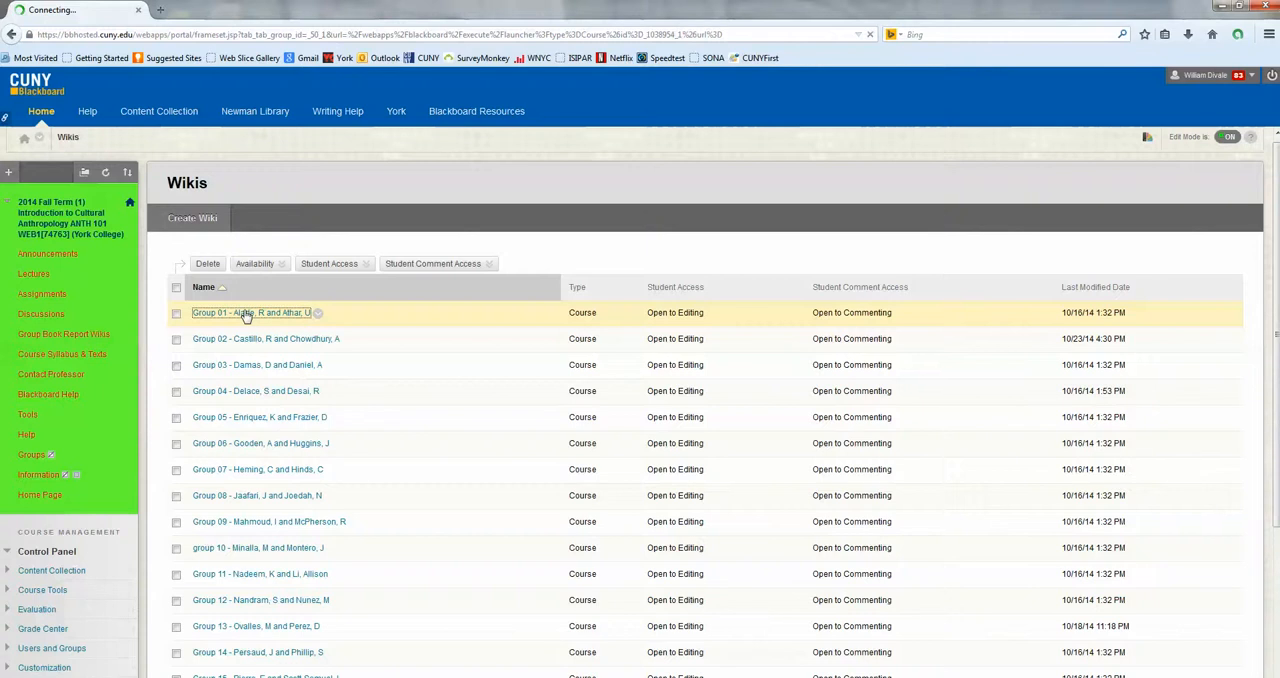
pyautogui.click(249, 312)
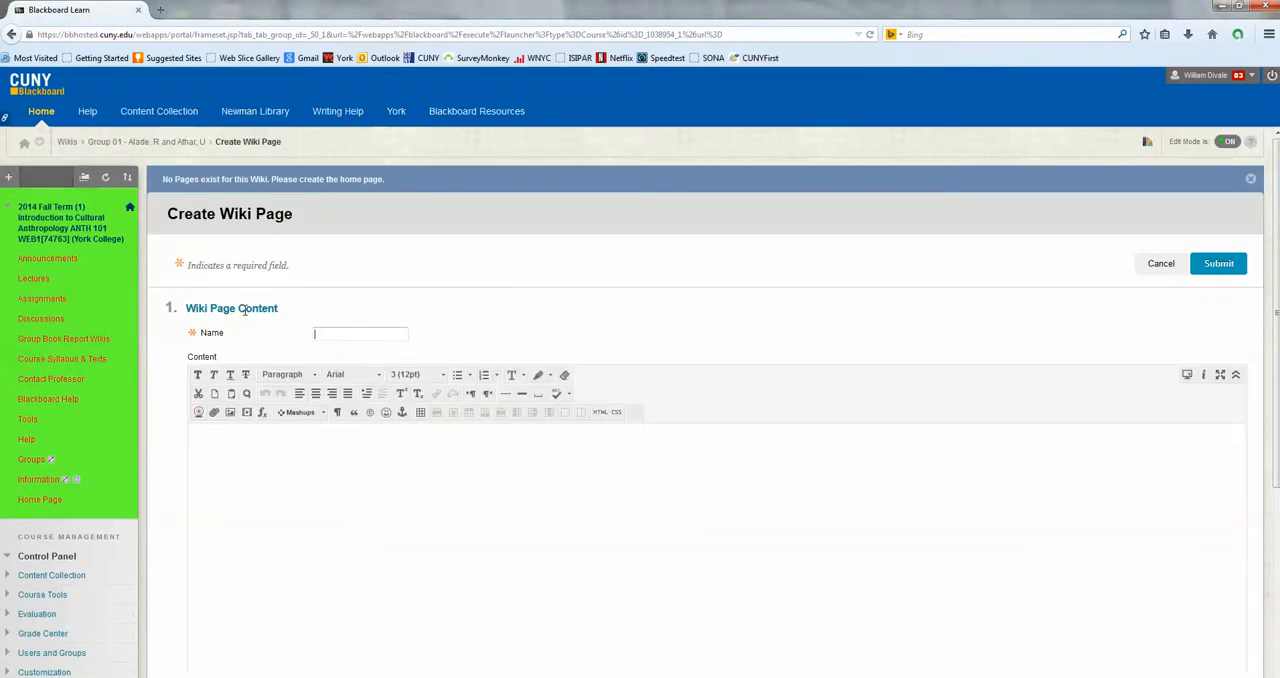
pyautogui.moveTo(351, 551)
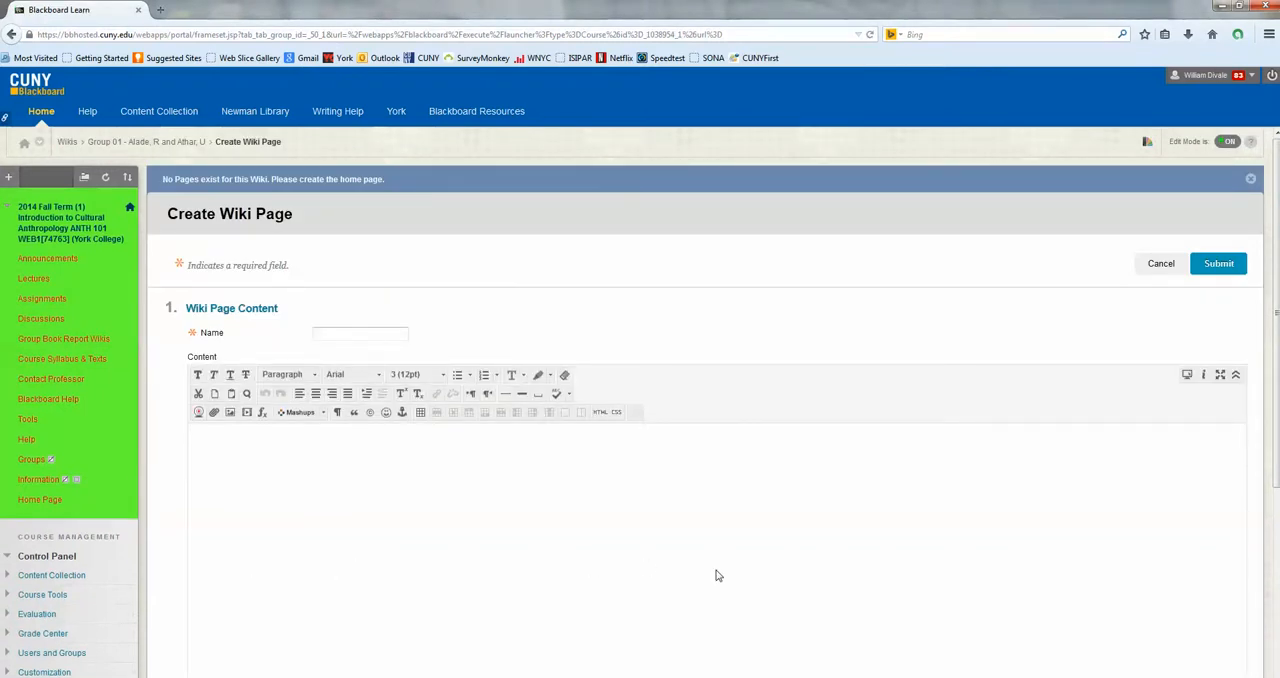
pyautogui.moveTo(709, 576)
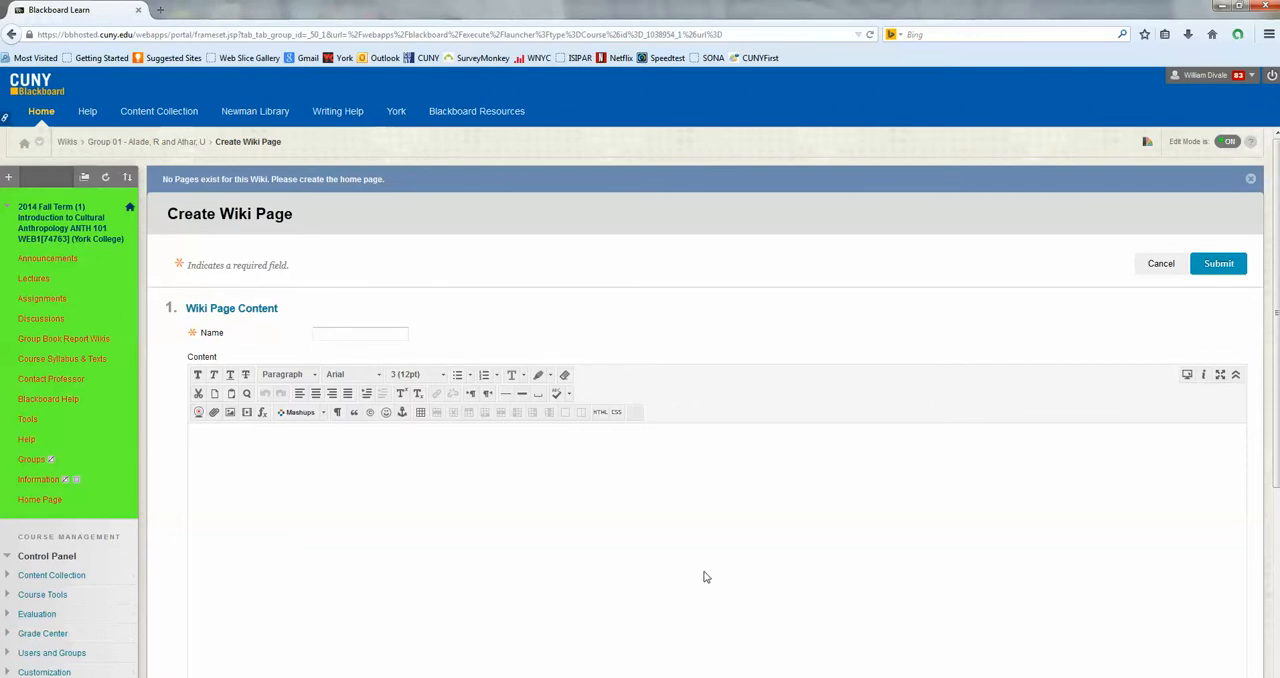
pyautogui.moveTo(959, 591)
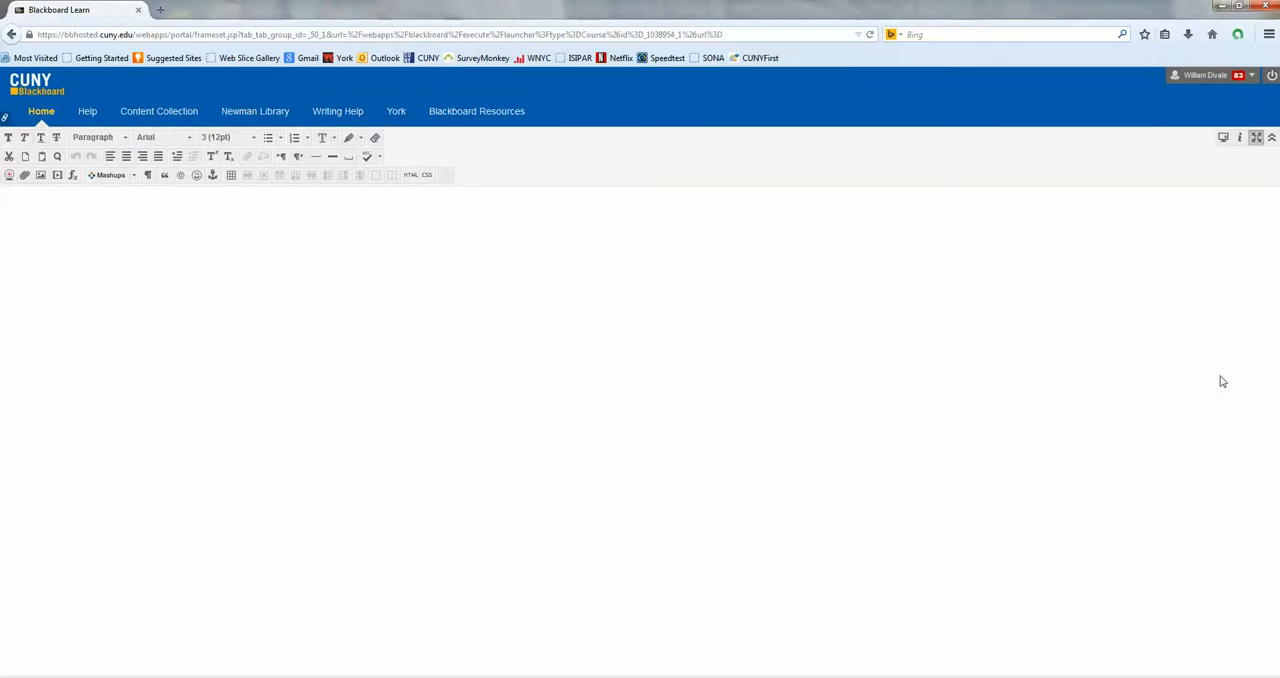
pyautogui.moveTo(343, 373)
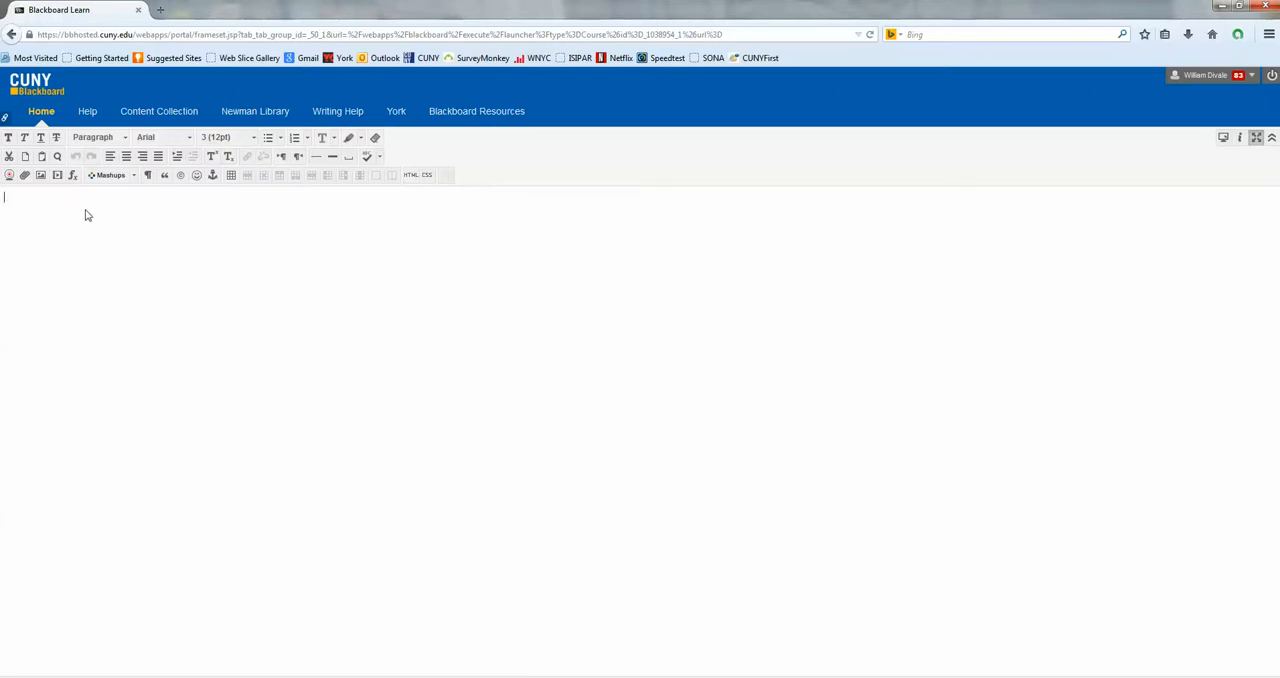
pyautogui.moveTo(8, 137)
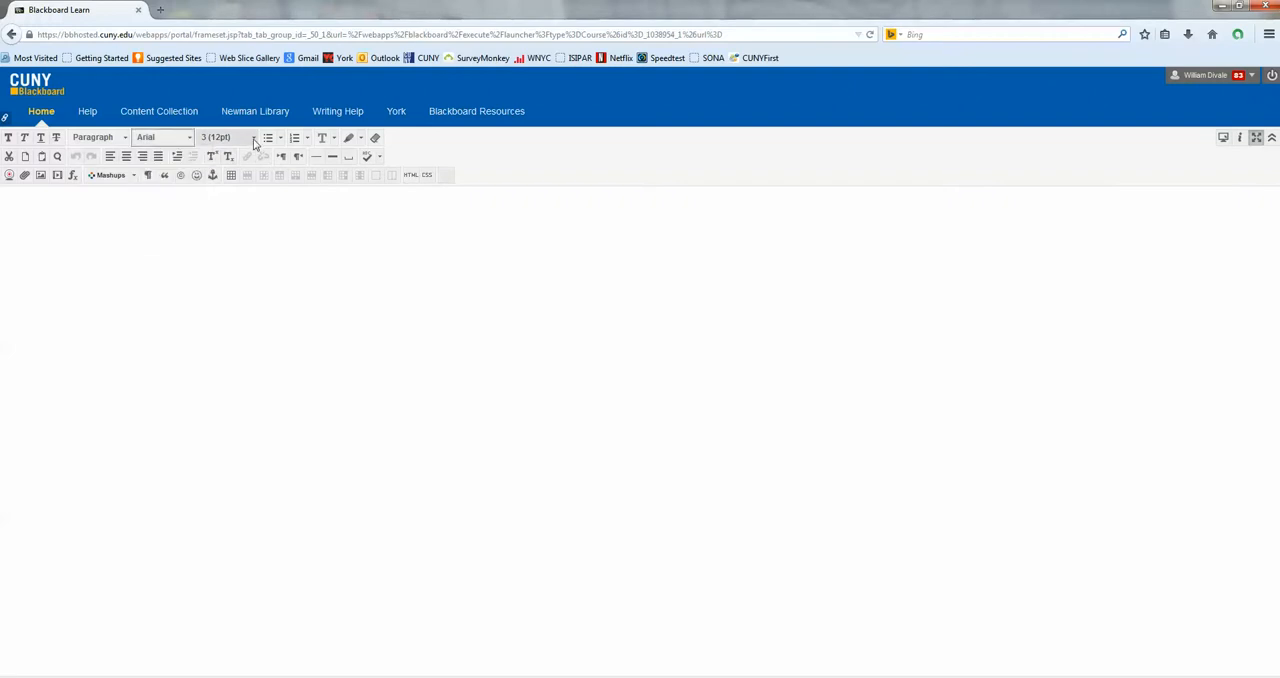
pyautogui.click(228, 137)
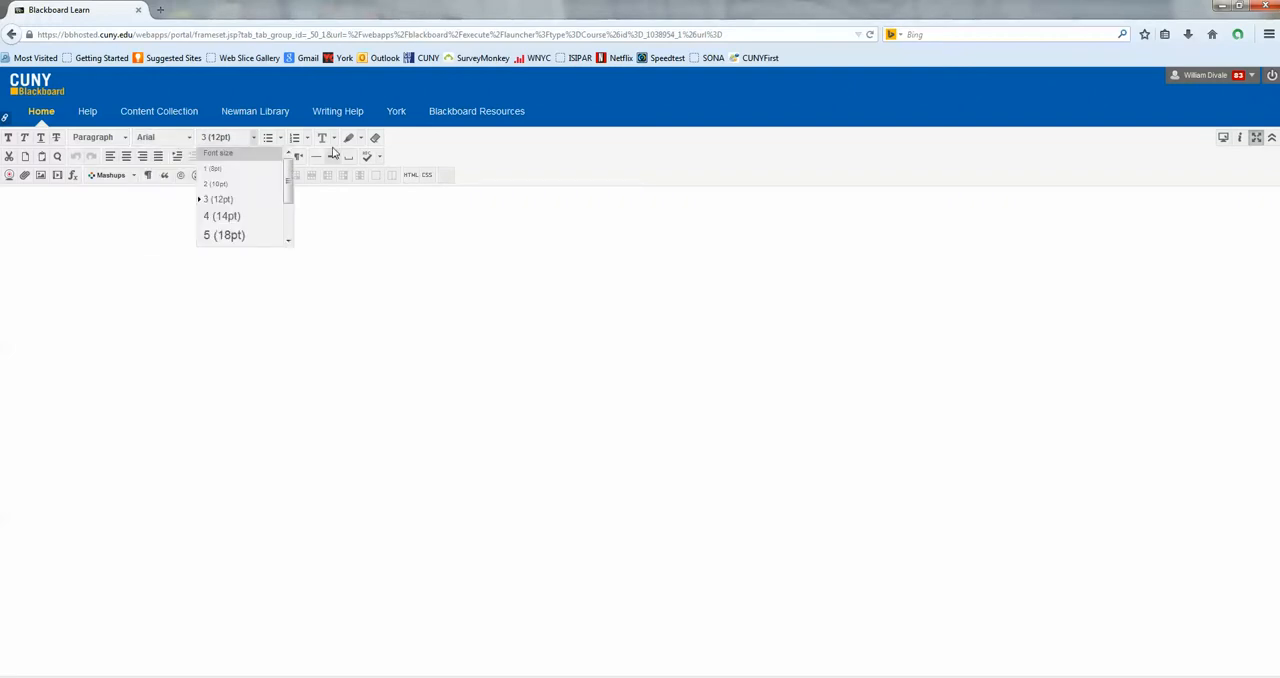
pyautogui.click(323, 137)
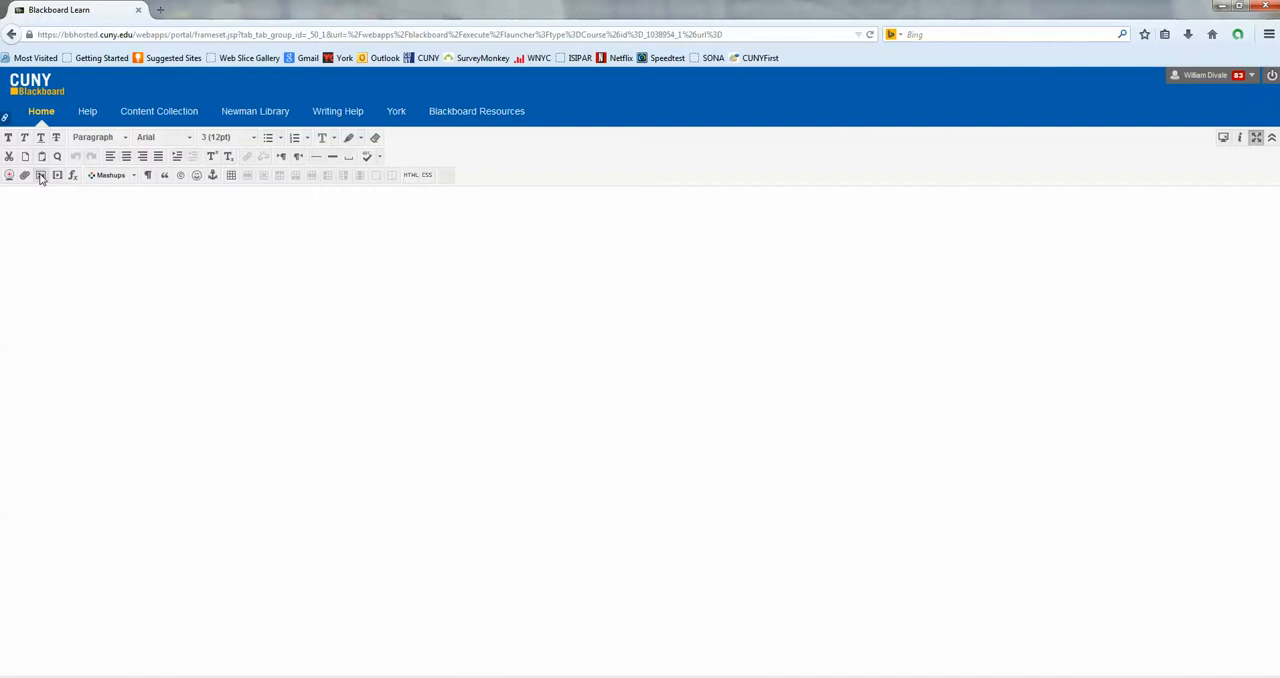
pyautogui.moveTo(41, 175)
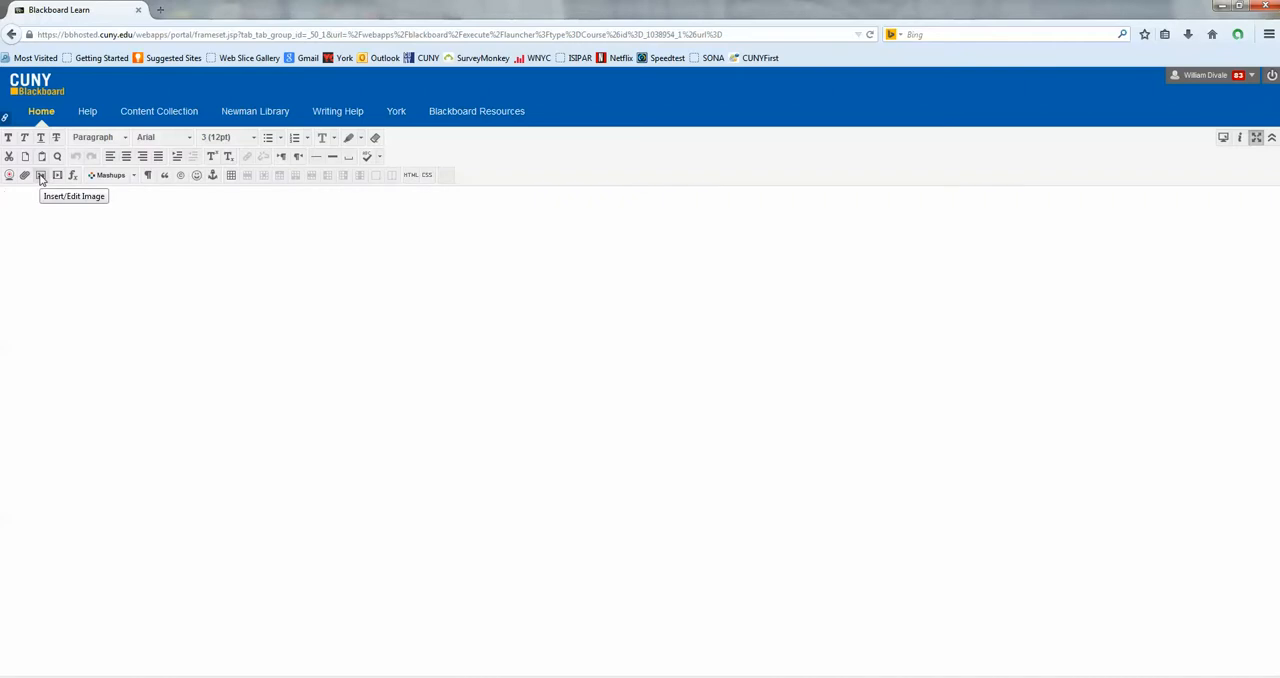
pyautogui.moveTo(57, 175)
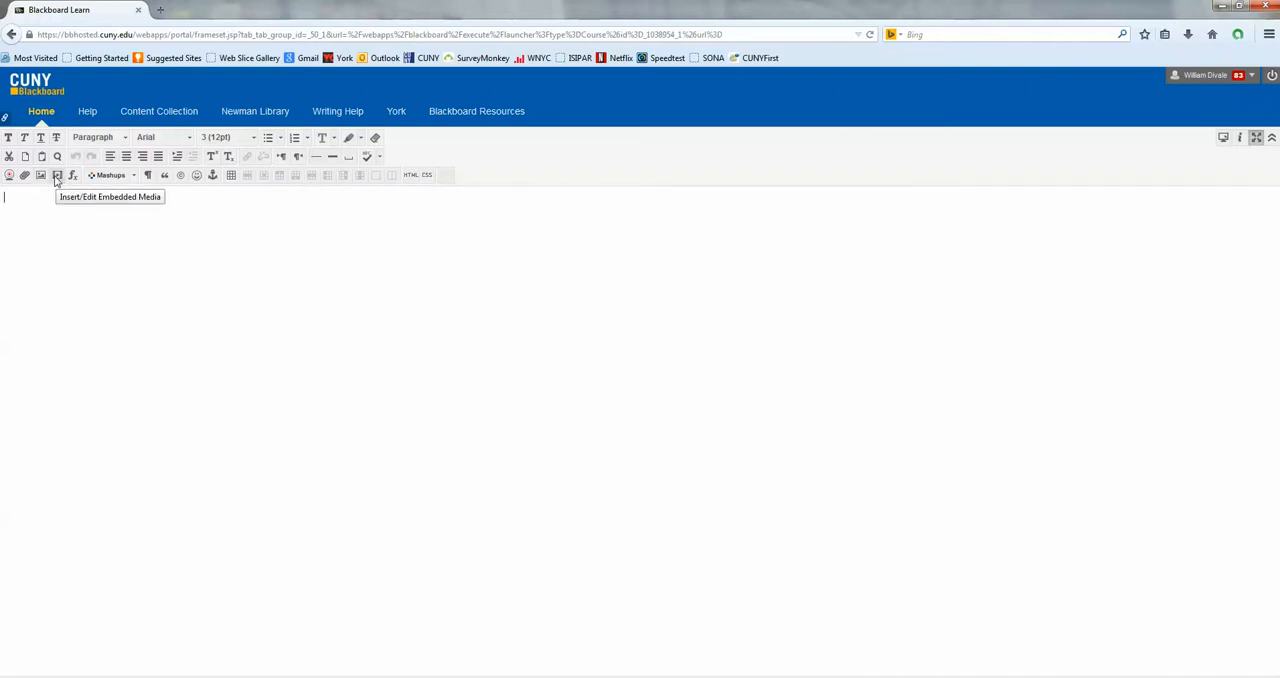
pyautogui.moveTo(320, 305)
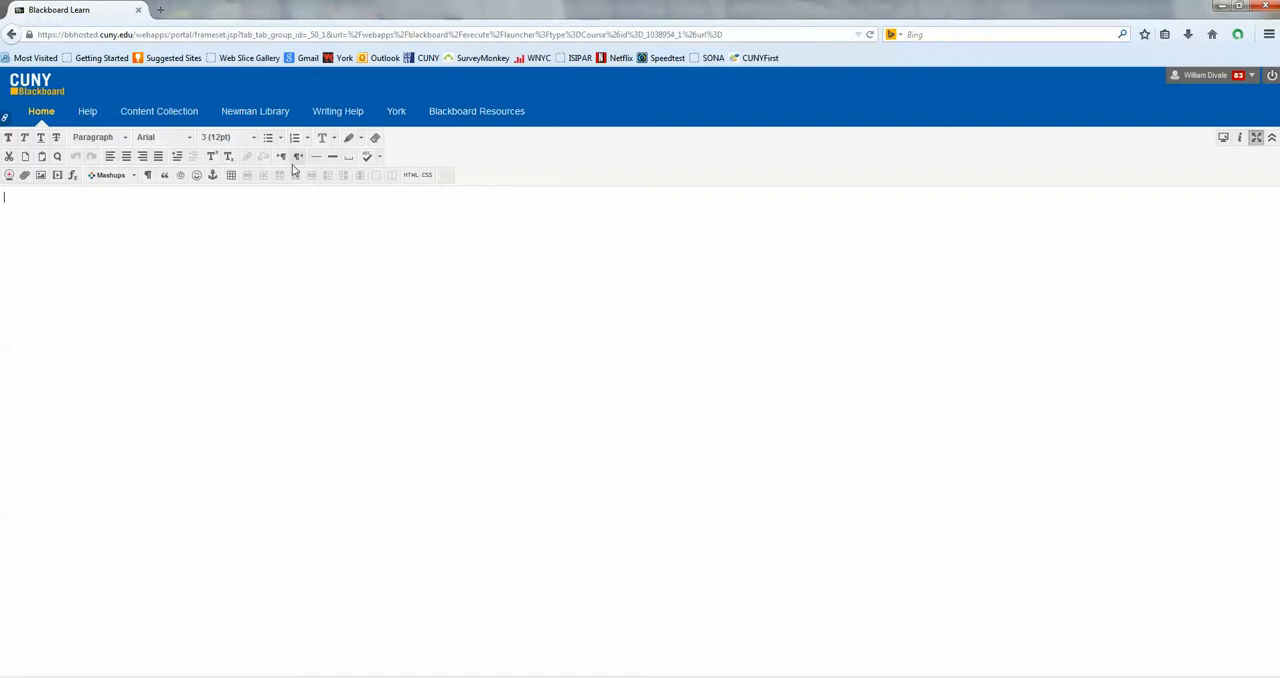
pyautogui.moveTo(298, 156)
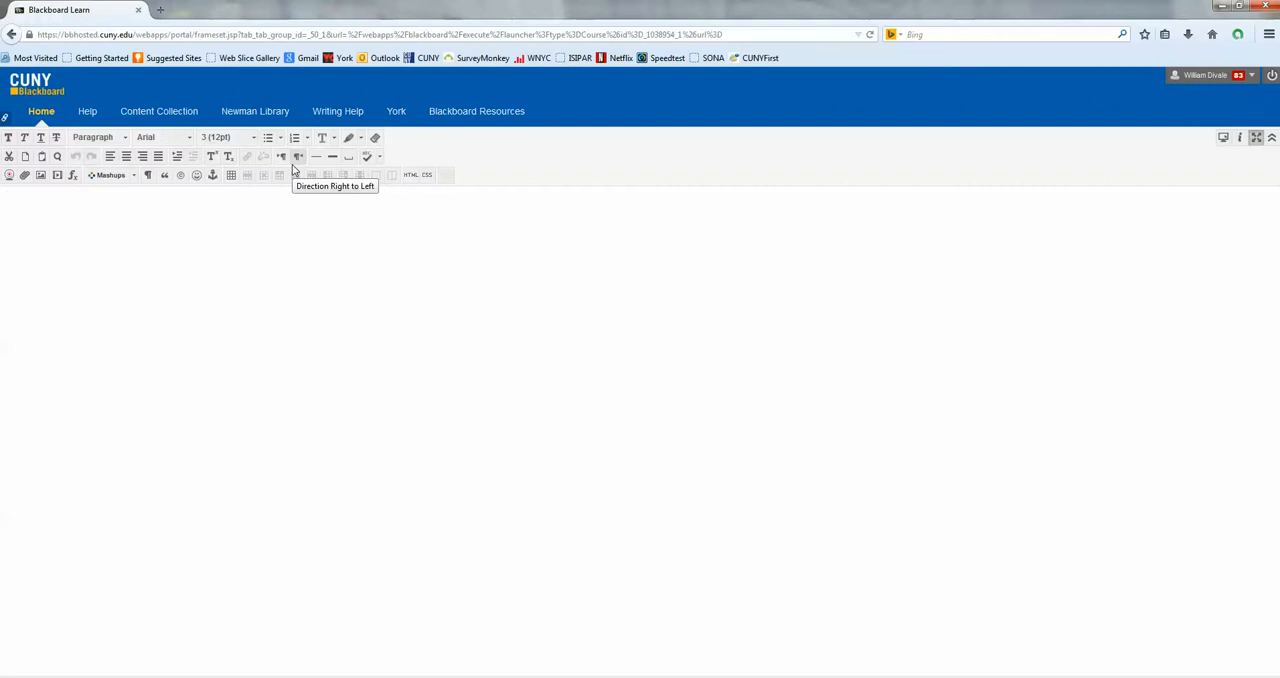
# Enter the title line and the book1 and book2 detail lines in the editor.
pyautogui.write('Comparative B')
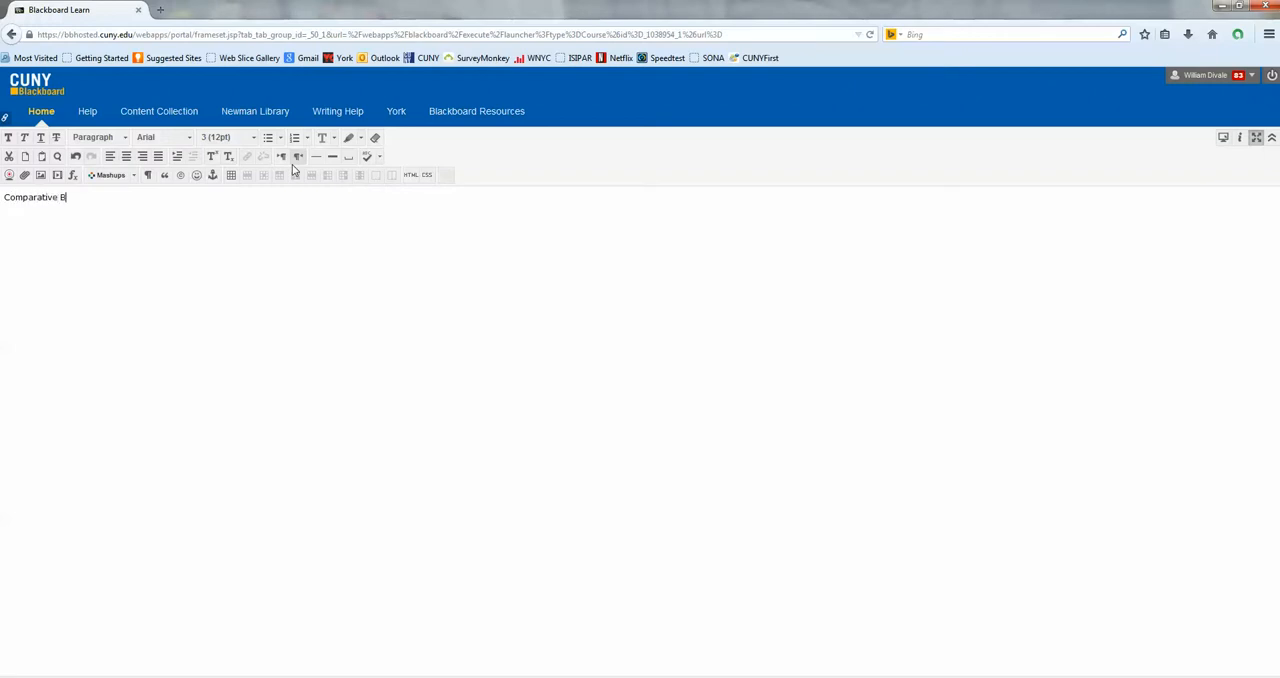
pyautogui.write('ook Report of')
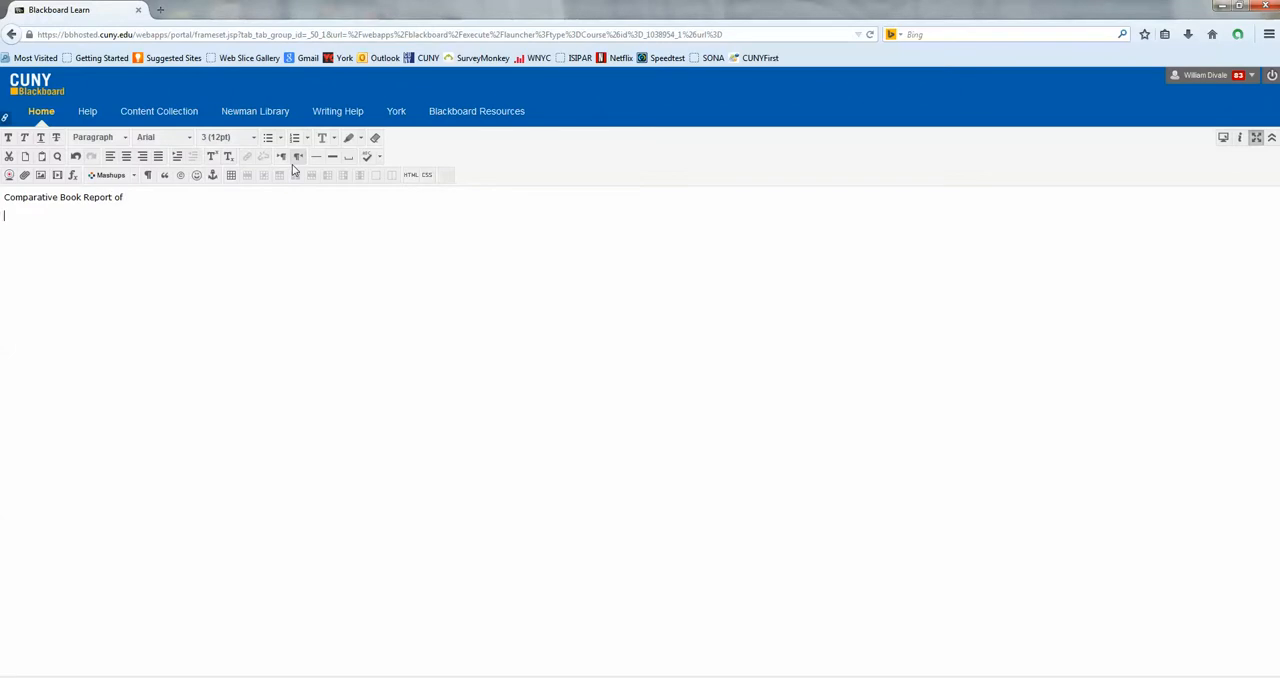
pyautogui.write('book')
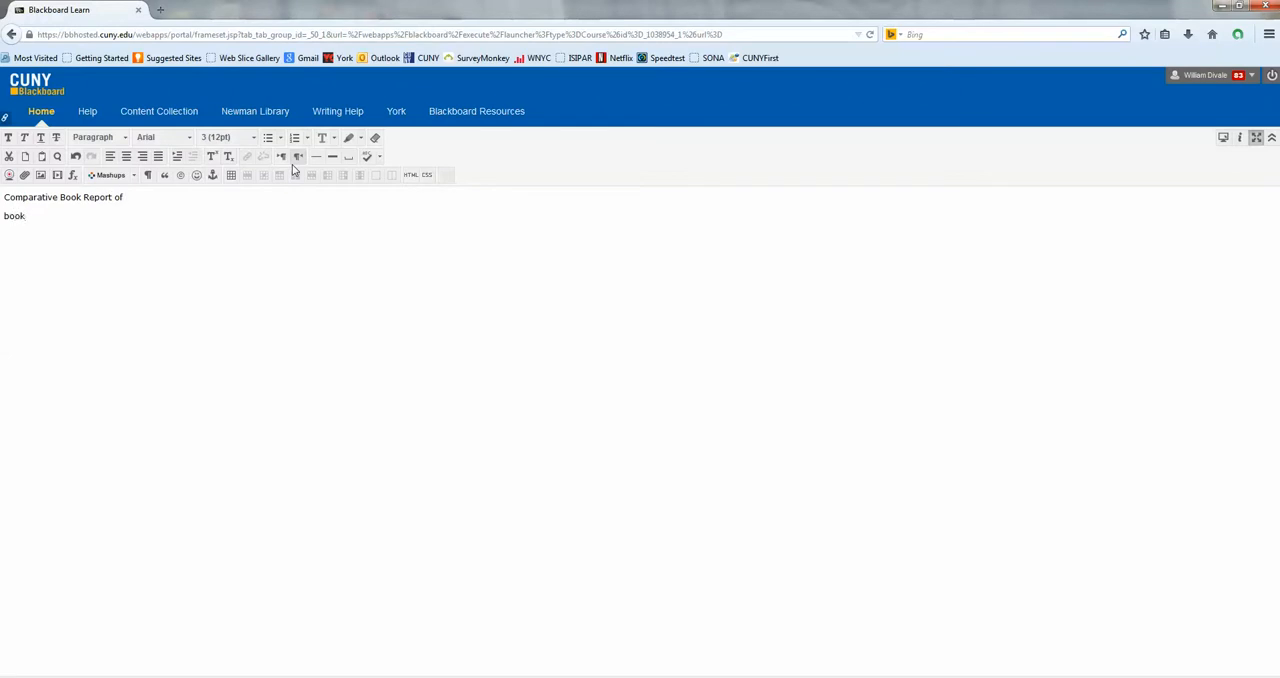
pyautogui.write('1 details')
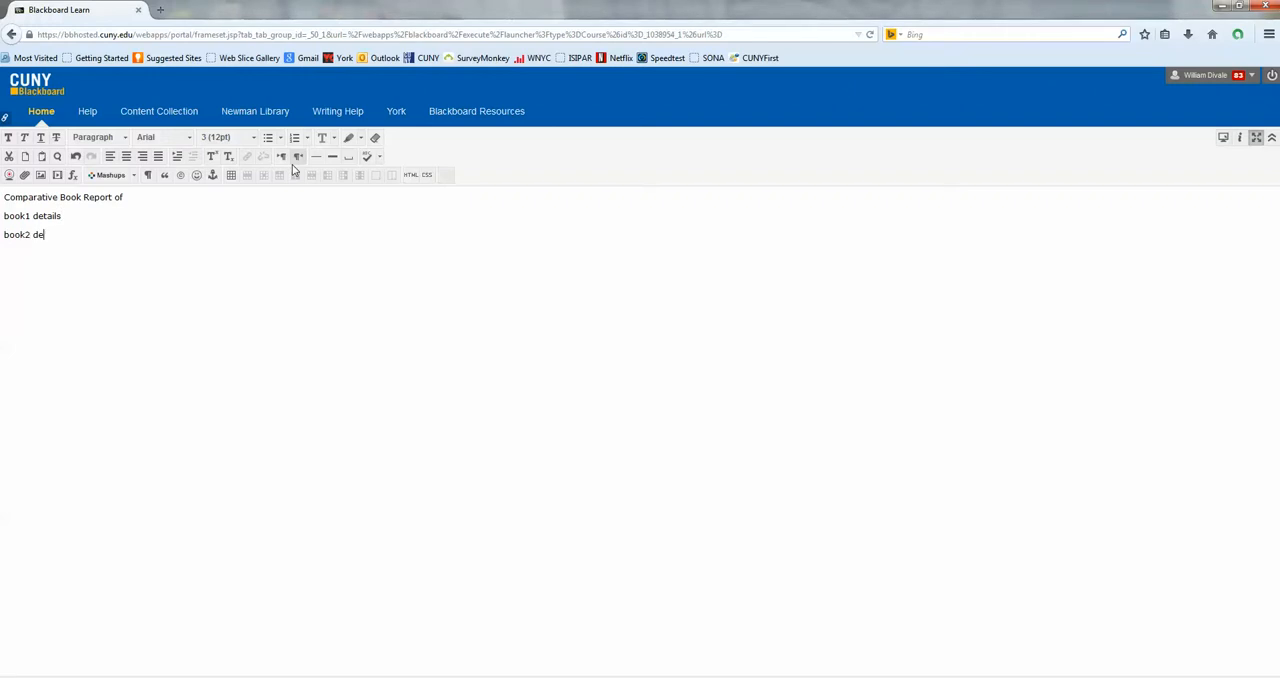
pyautogui.write('tails')
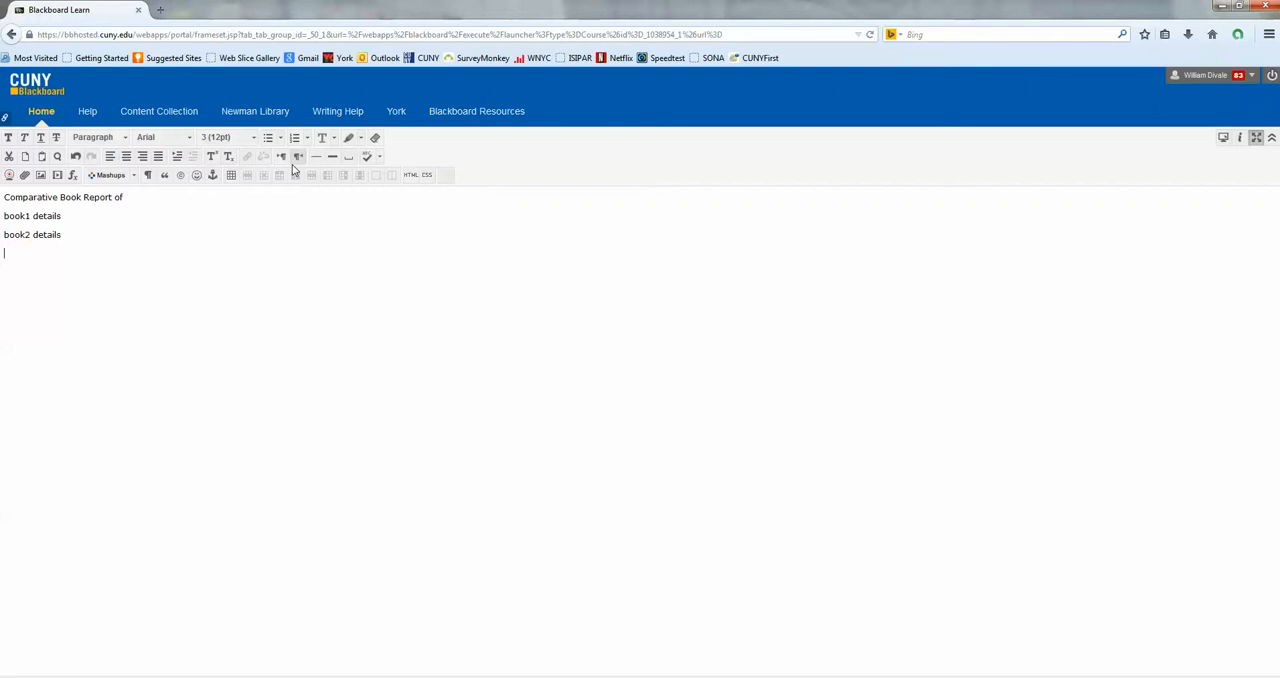
# Add the byline 'by: Name 1 and Name 2' beneath the book details.
pyautogui.write('b')
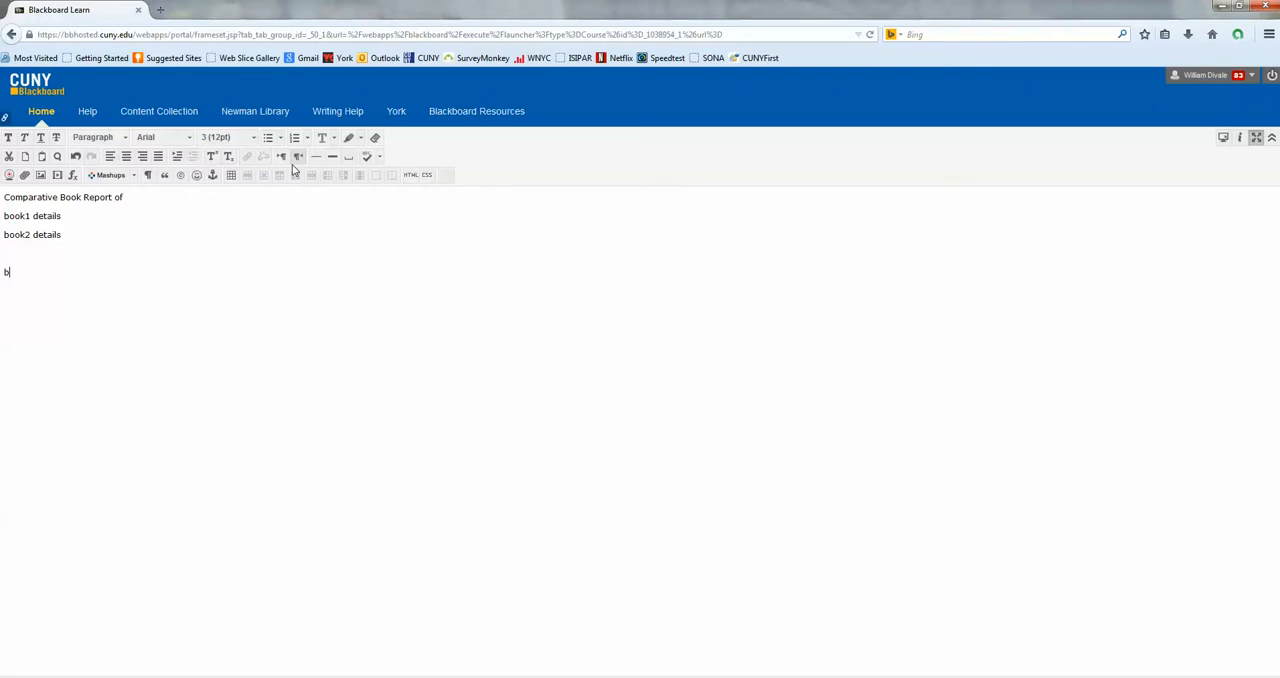
pyautogui.write('y:')
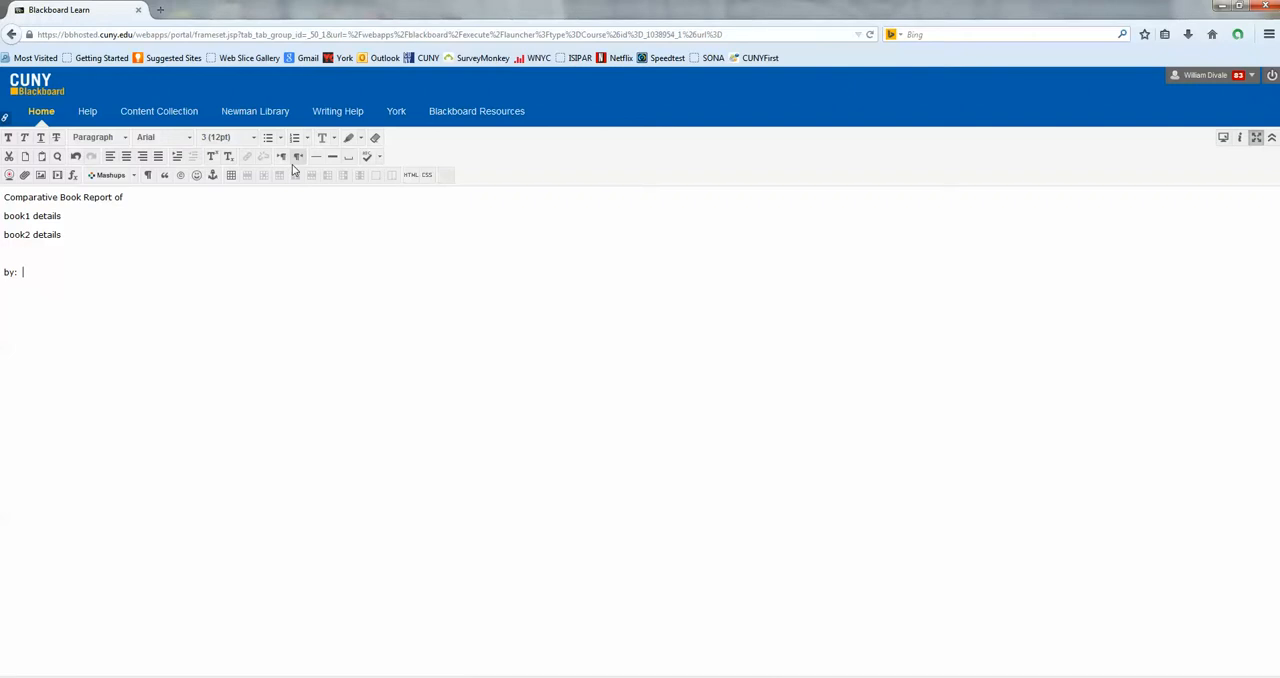
pyautogui.write('Name 1 and')
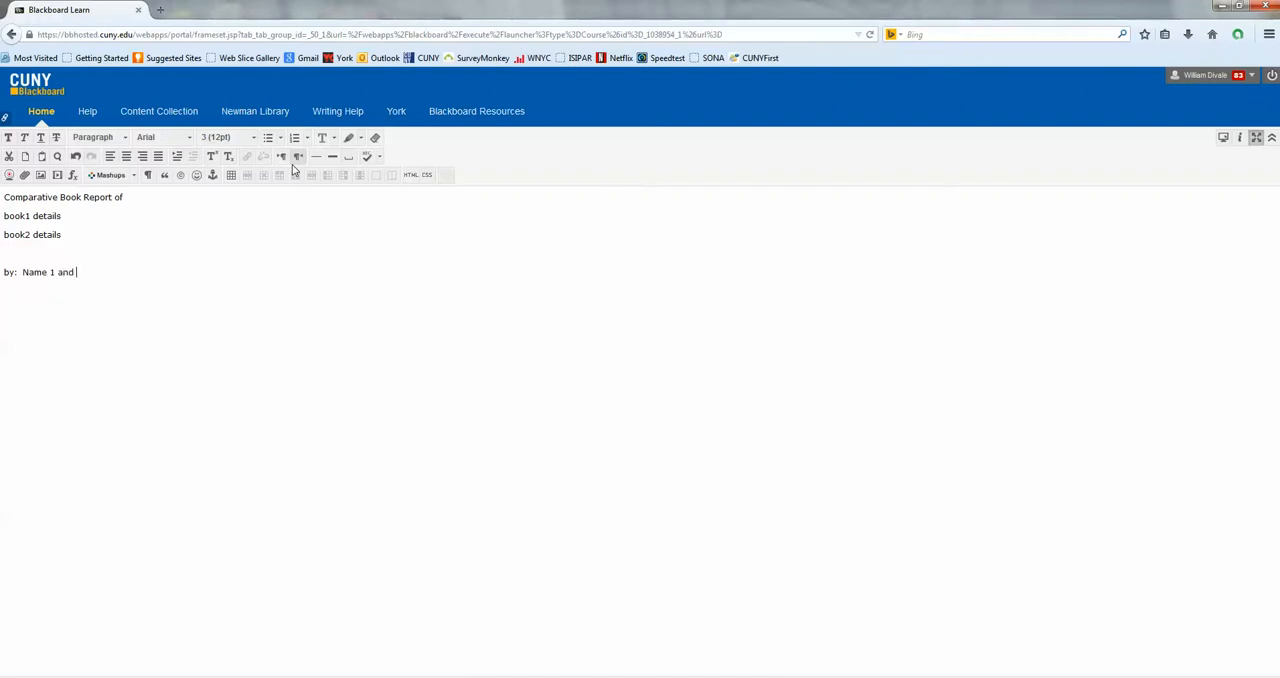
pyautogui.write('Name')
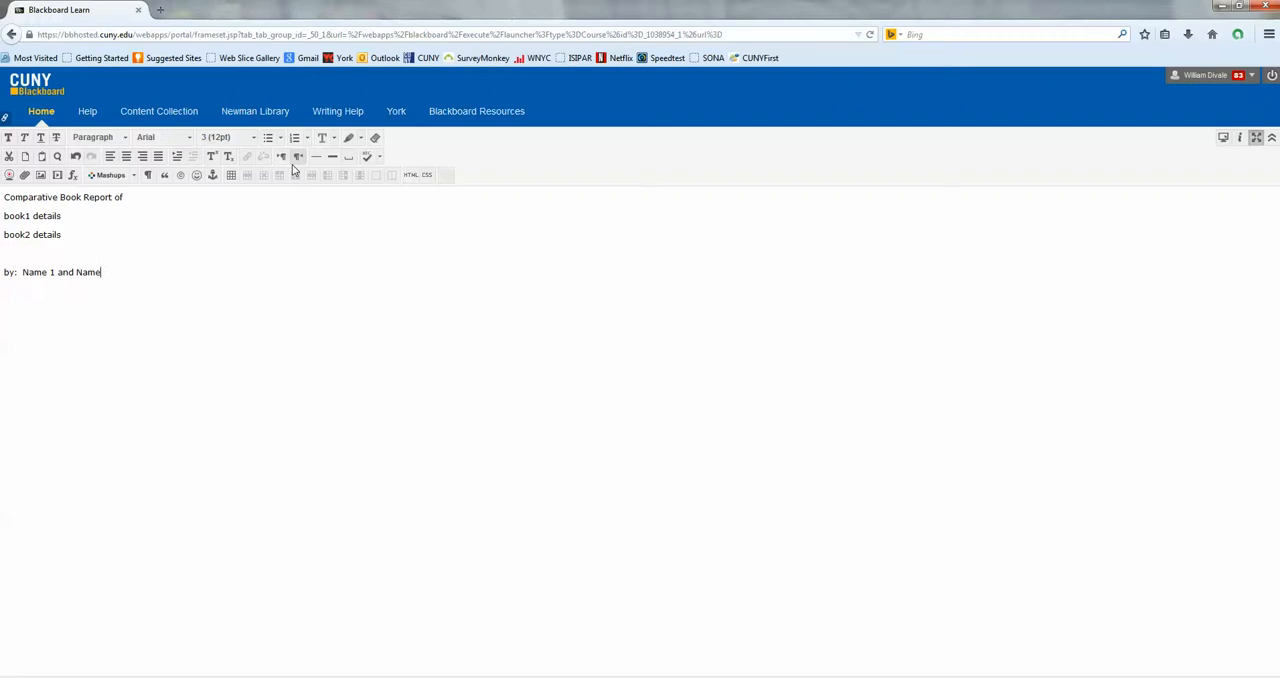
pyautogui.write('2')
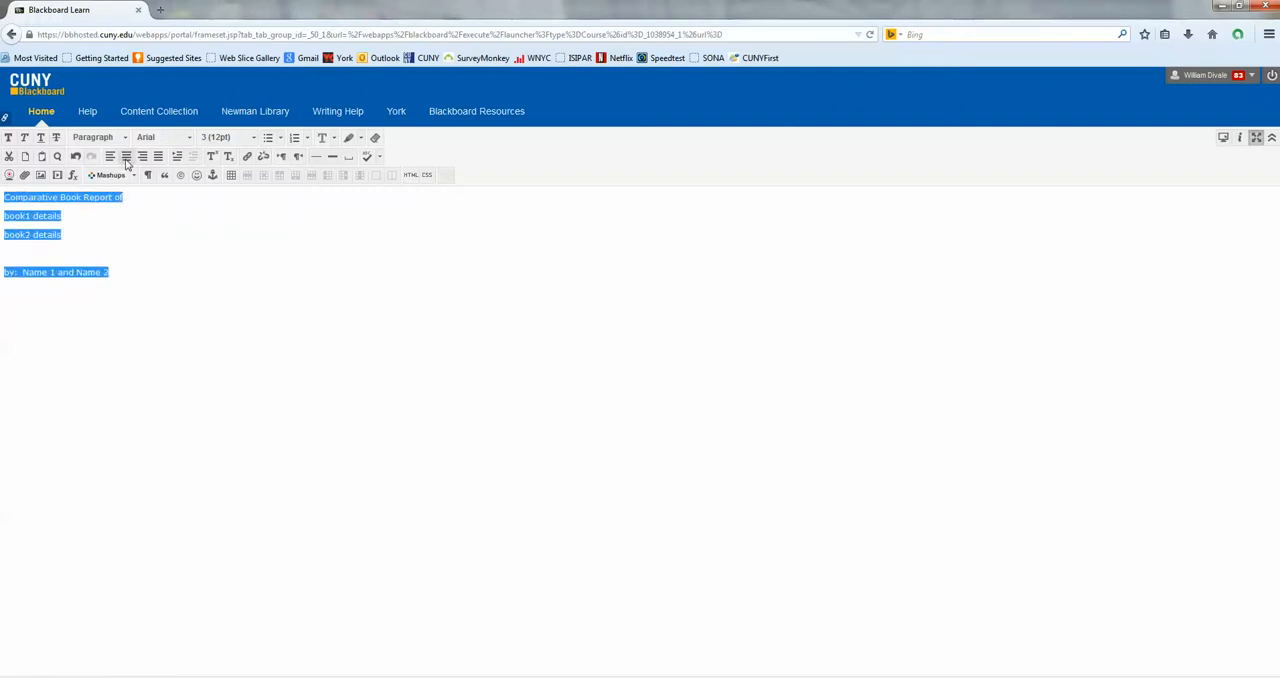
# Center all the report text and set it to size 5 (18pt).
pyautogui.click(126, 156)
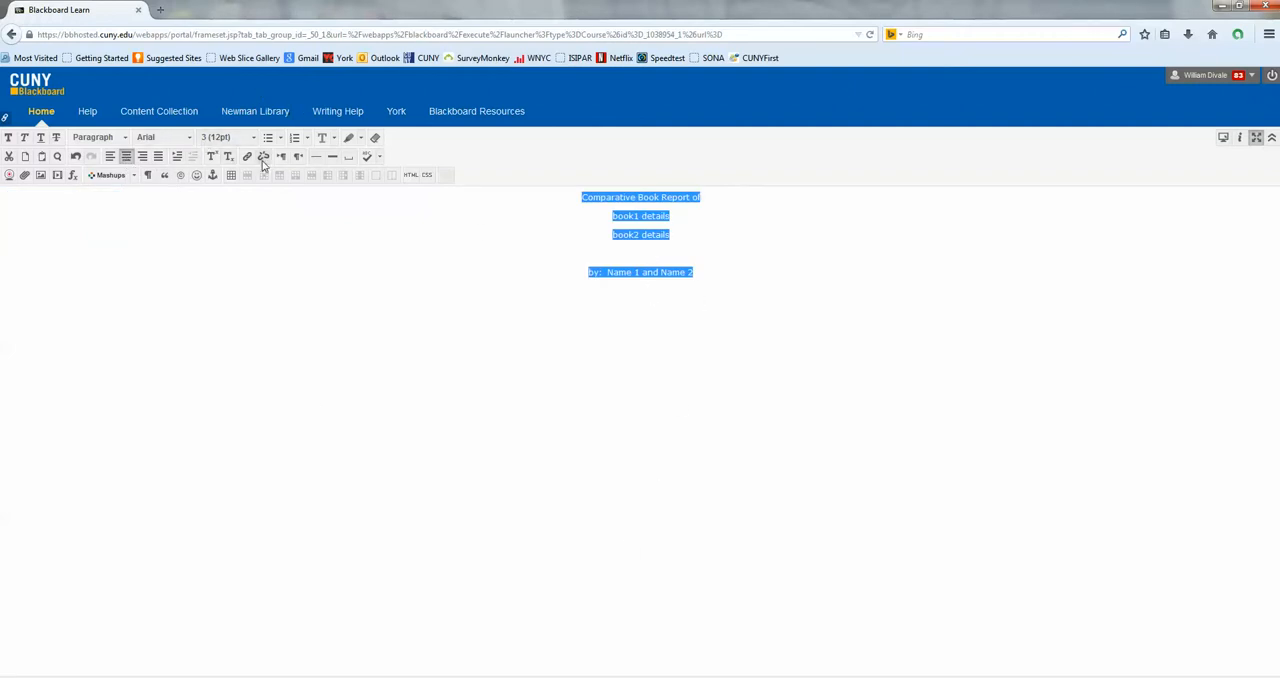
pyautogui.click(252, 137)
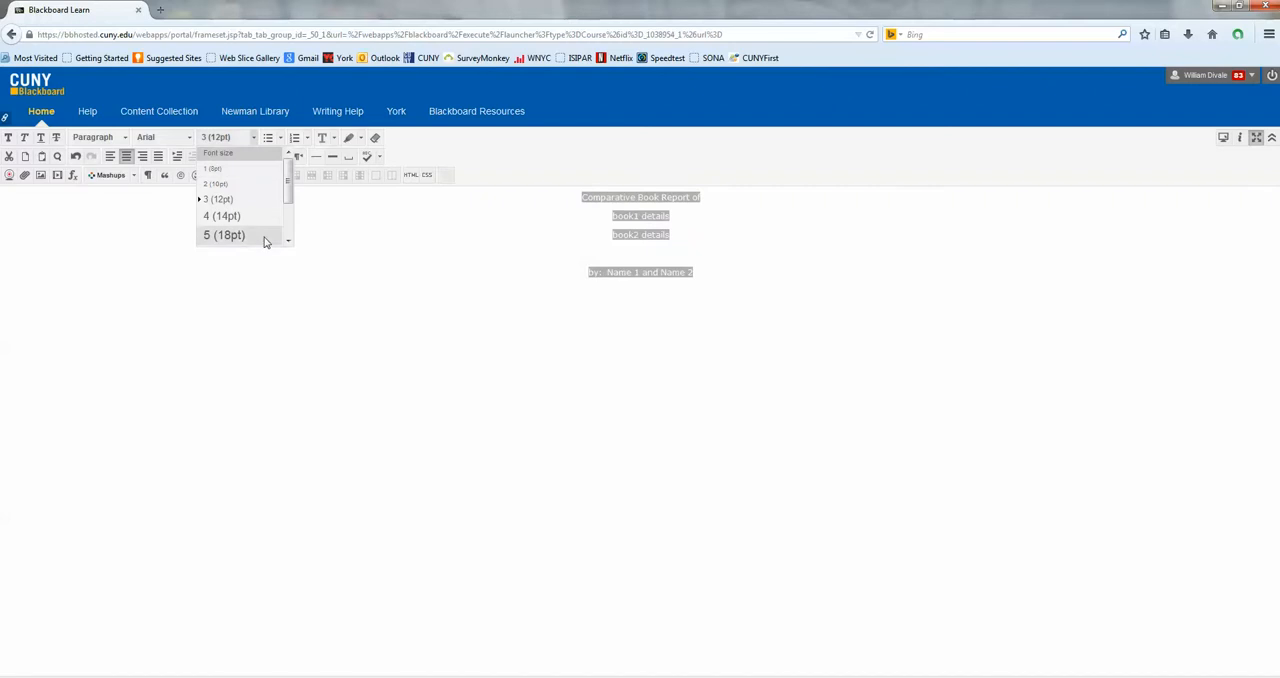
pyautogui.click(224, 234)
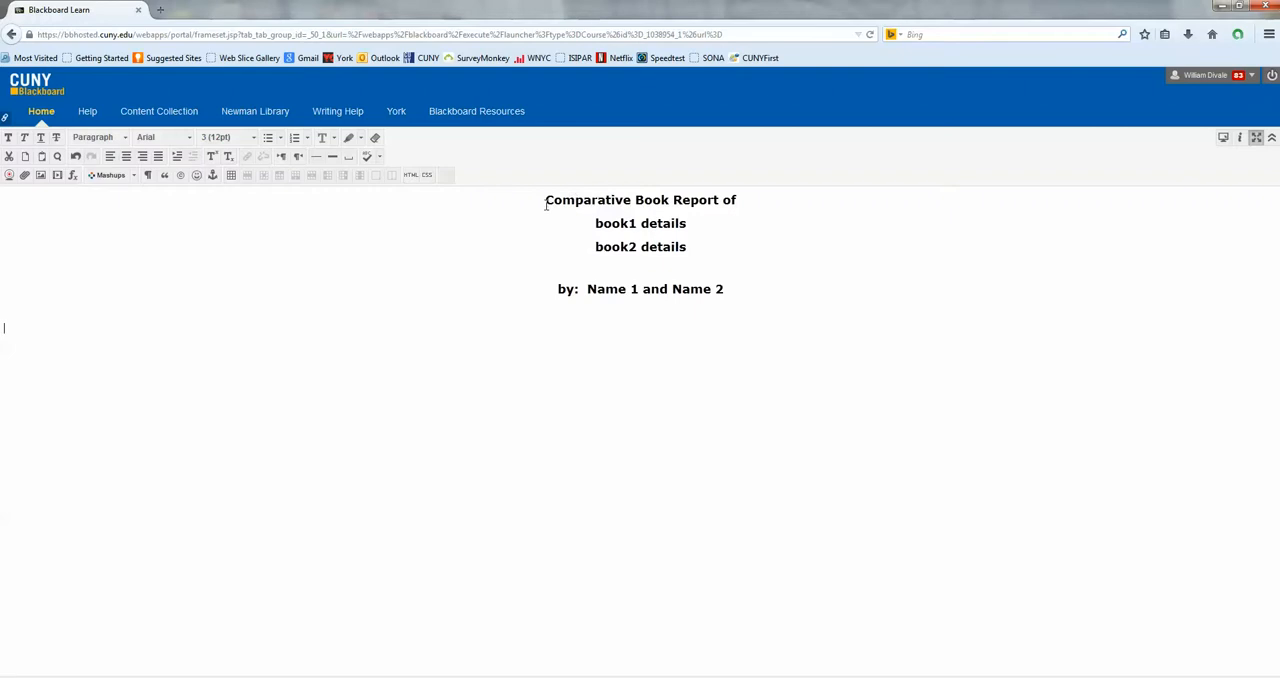
# Make the title and both book detail lines size 7 (36pt) and red.
pyautogui.moveTo(545, 199); pyautogui.dragTo(685, 246)
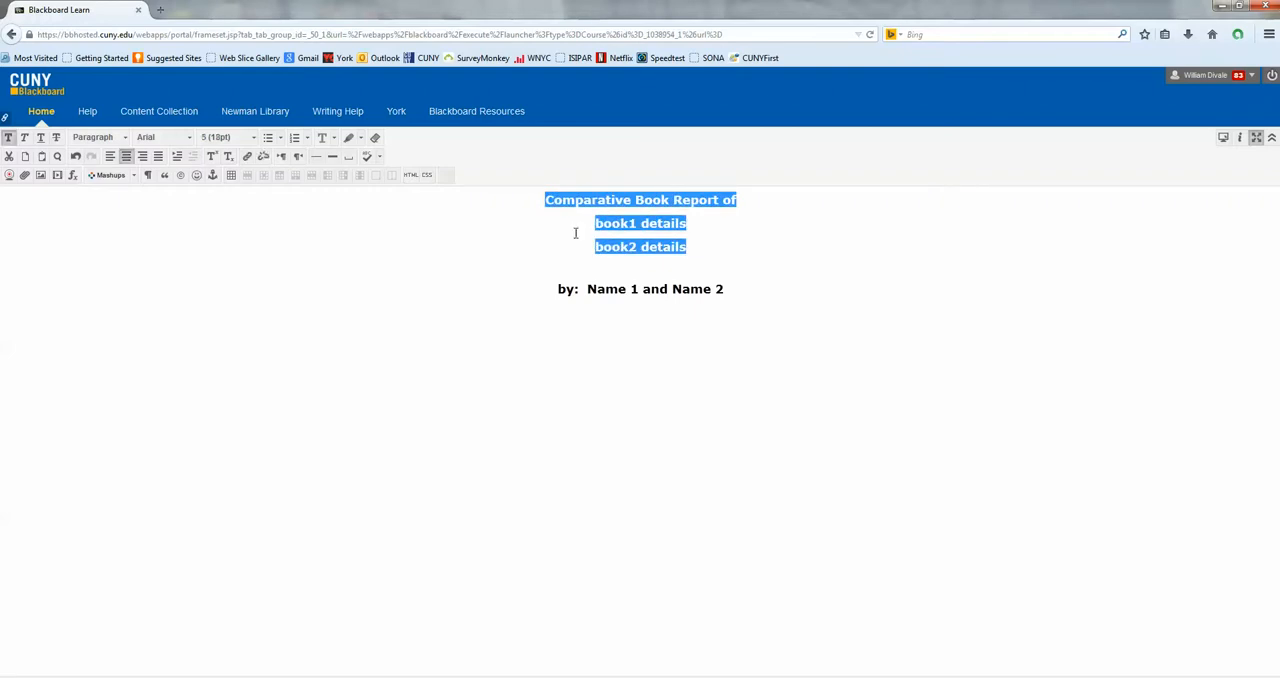
pyautogui.click(252, 137)
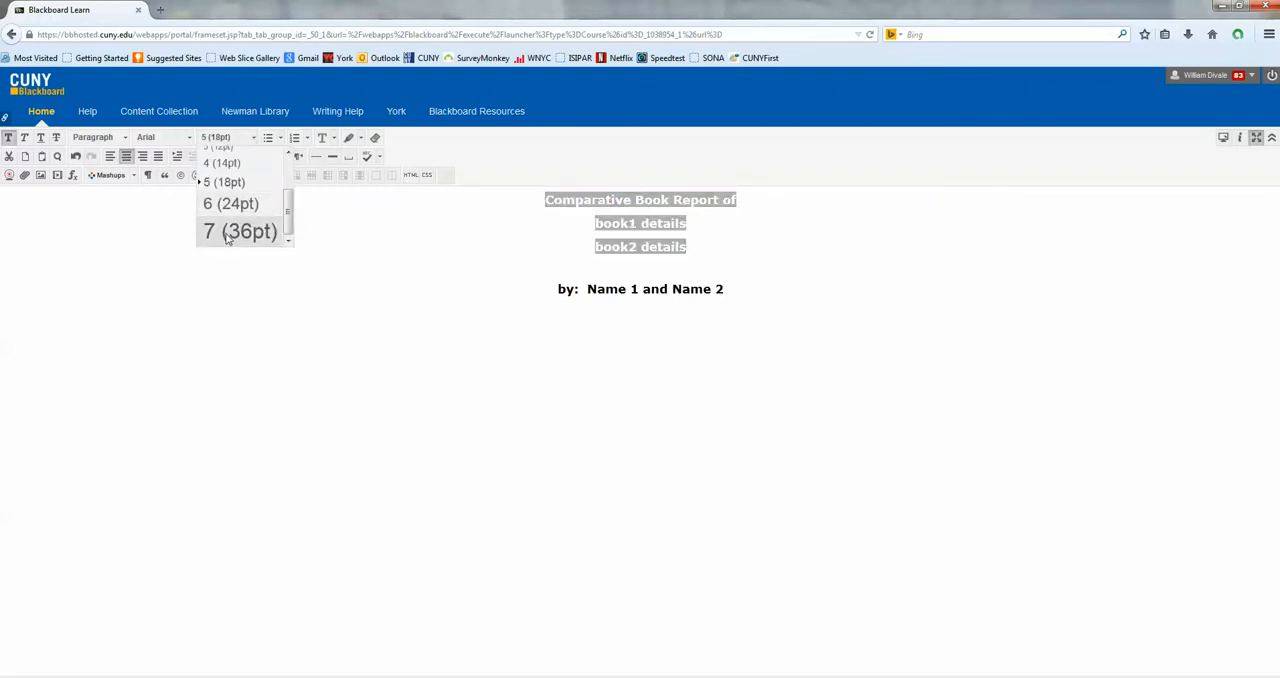
pyautogui.click(239, 231)
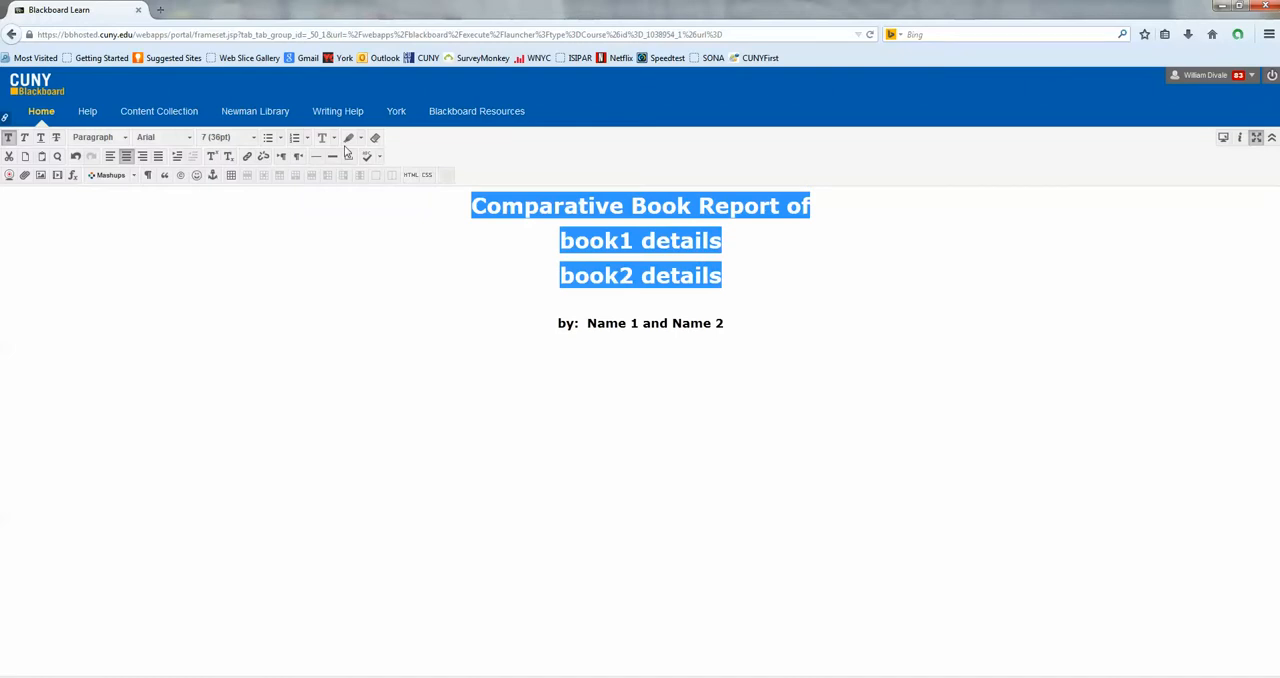
pyautogui.click(349, 137)
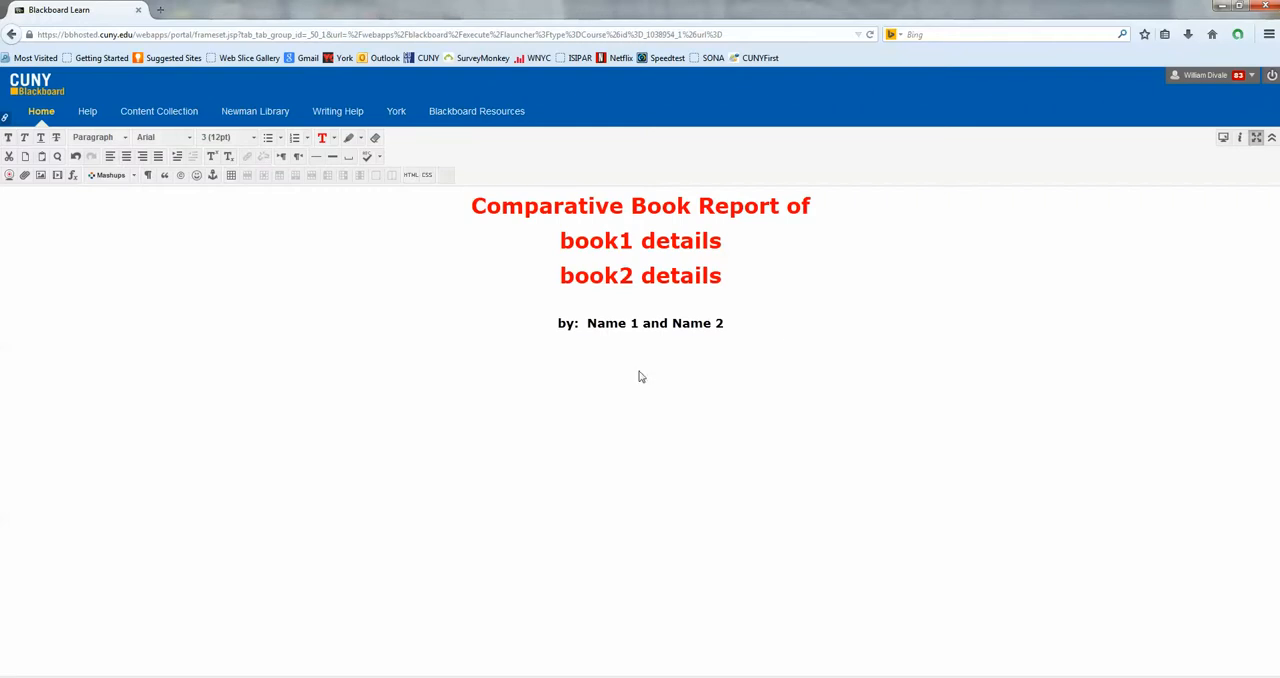
pyautogui.moveTo(633, 357)
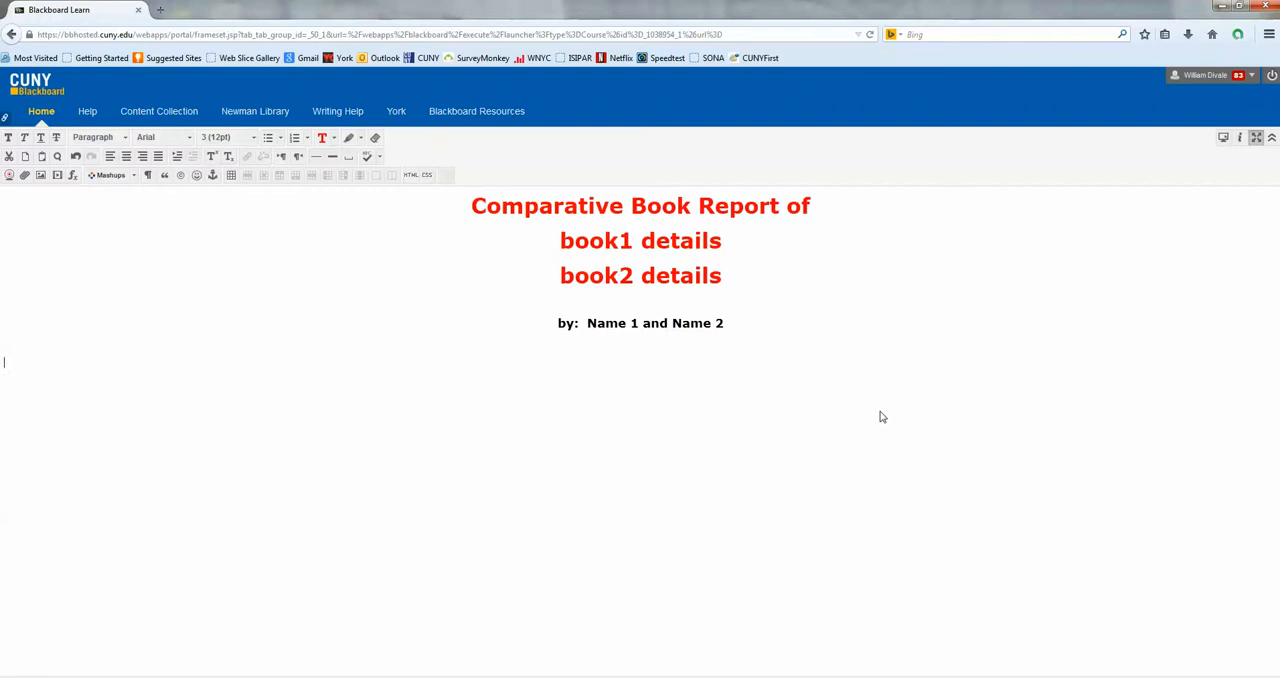
pyautogui.moveTo(1200, 164)
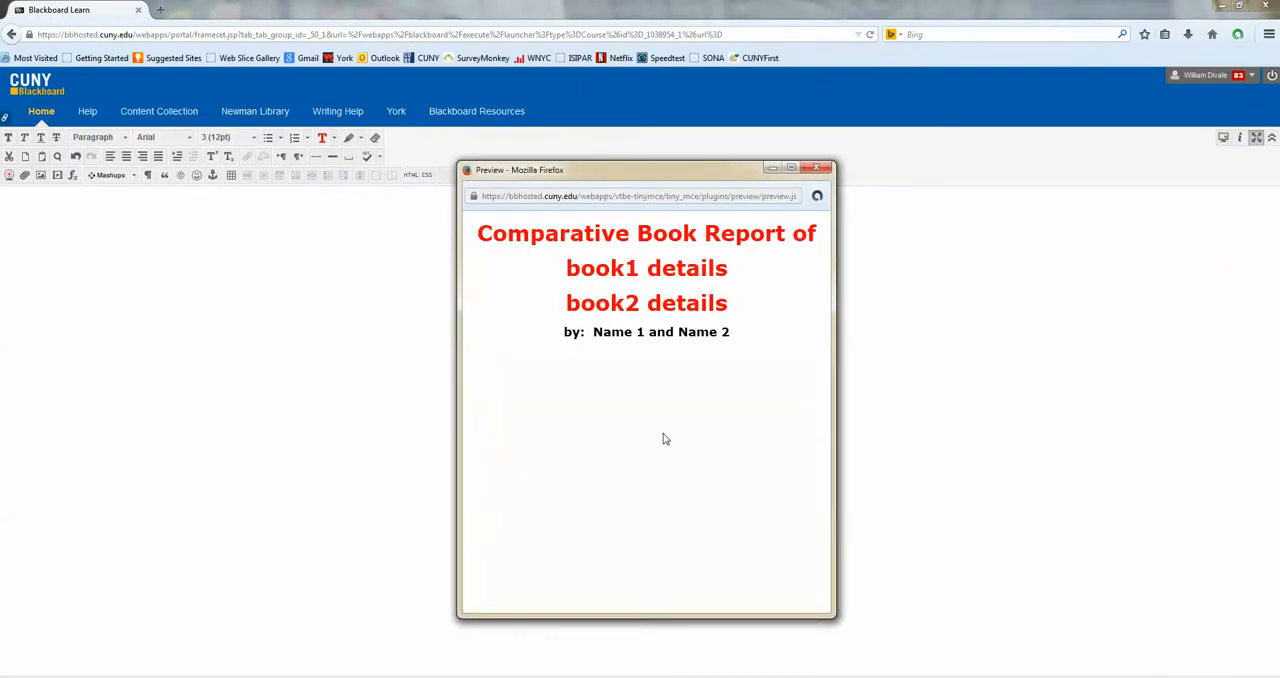
pyautogui.moveTo(521, 287)
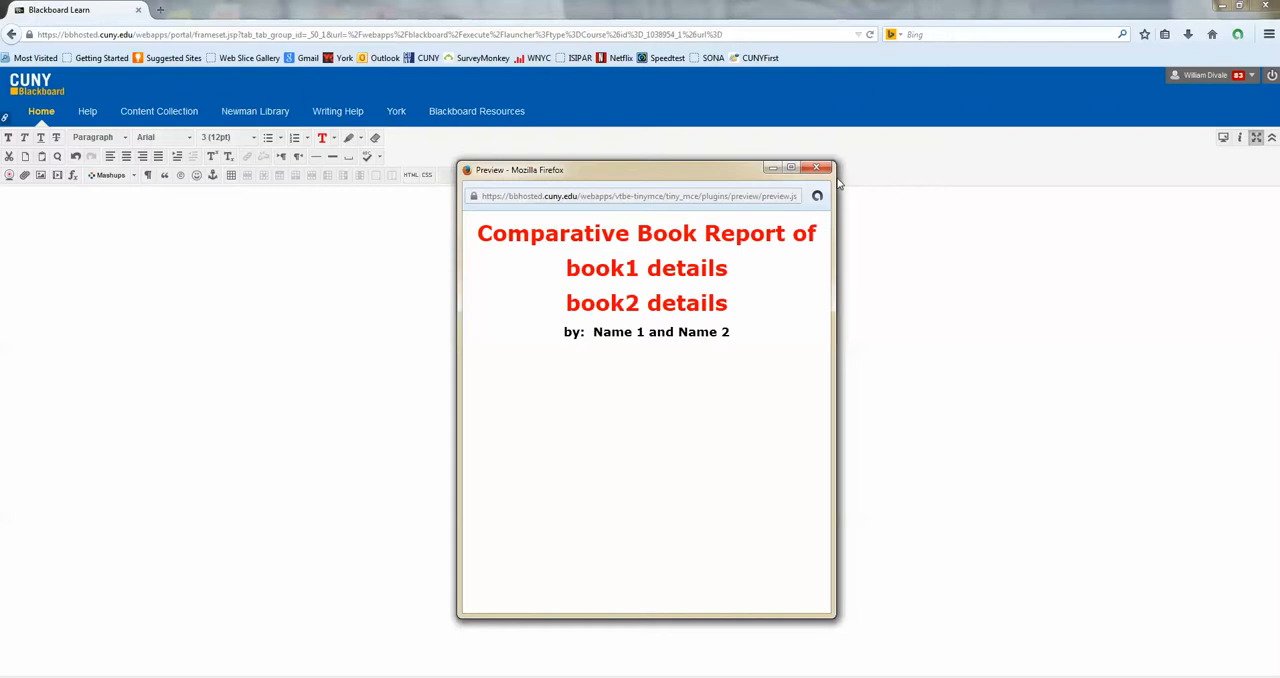
pyautogui.click(827, 167)
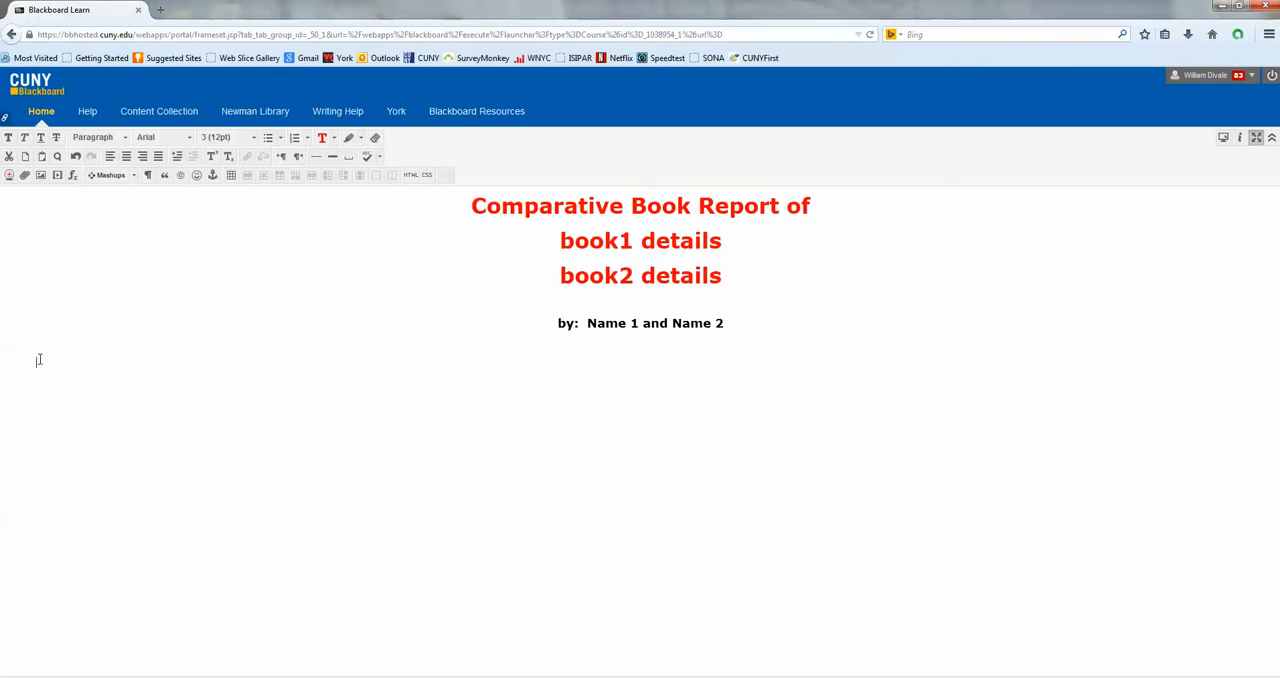
pyautogui.moveTo(41, 175)
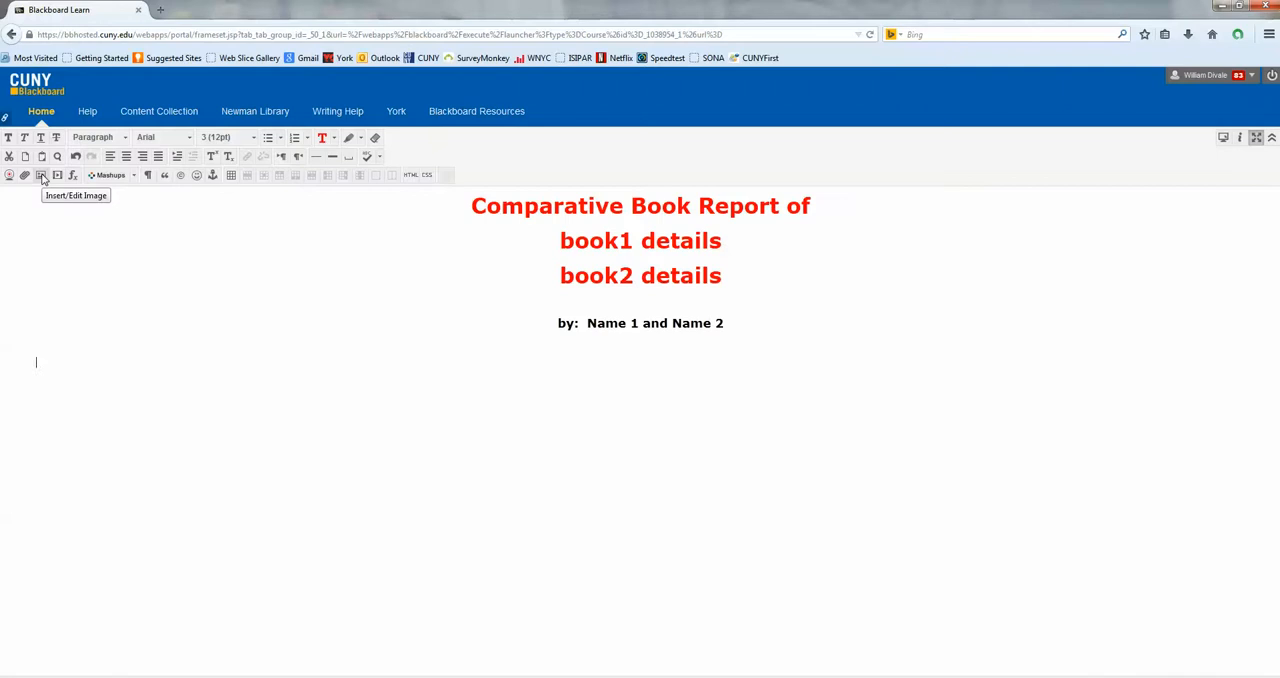
pyautogui.click(42, 174)
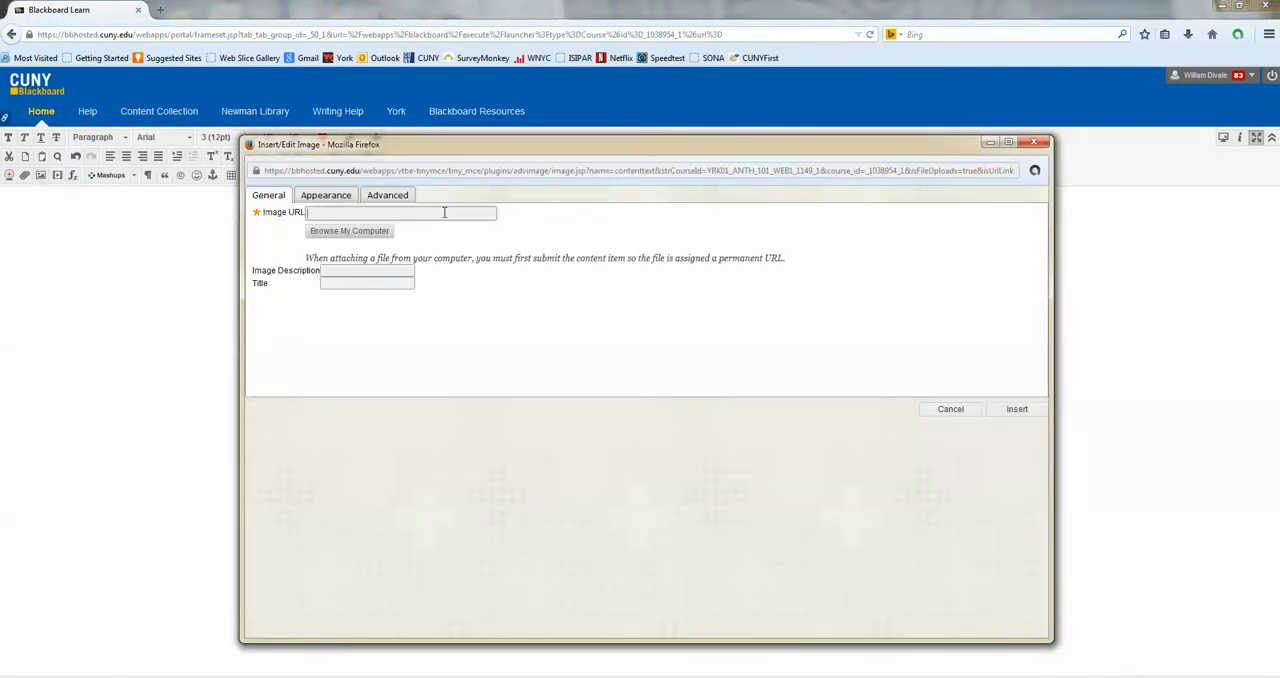
pyautogui.moveTo(349, 231)
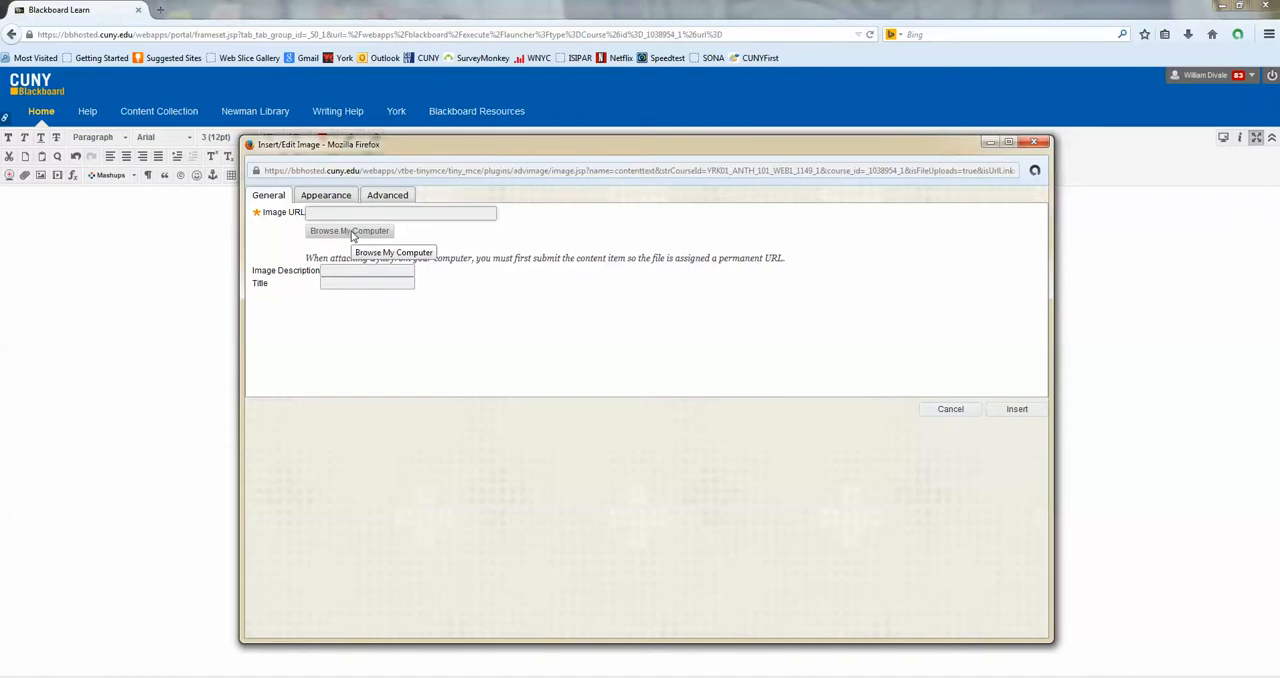
pyautogui.click(350, 231)
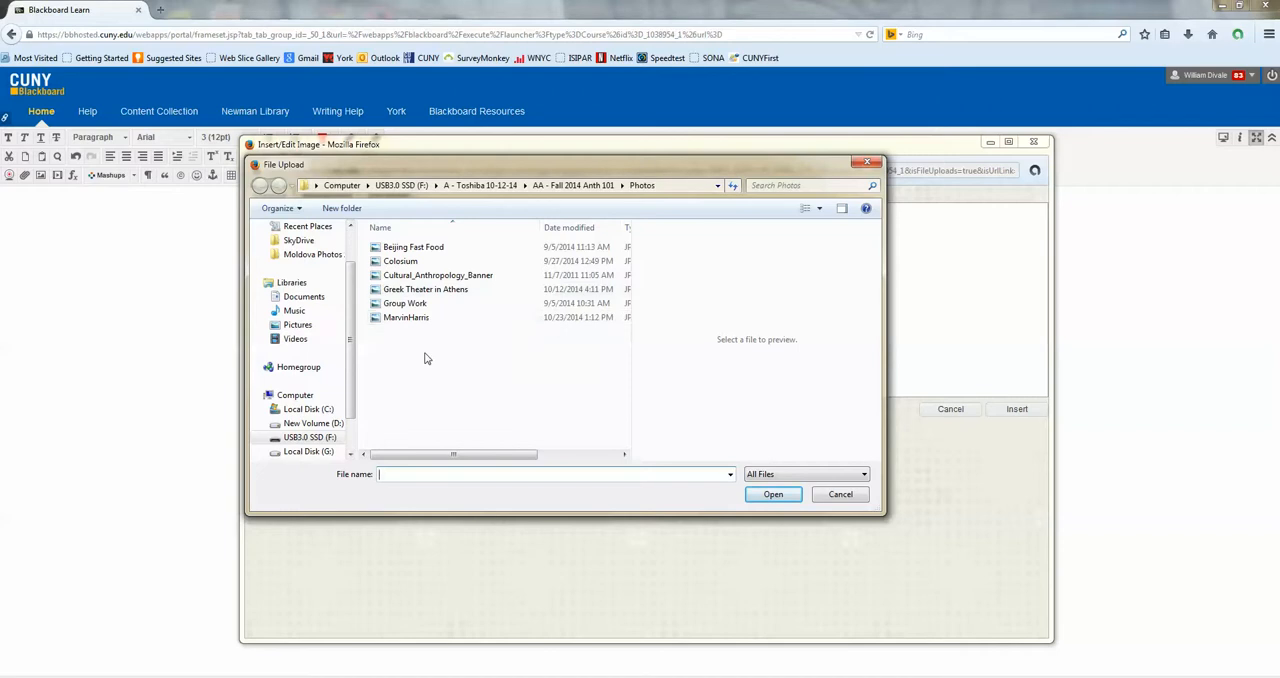
pyautogui.click(406, 317)
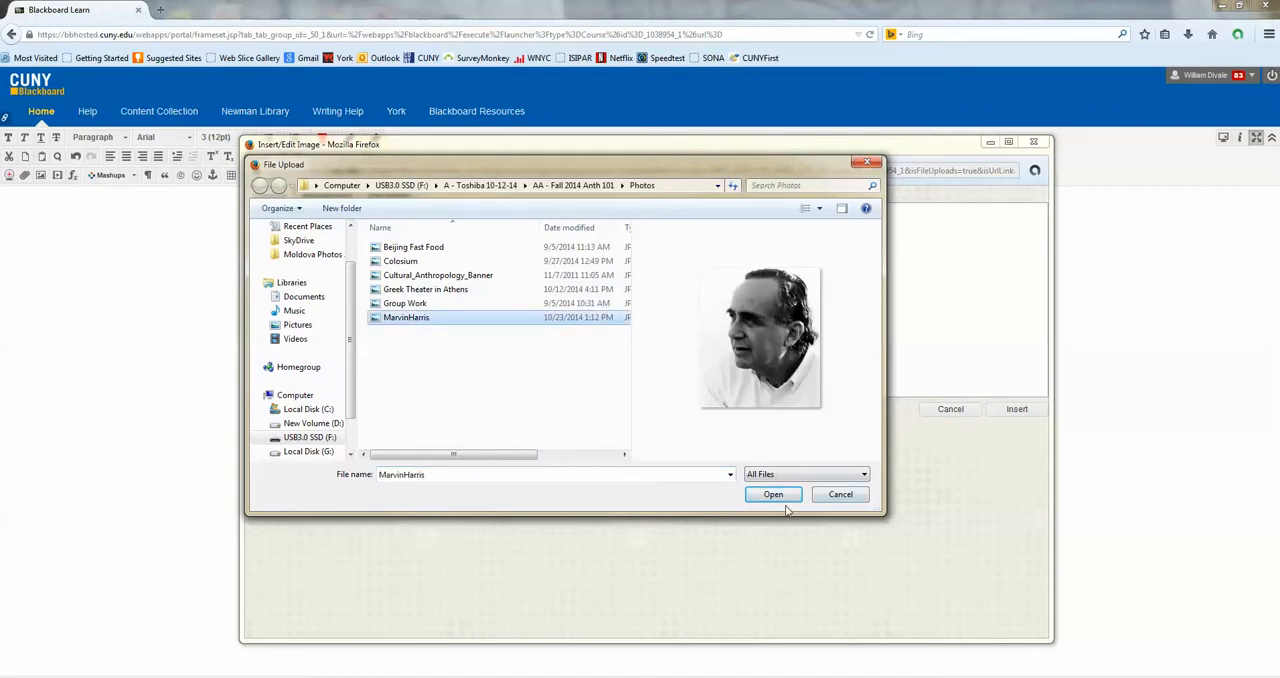
pyautogui.click(772, 494)
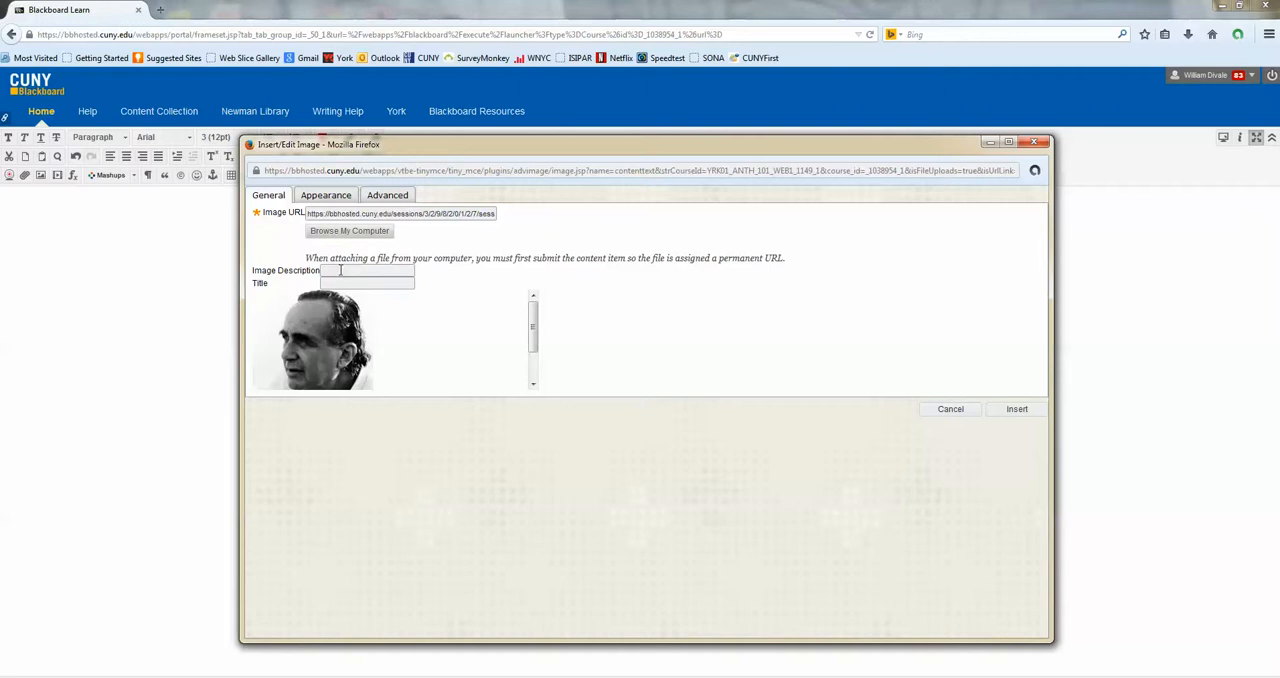
# Describe the image as 'Dr. Marvin Harris' and insert it below the author line.
pyautogui.write('Dr.')
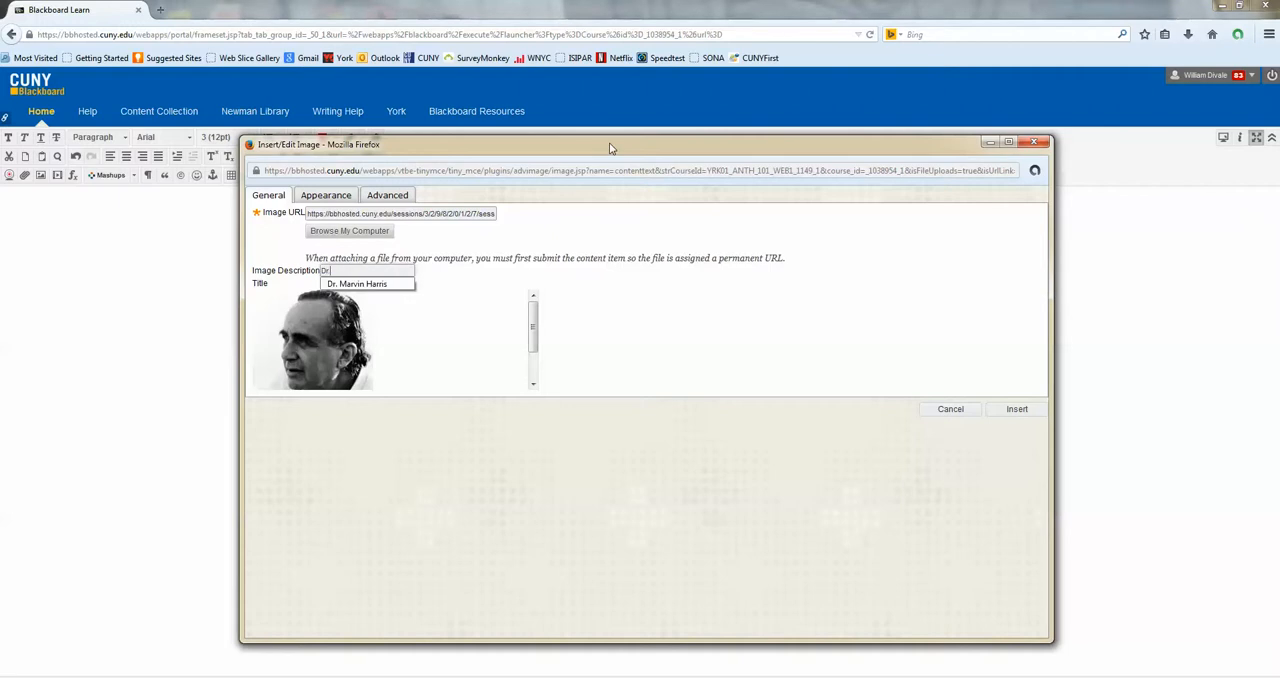
pyautogui.click(357, 283)
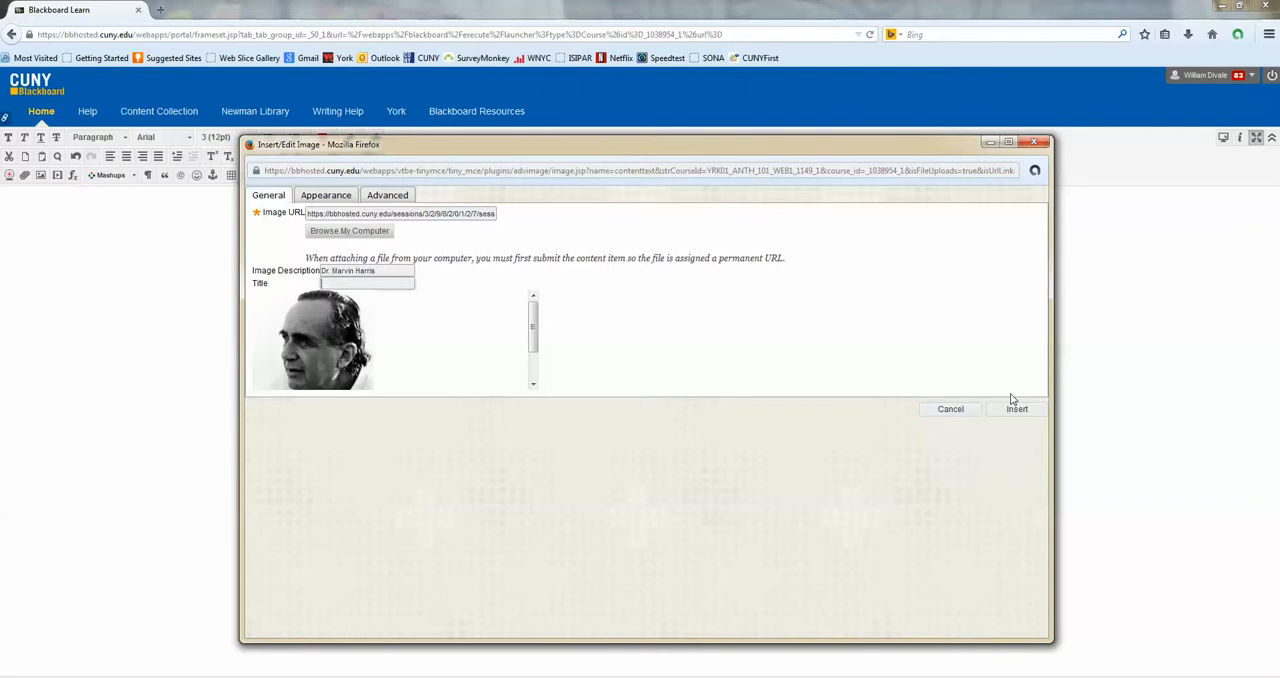
pyautogui.click(1016, 409)
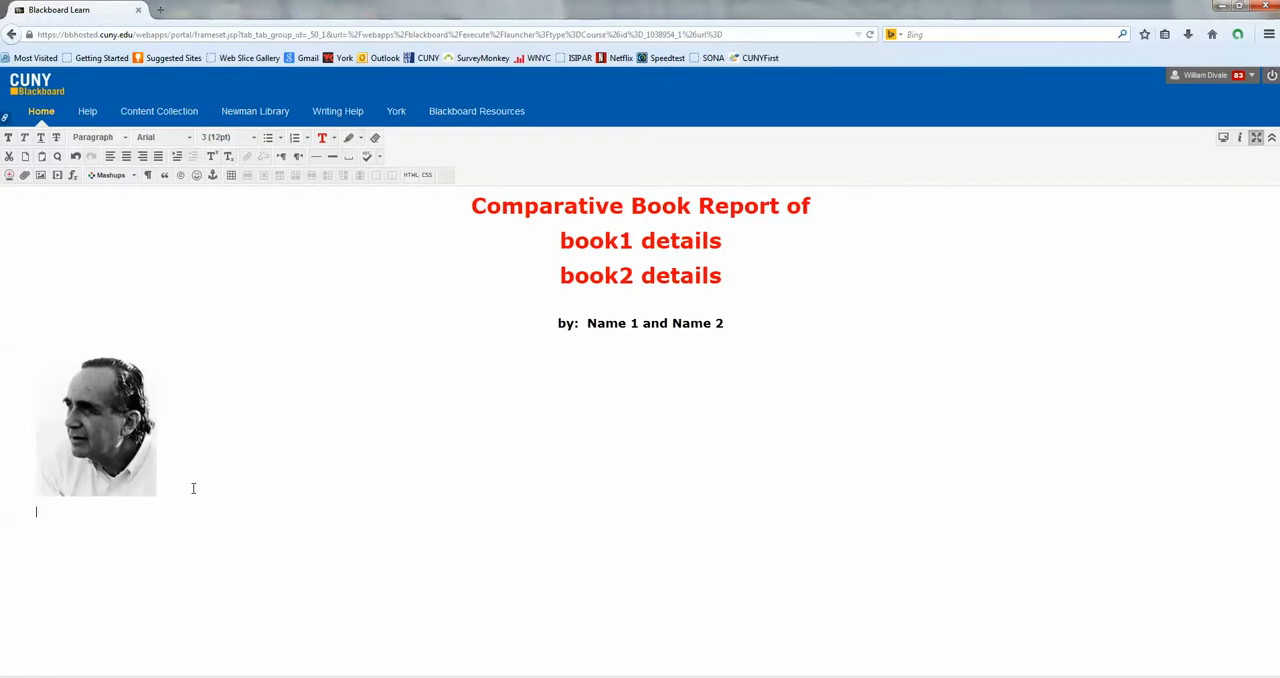
pyautogui.write('Dr.')
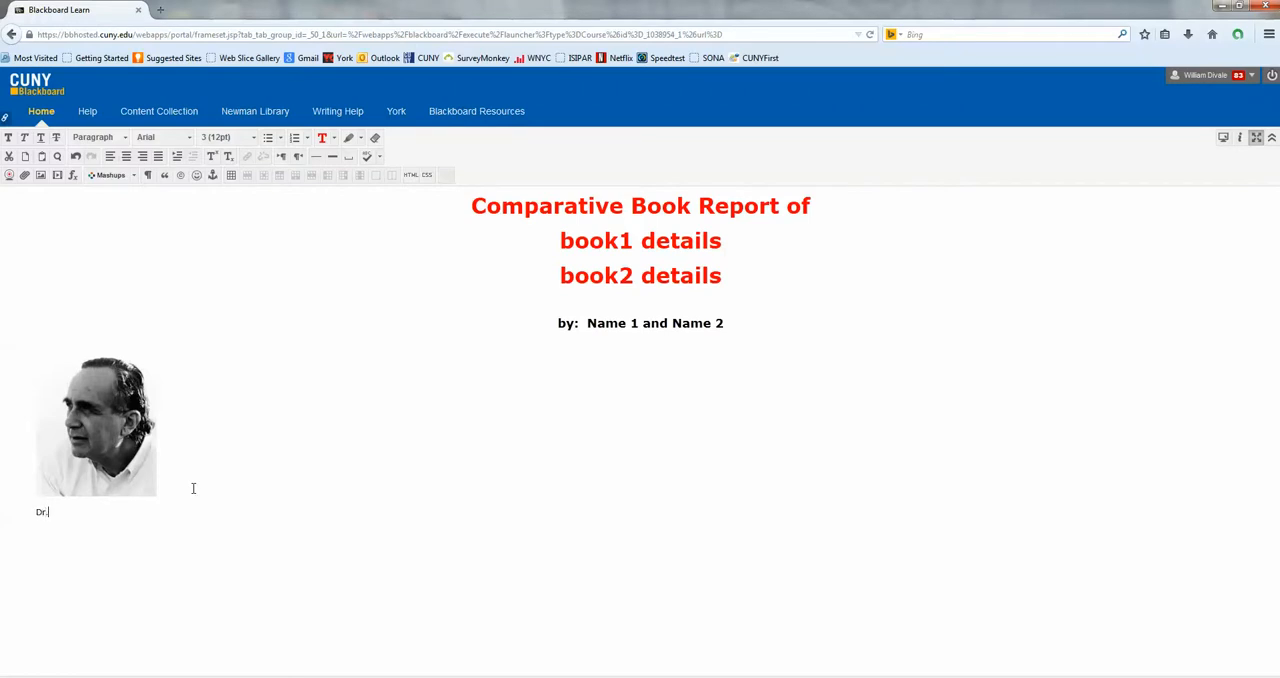
pyautogui.write('marvin')
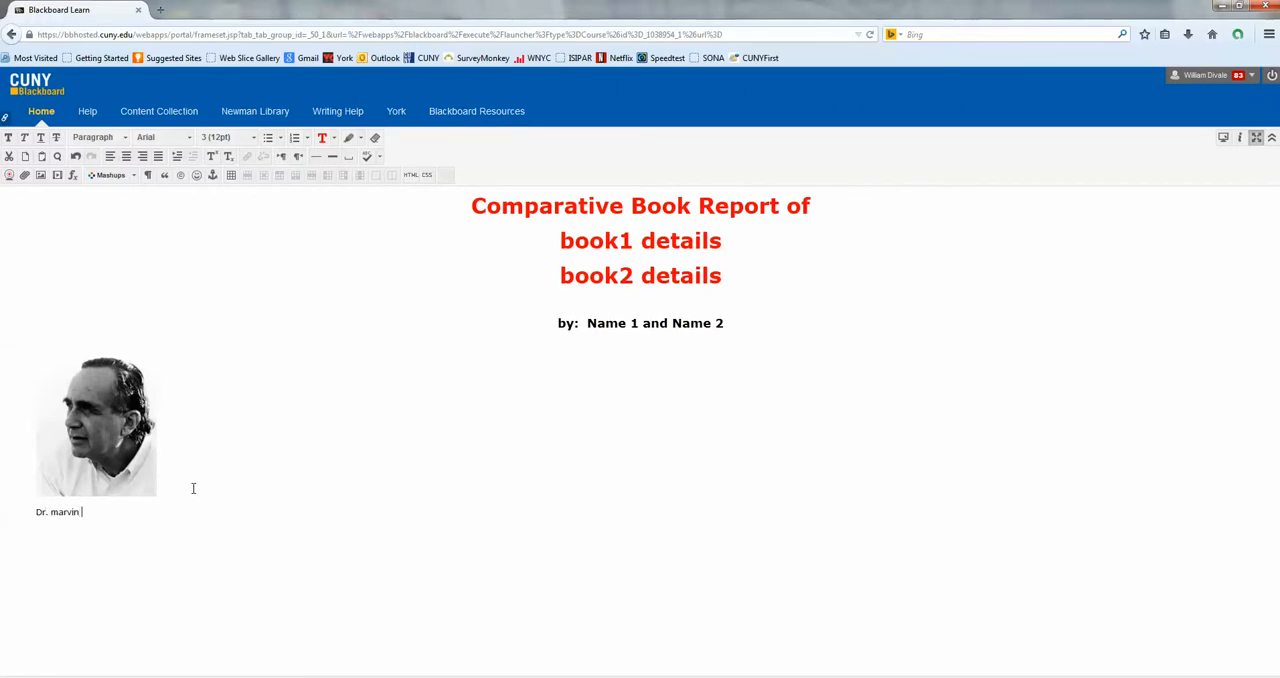
pyautogui.write('Harris')
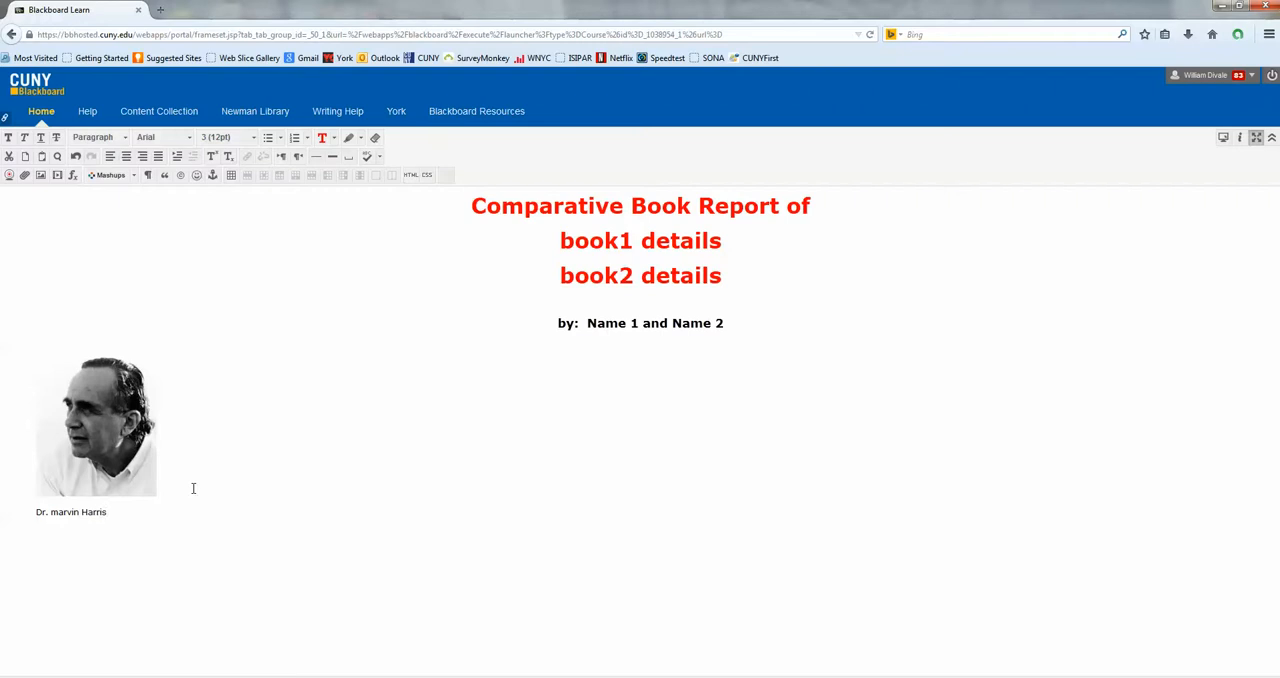
pyautogui.click(52, 511)
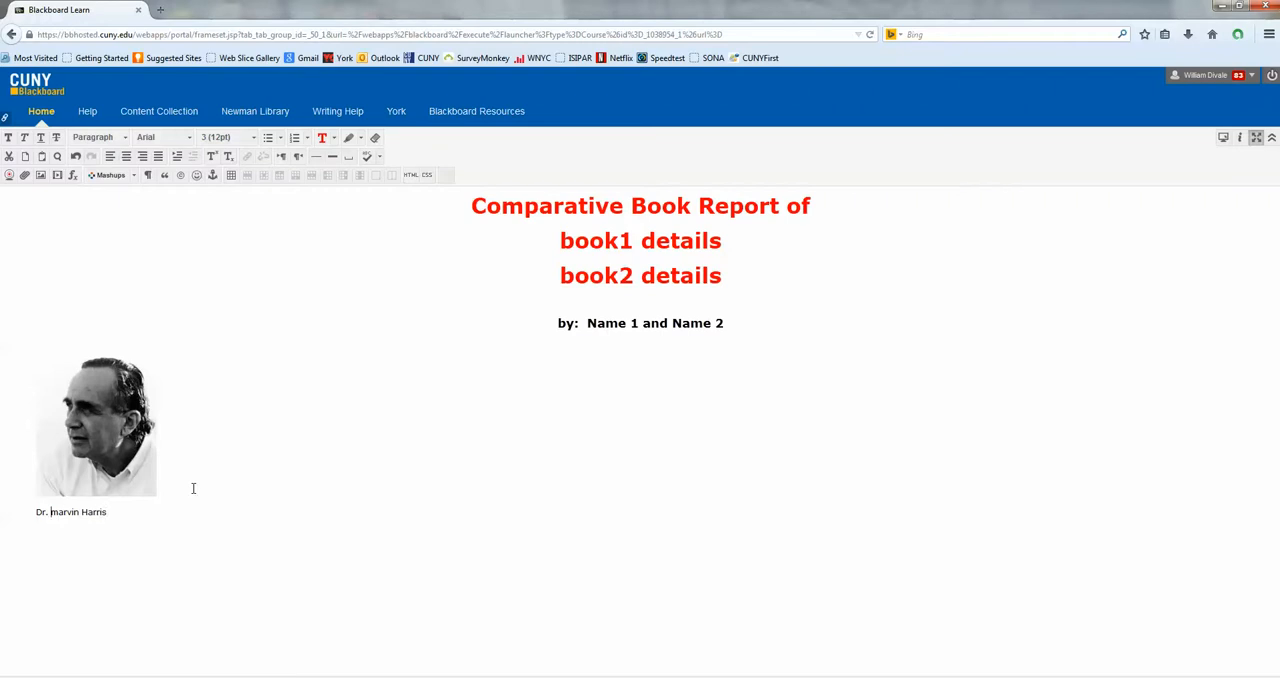
pyautogui.write('M')
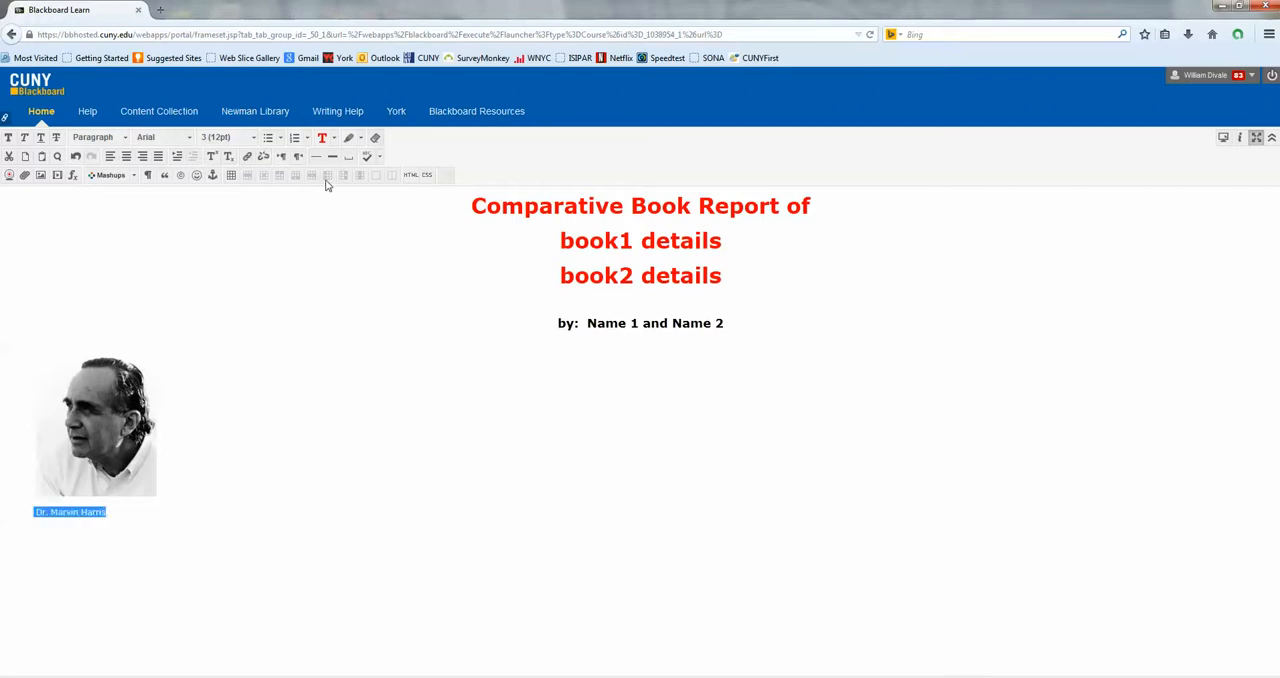
pyautogui.click(253, 137)
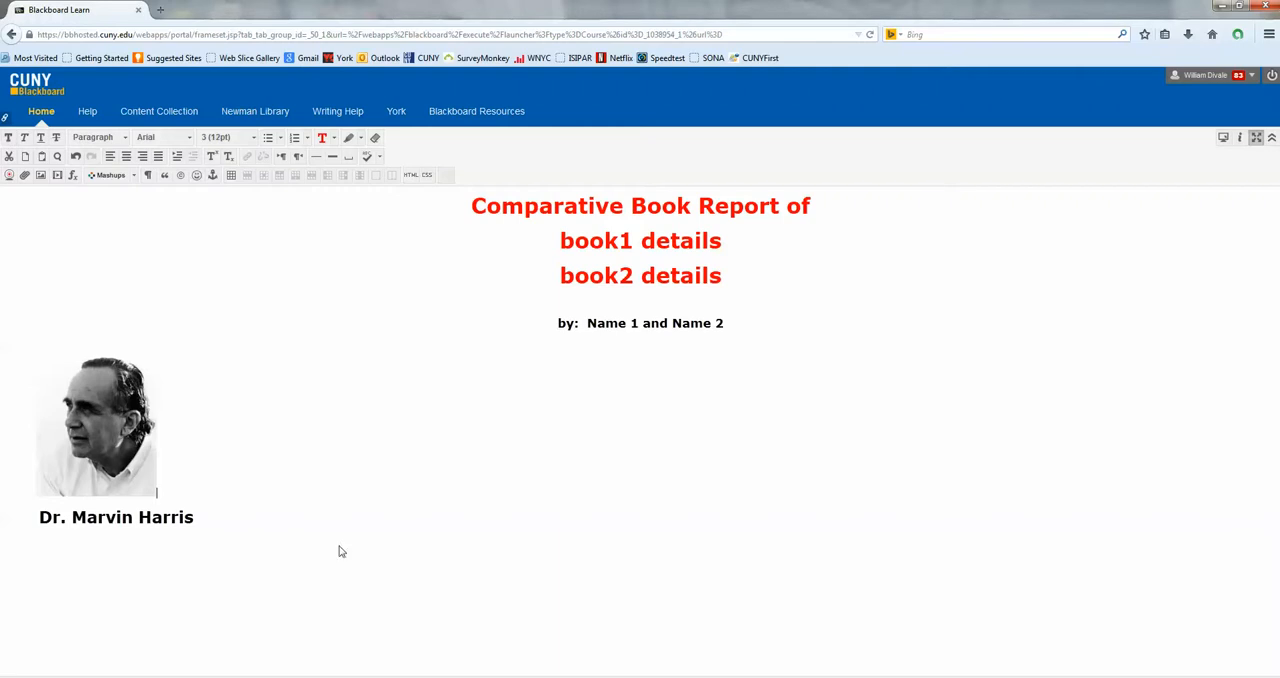
pyautogui.click(227, 517)
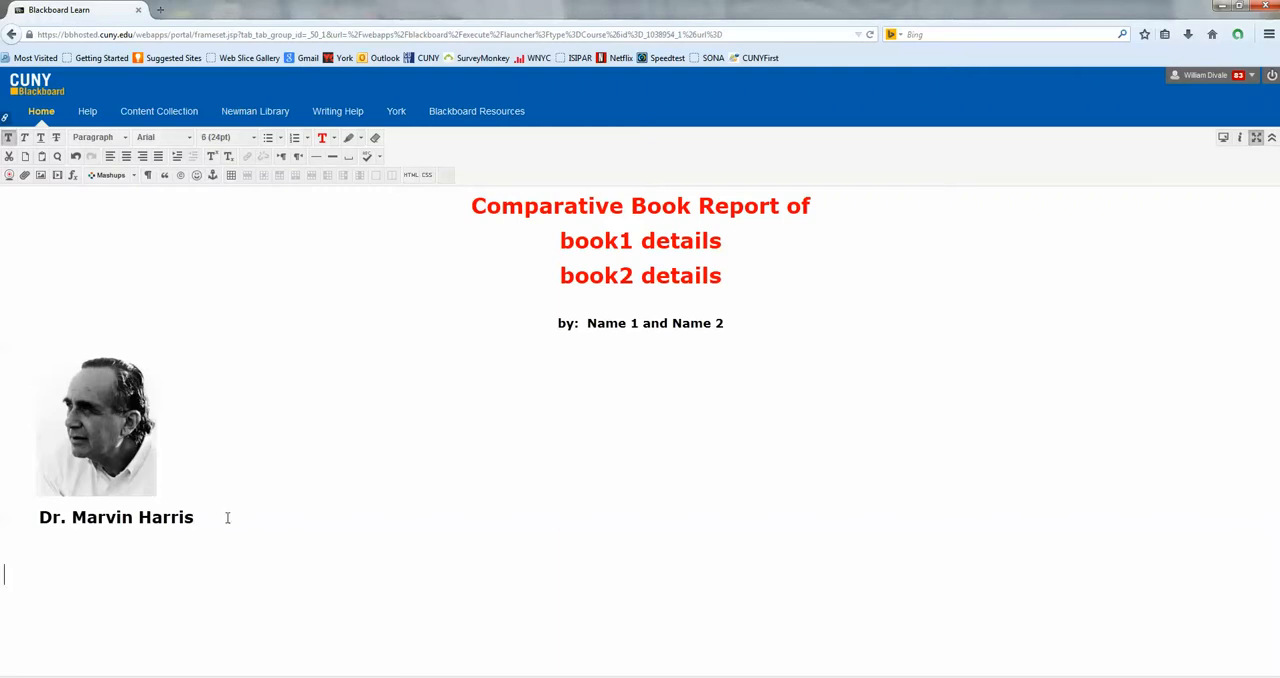
# Type throwaway test text below the caption and delete it again.
pyautogui.write('kkjkjklklsfksk')
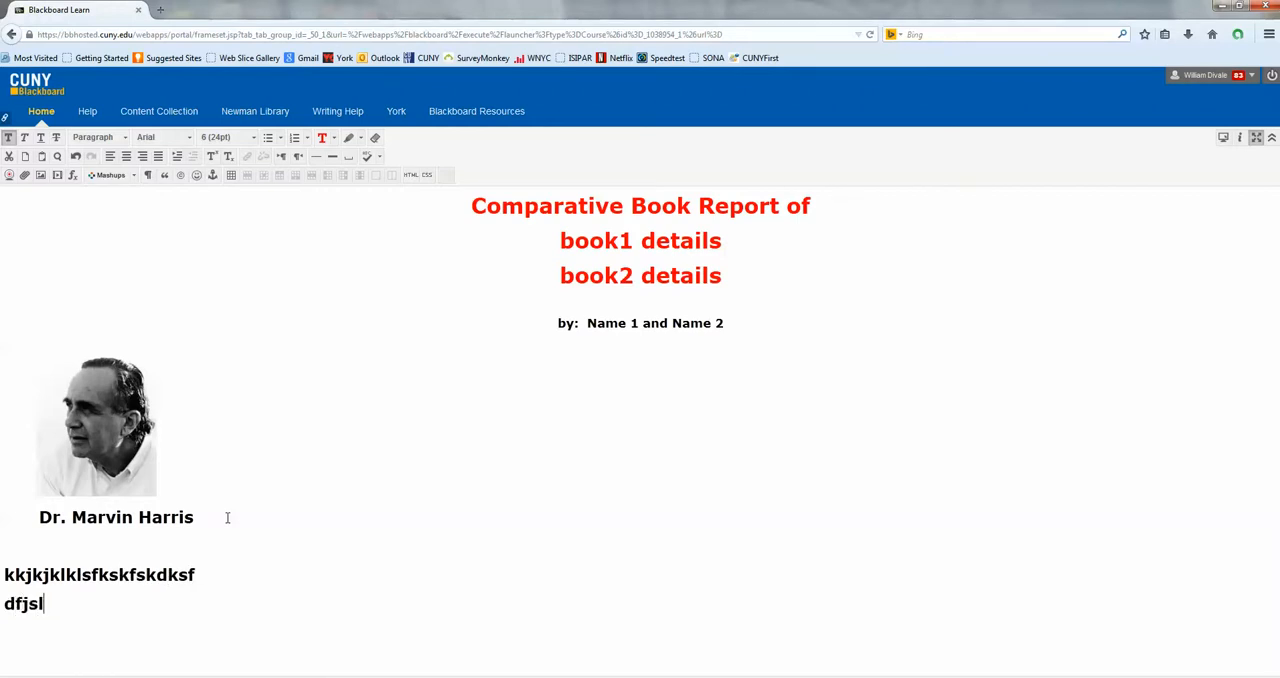
pyautogui.write('jsslj')
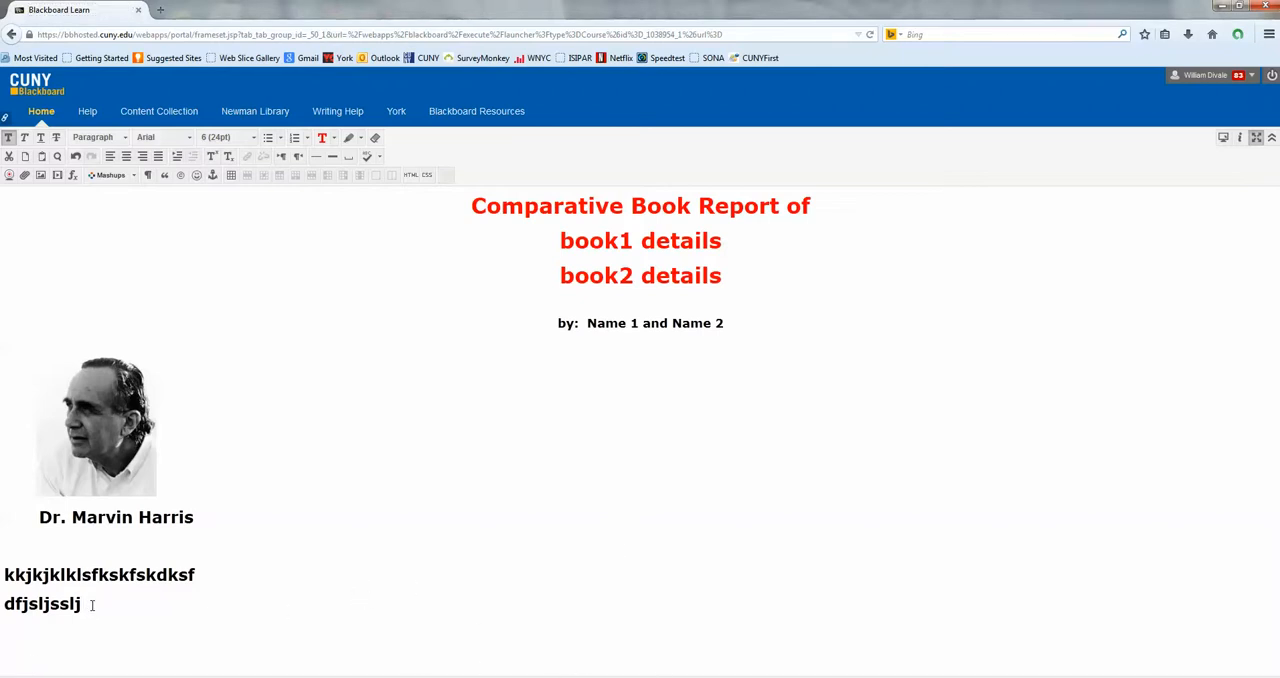
pyautogui.press('Backspace')
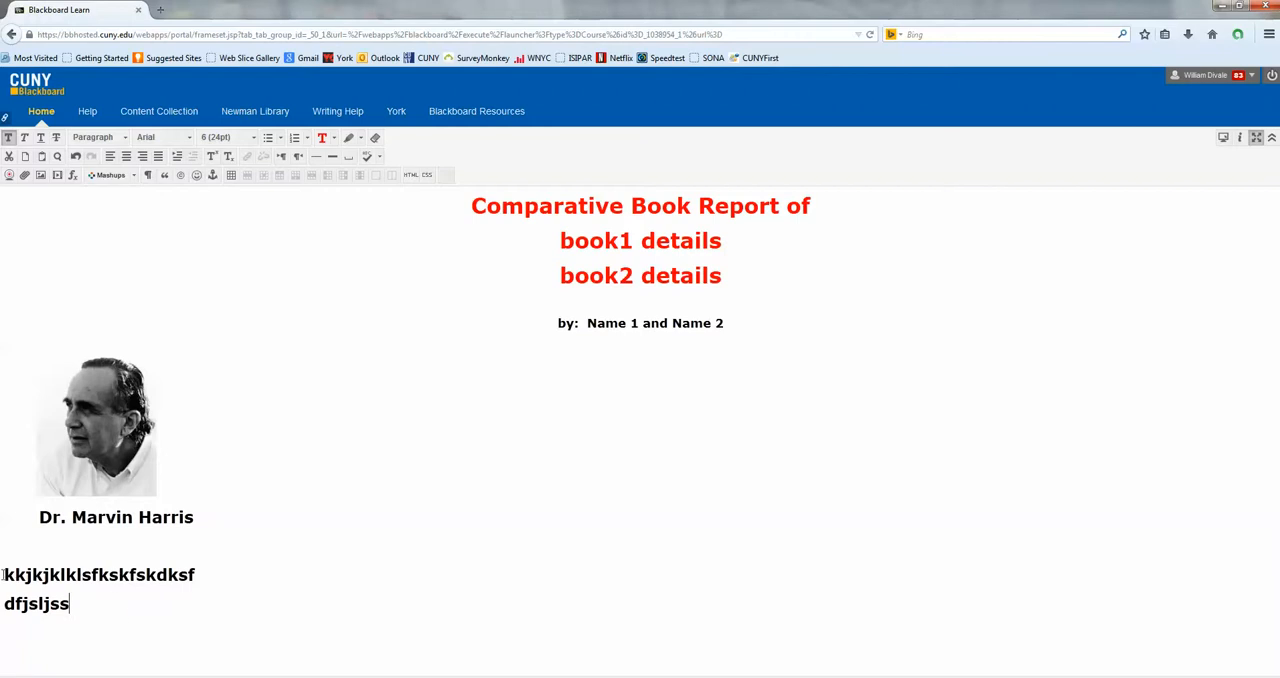
pyautogui.moveTo(2, 574); pyautogui.dragTo(69, 604)
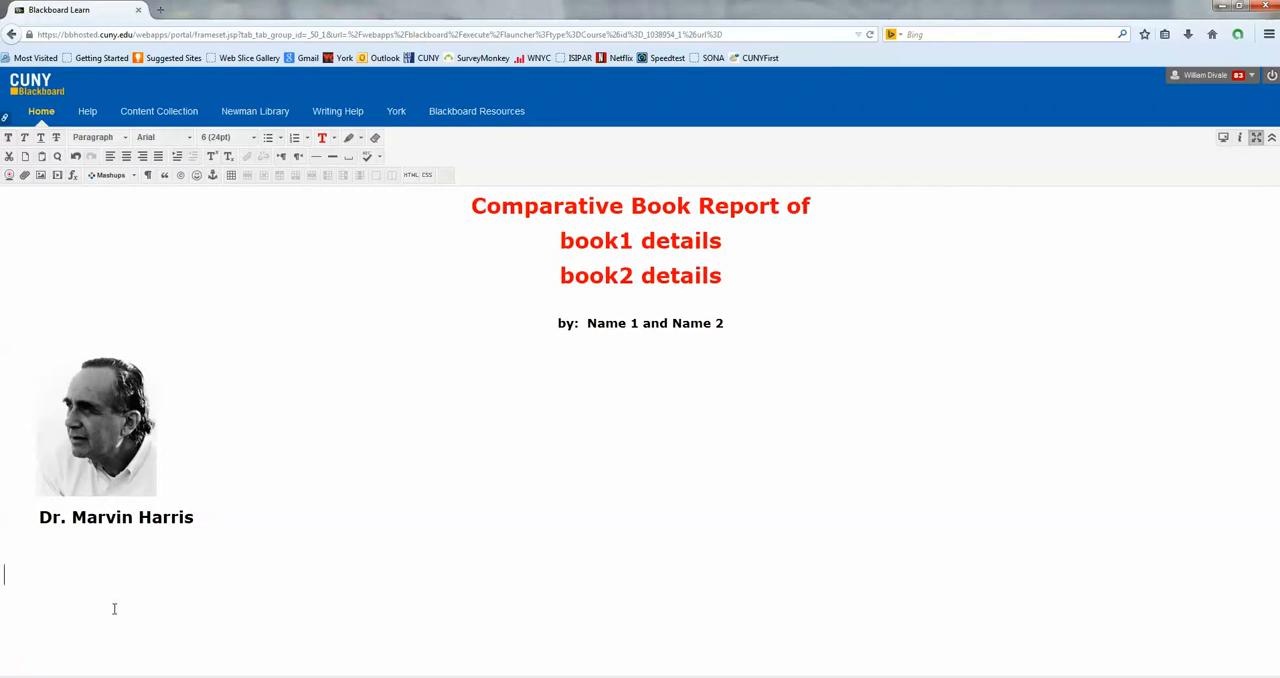
pyautogui.moveTo(363, 543)
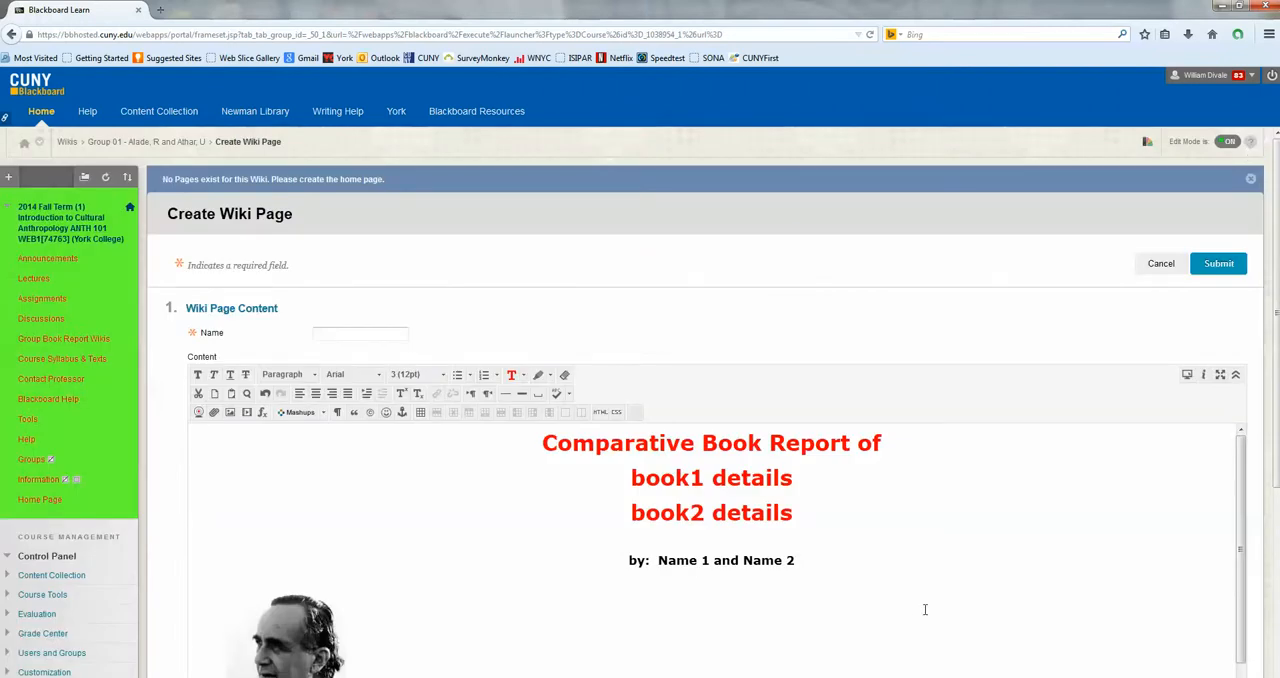
pyautogui.moveTo(953, 627)
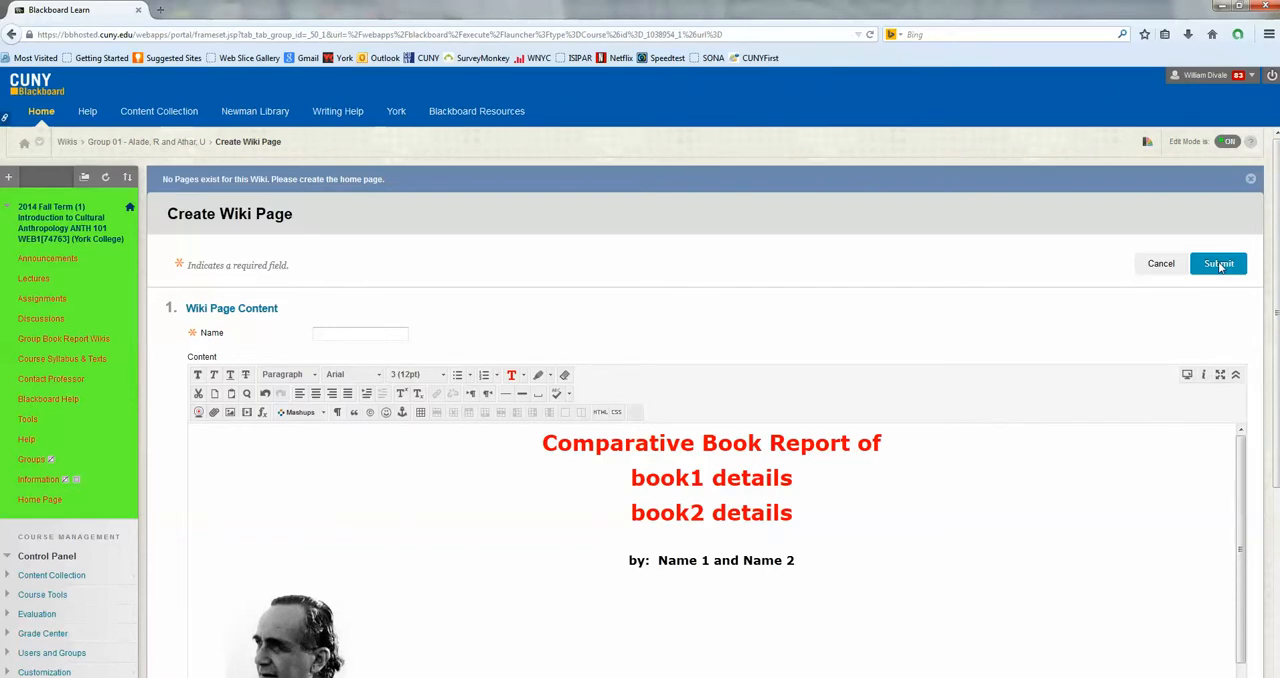
# Name the wiki page 'Comparative Book Report' after the missing-name alert and submit it.
pyautogui.click(1218, 263)
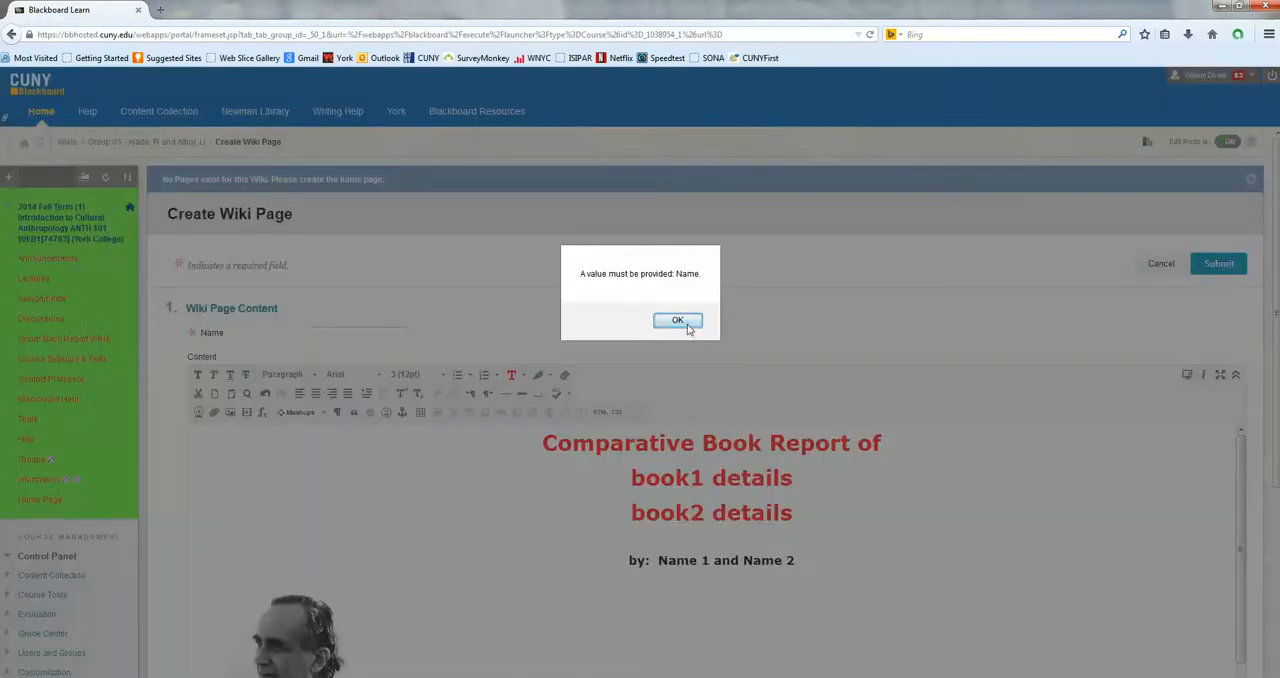
pyautogui.click(677, 320)
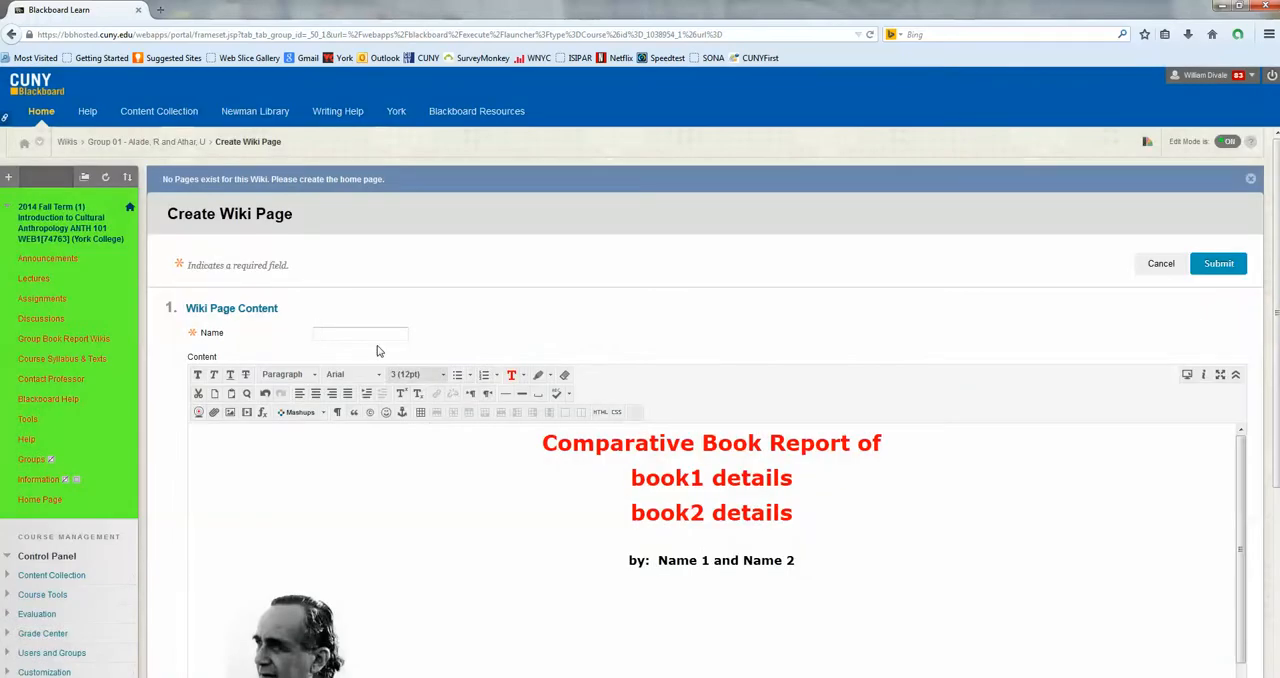
pyautogui.click(360, 333)
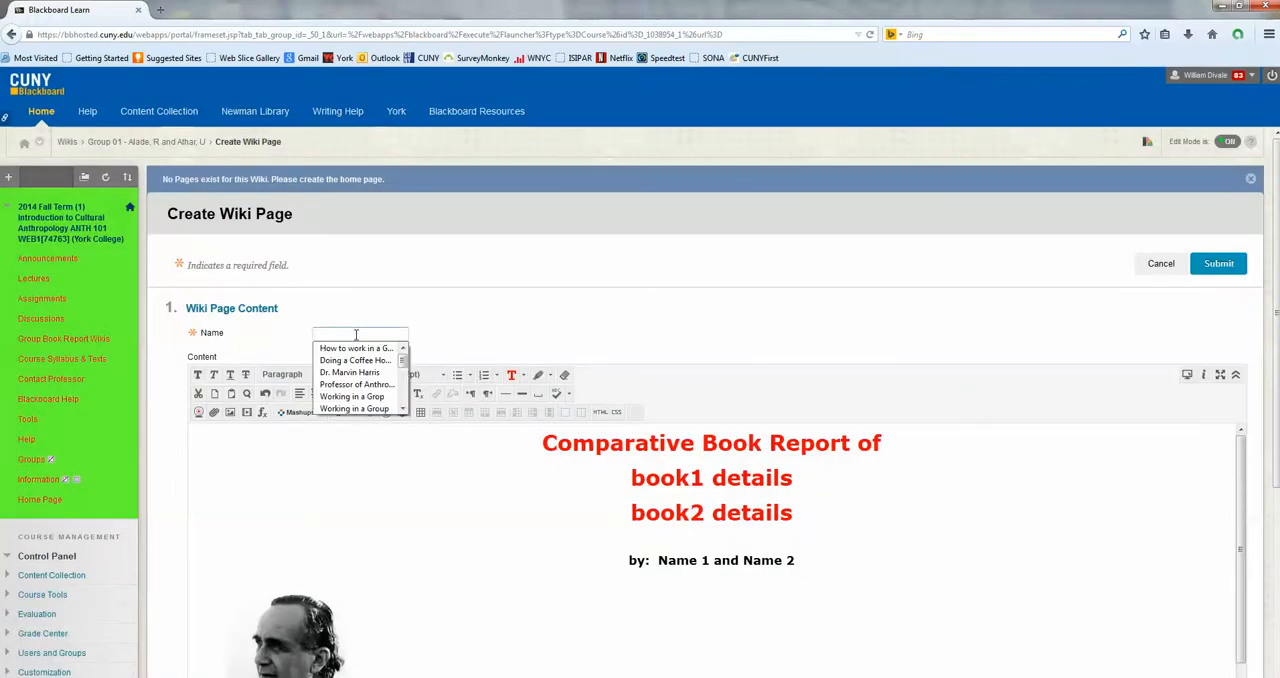
pyautogui.write('Con')
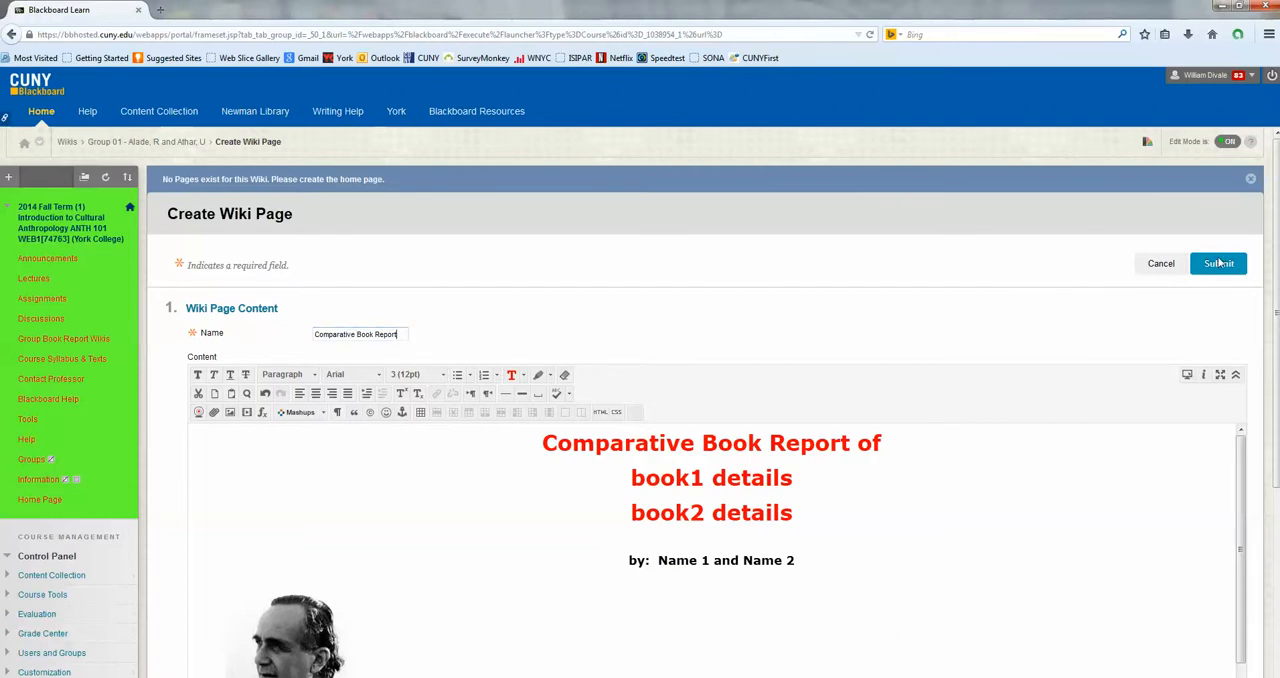
pyautogui.click(1218, 263)
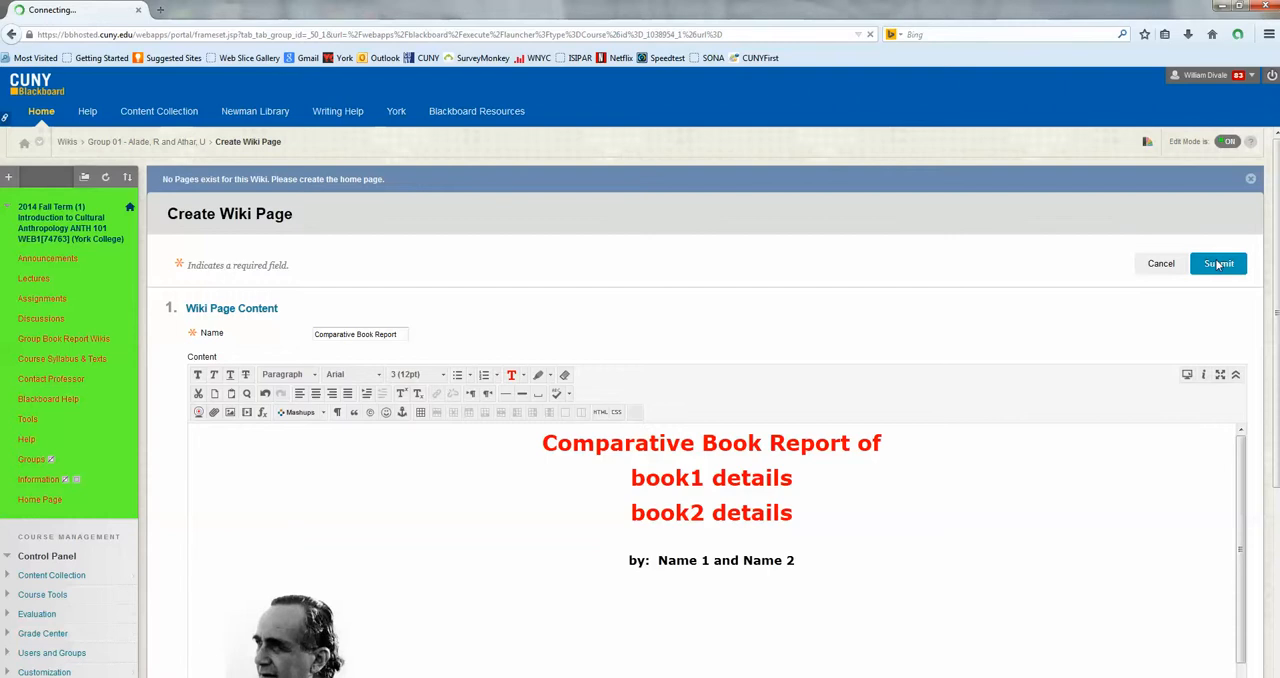
pyautogui.click(1218, 263)
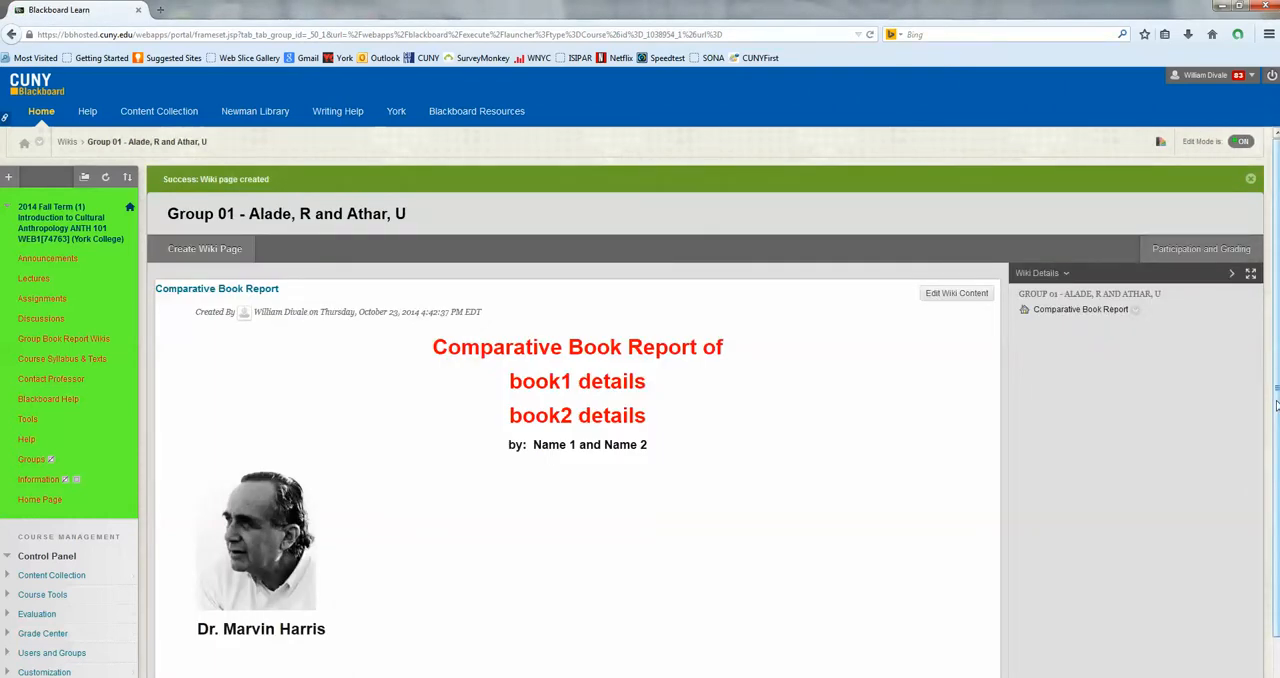
pyautogui.scroll(-3)
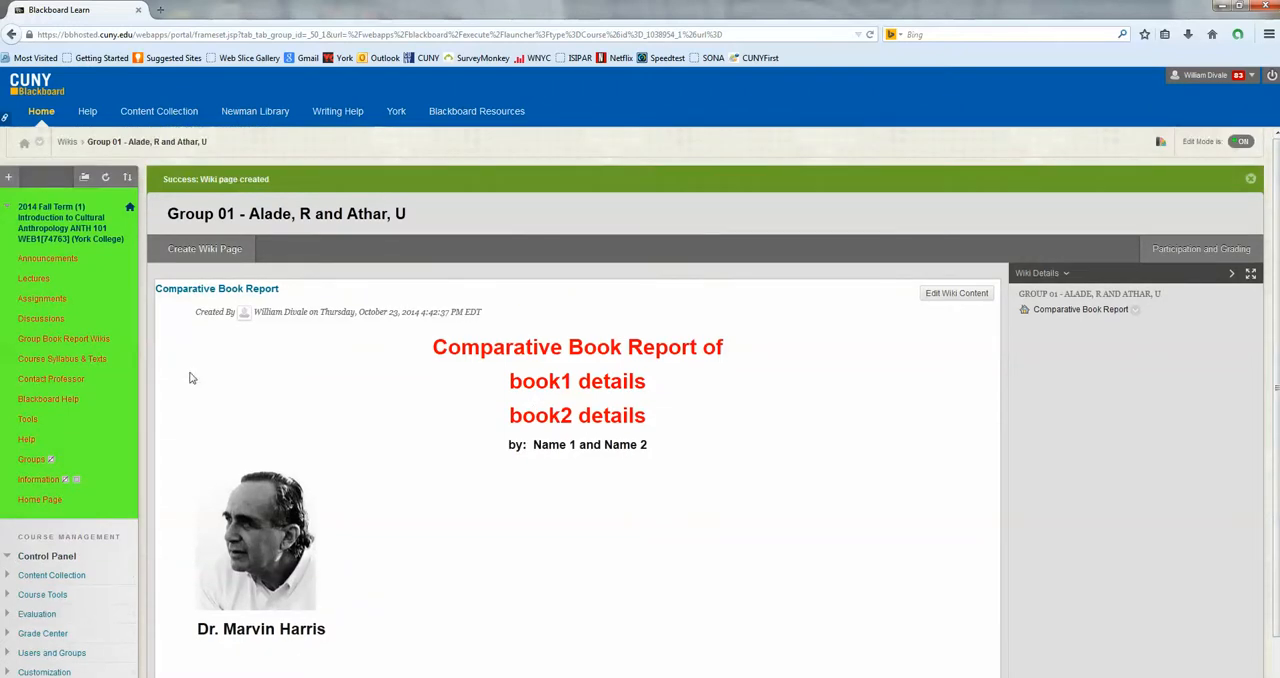
pyautogui.moveTo(64, 338)
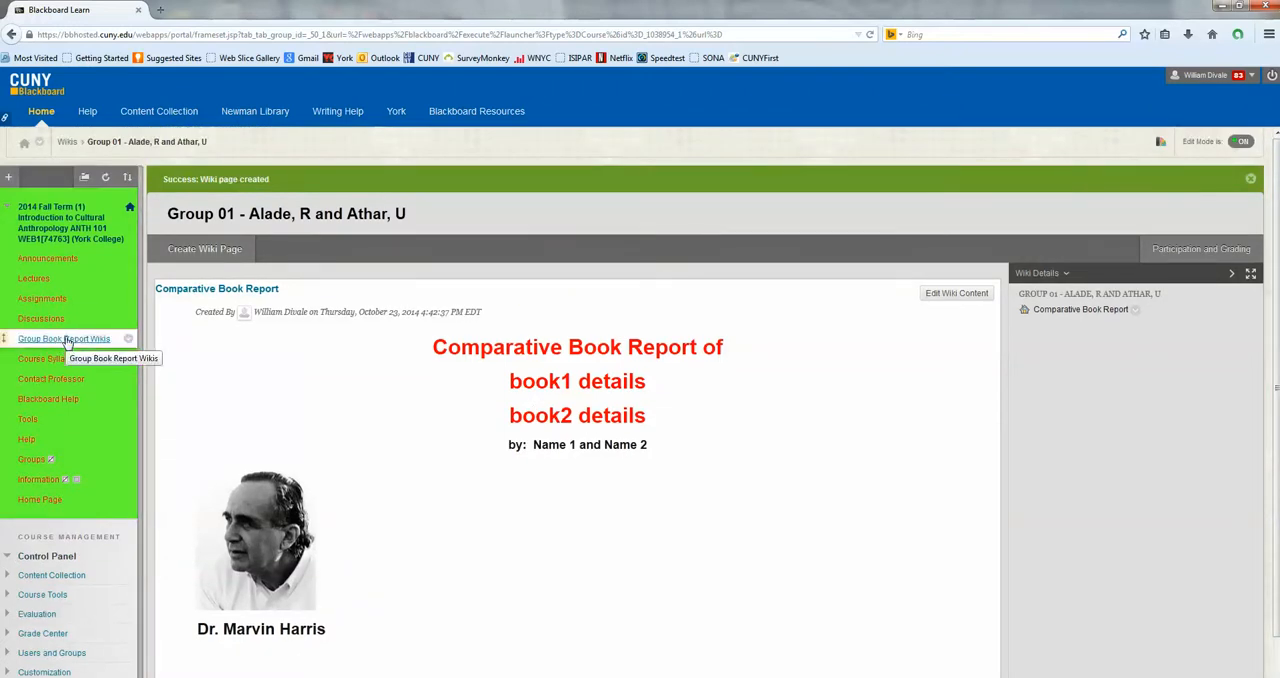
pyautogui.click(63, 338)
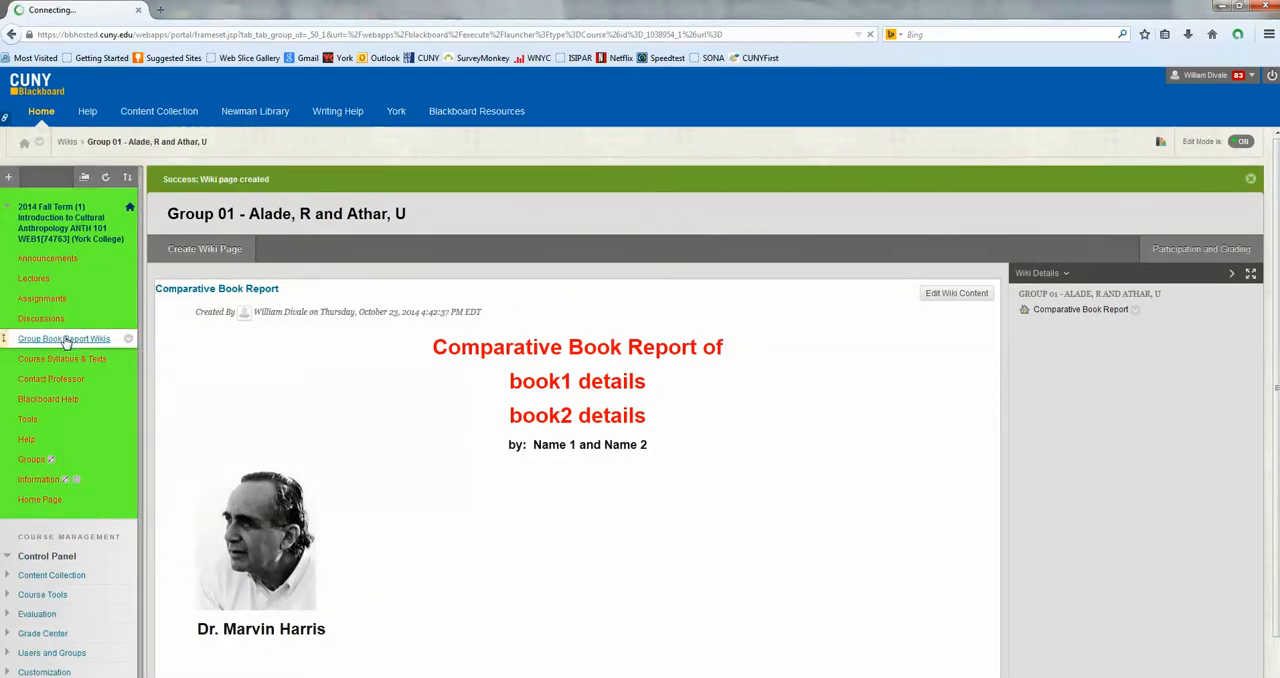
pyautogui.click(63, 338)
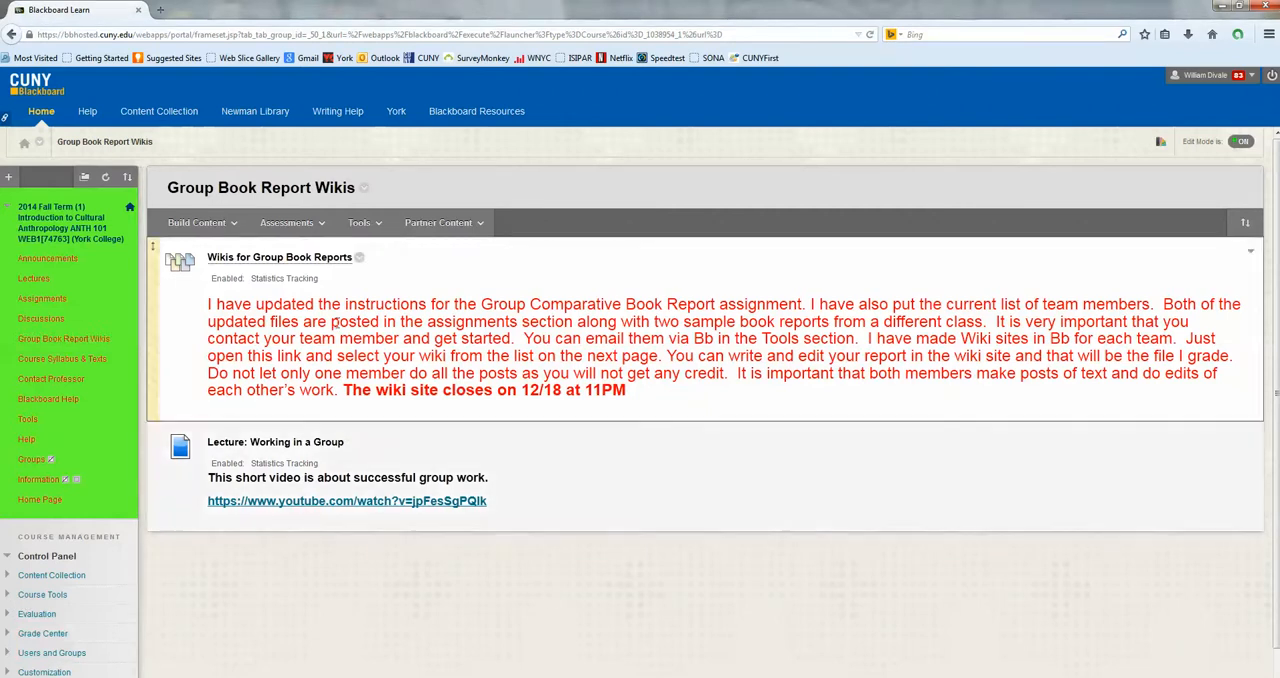
pyautogui.click(279, 257)
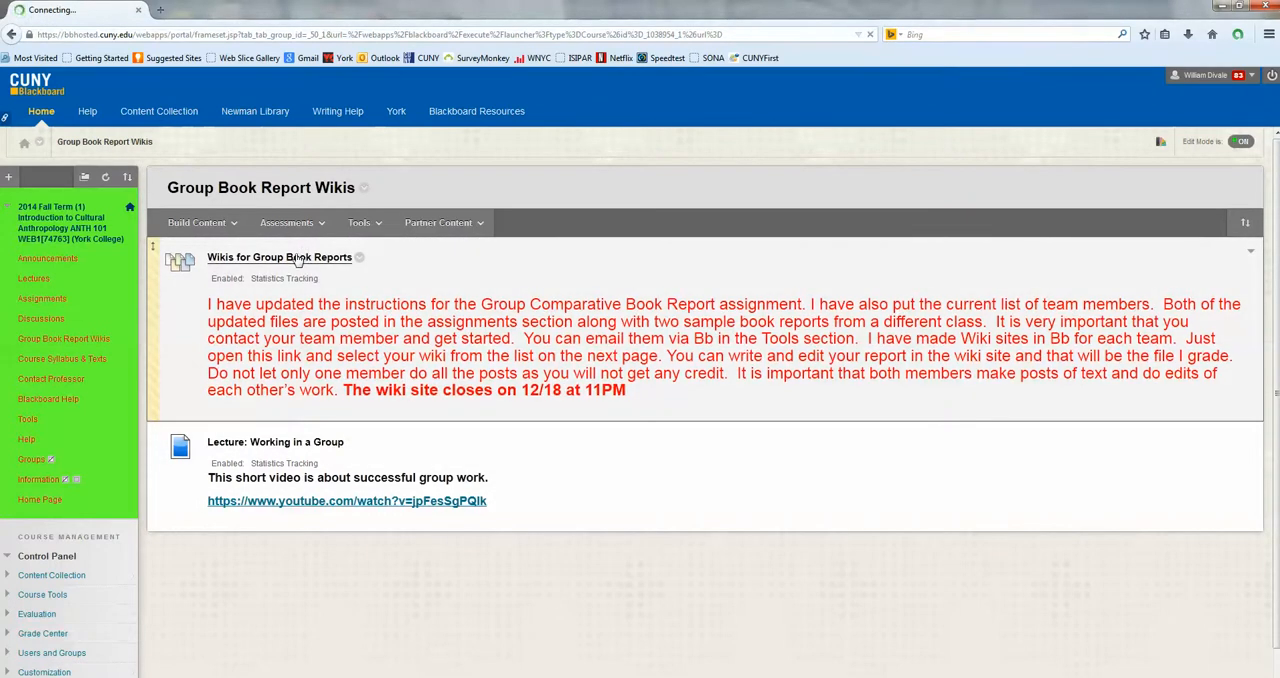
pyautogui.click(279, 257)
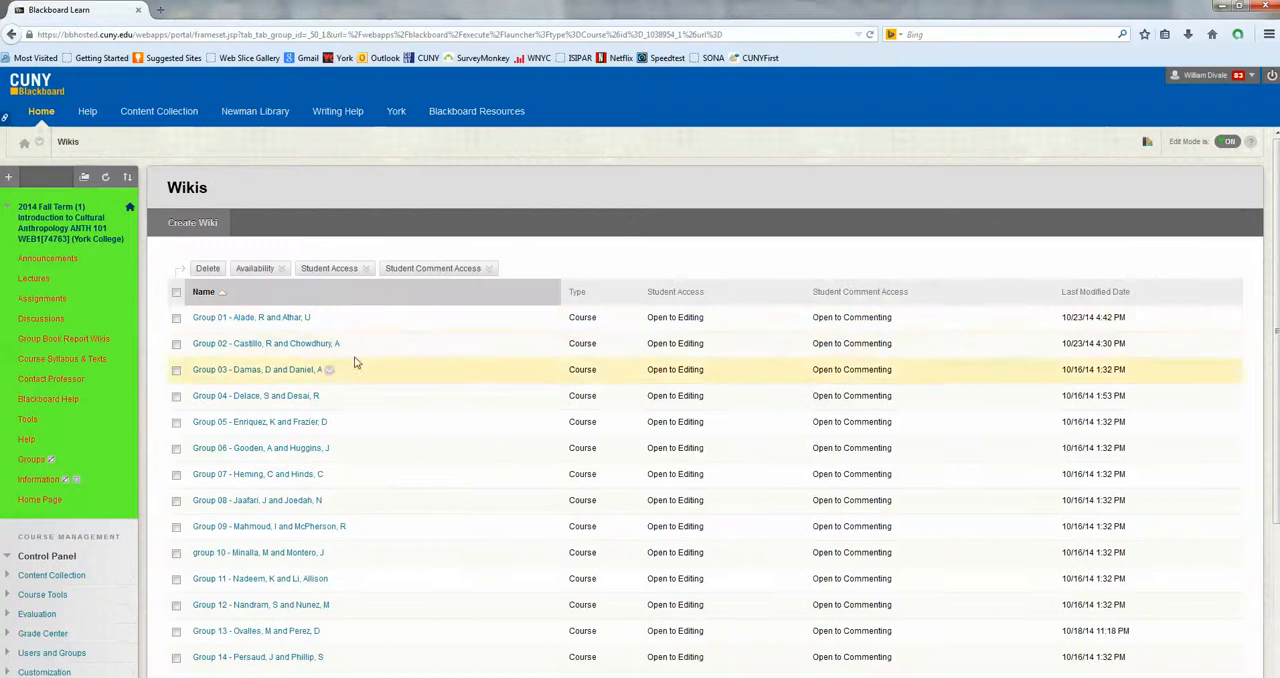
pyautogui.moveTo(278, 317)
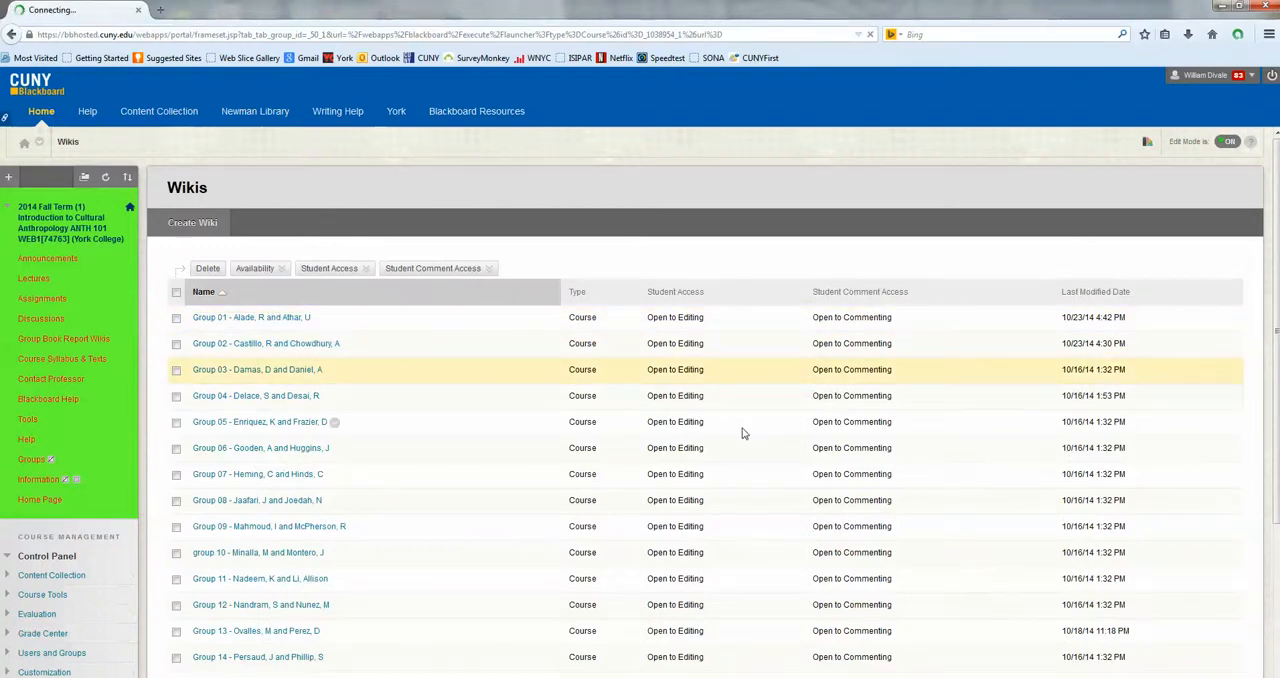
pyautogui.click(251, 317)
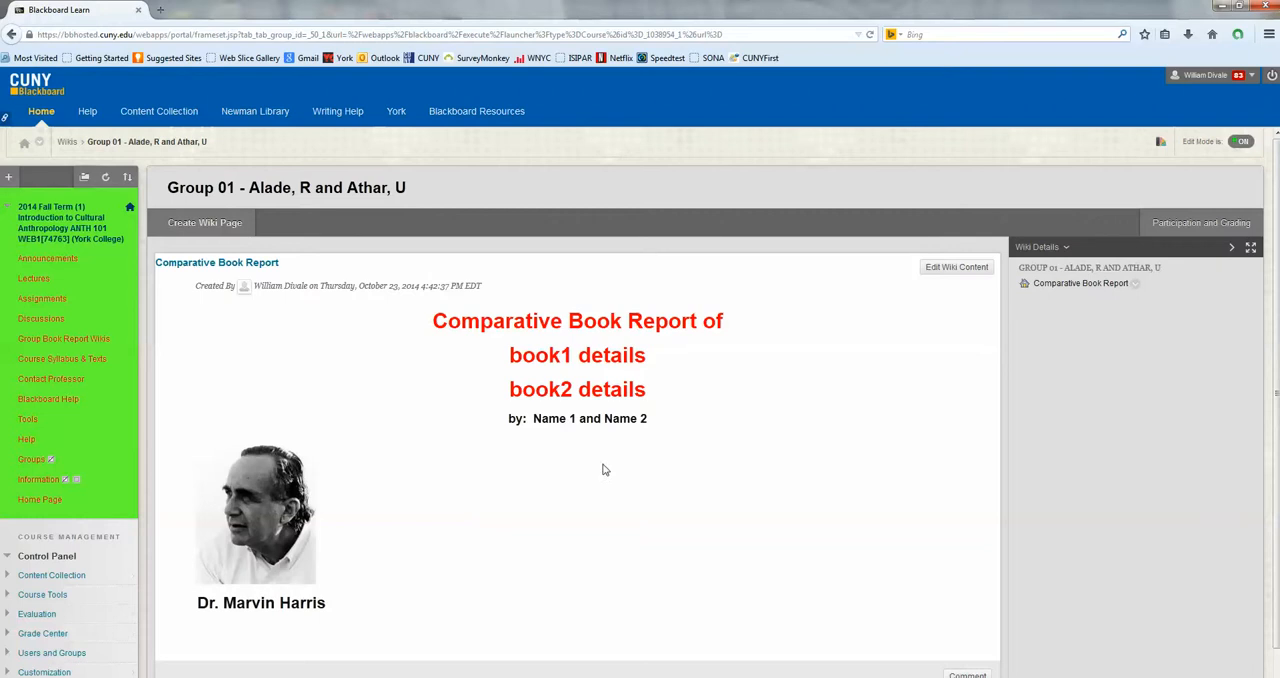
pyautogui.moveTo(520, 573)
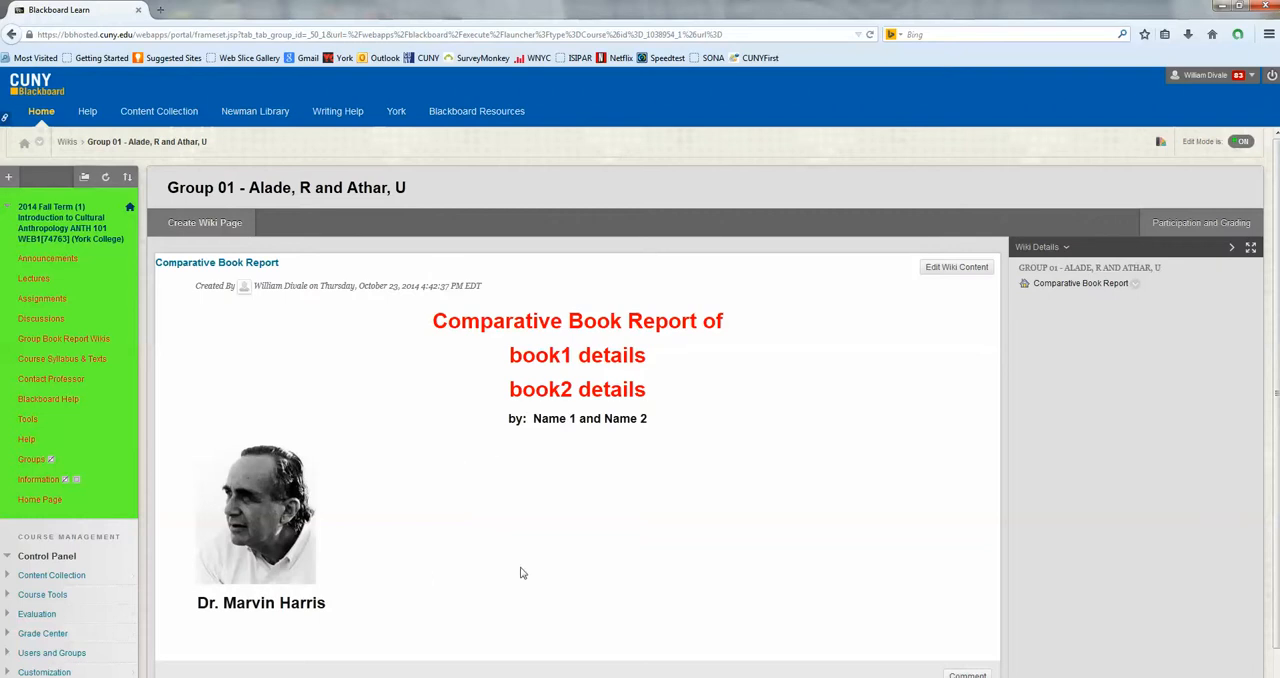
pyautogui.moveTo(175, 568)
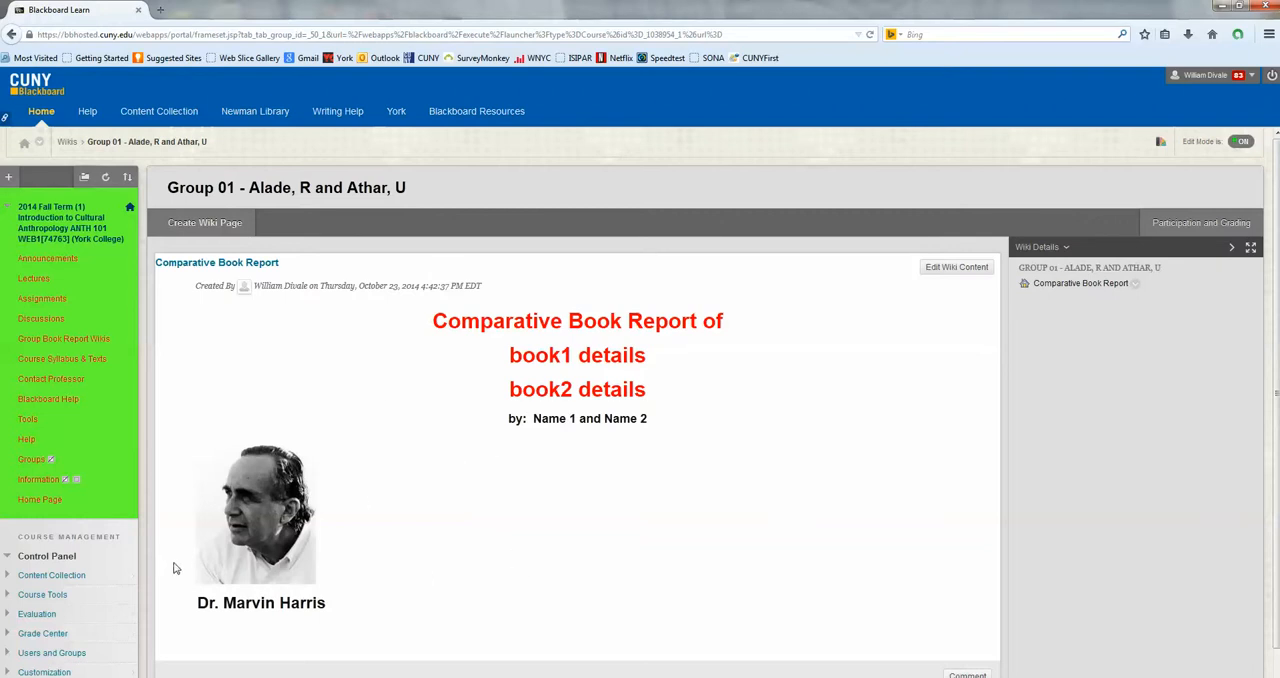
pyautogui.moveTo(1010, 216)
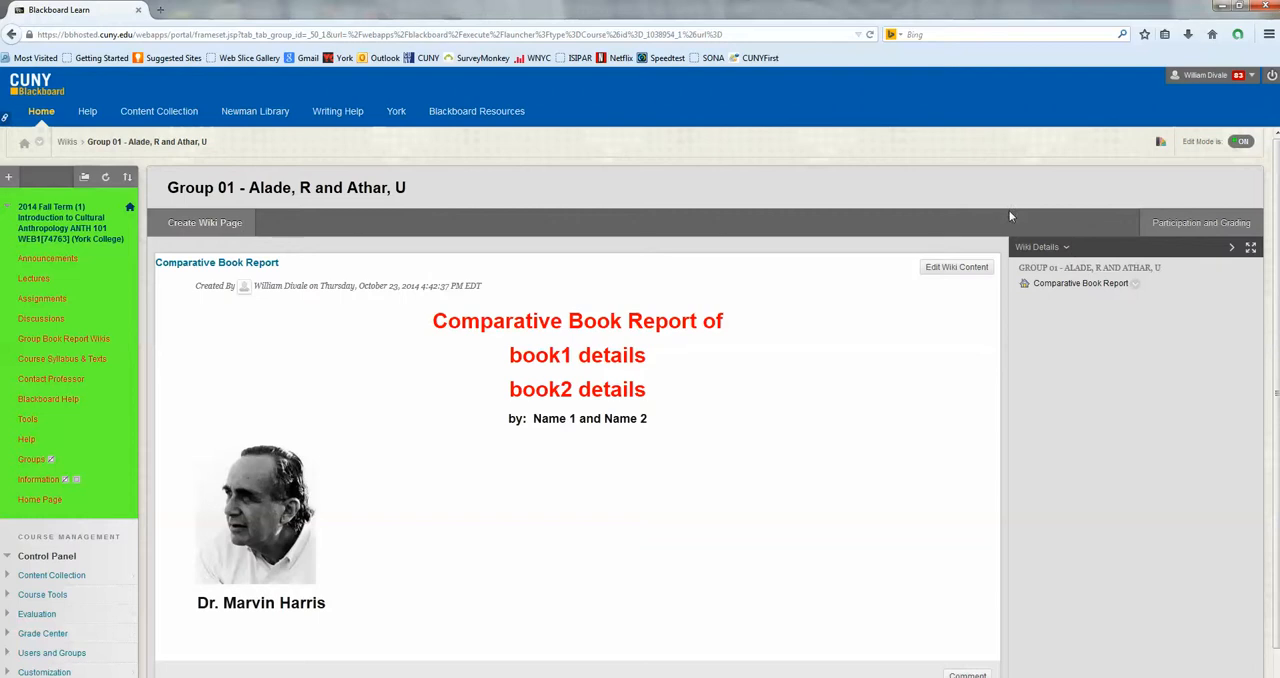
# Edit the wiki content to indent the photo and caption, then resubmit the page.
pyautogui.click(956, 267)
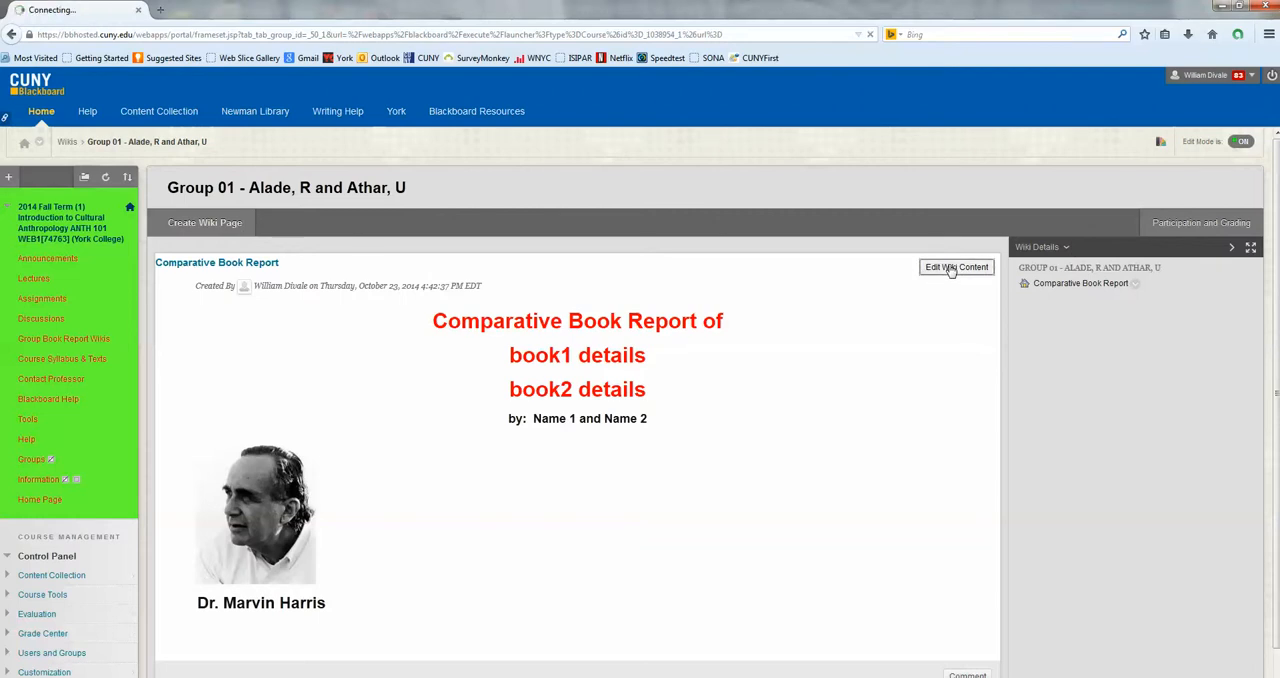
pyautogui.click(956, 267)
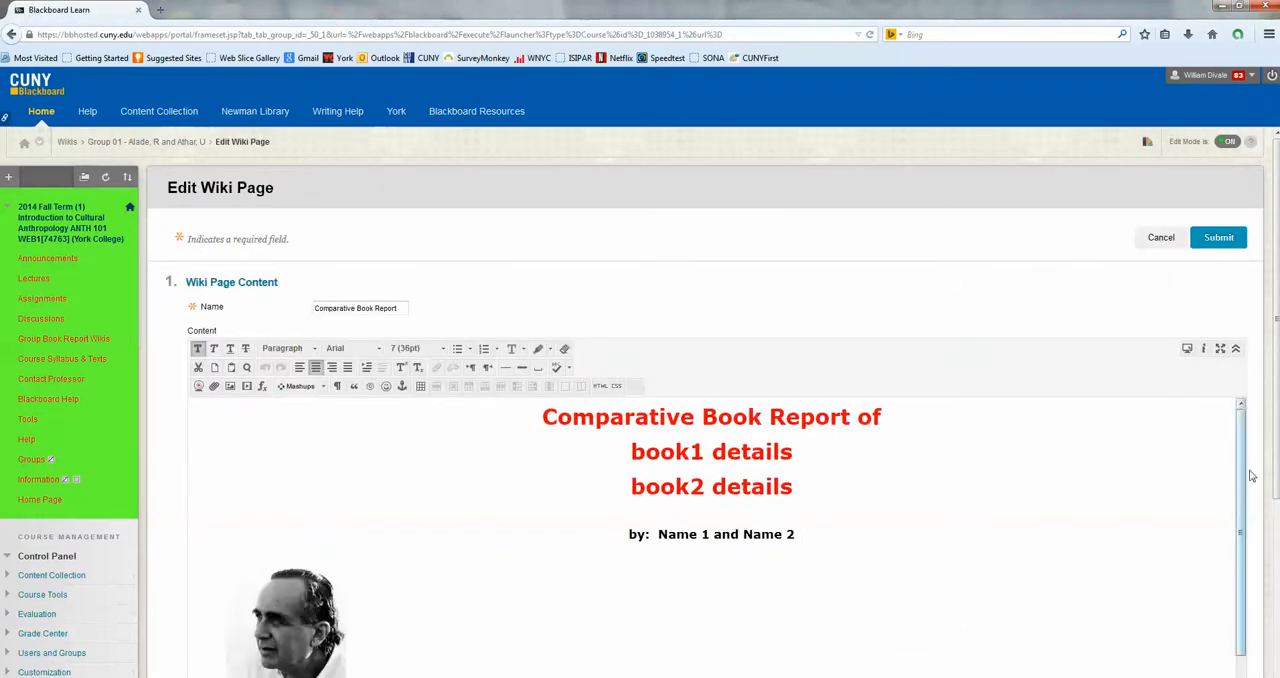
pyautogui.scroll(-3)
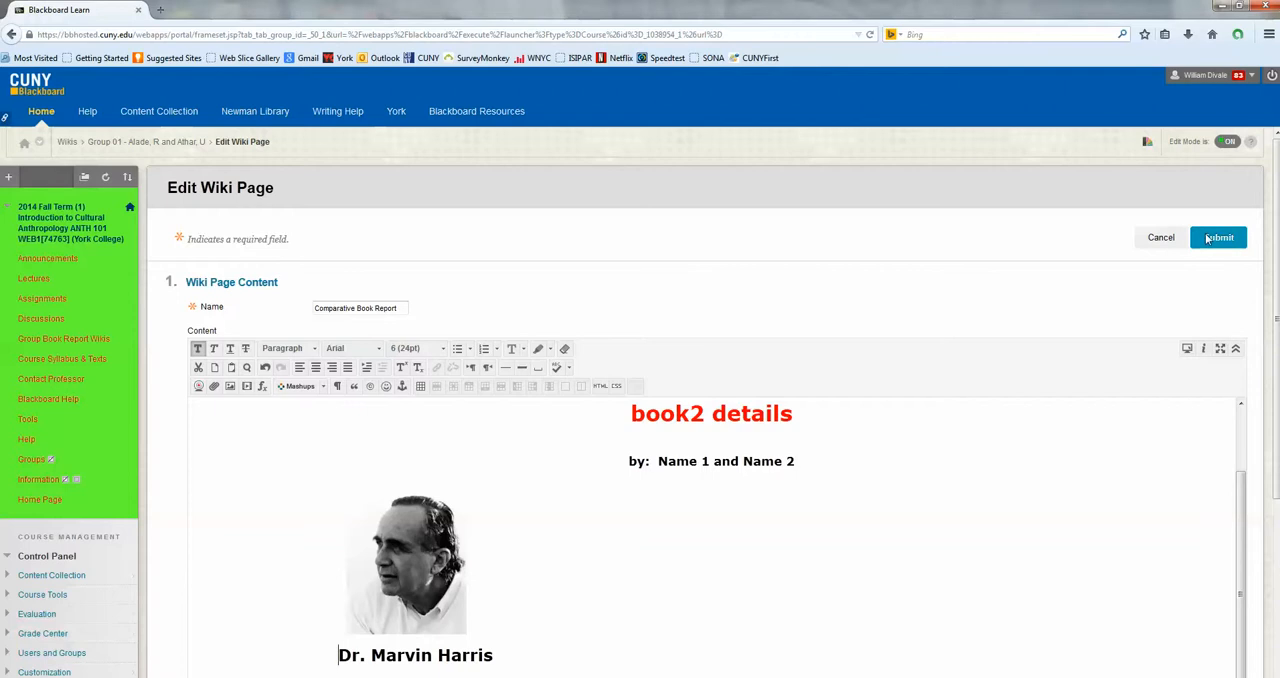
pyautogui.click(1218, 237)
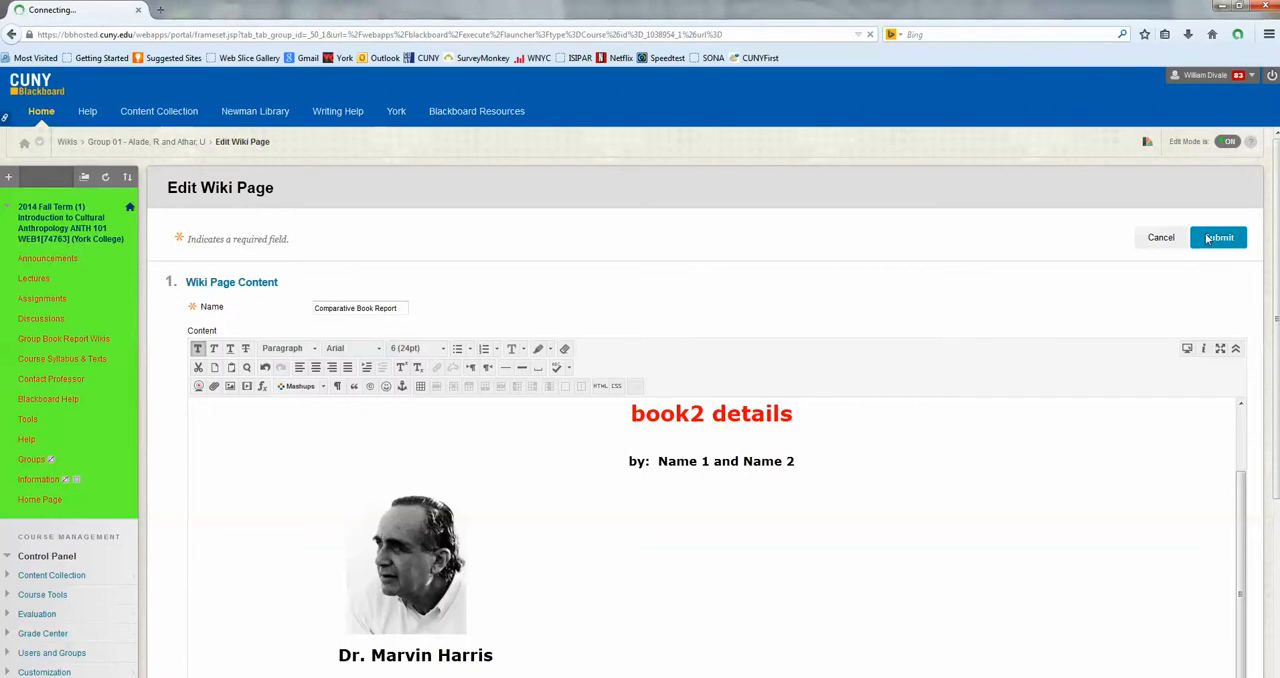
pyautogui.click(1218, 237)
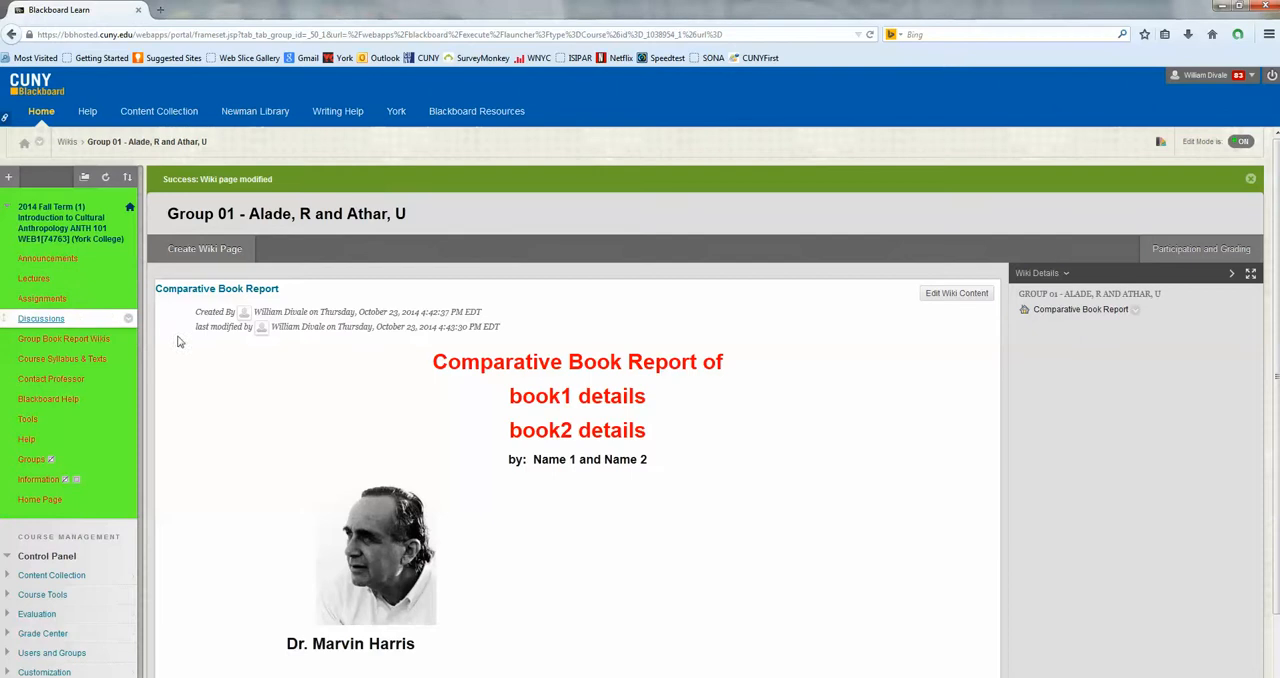
# Return to the Group Book Report Wikis course page via the course menu.
pyautogui.click(64, 338)
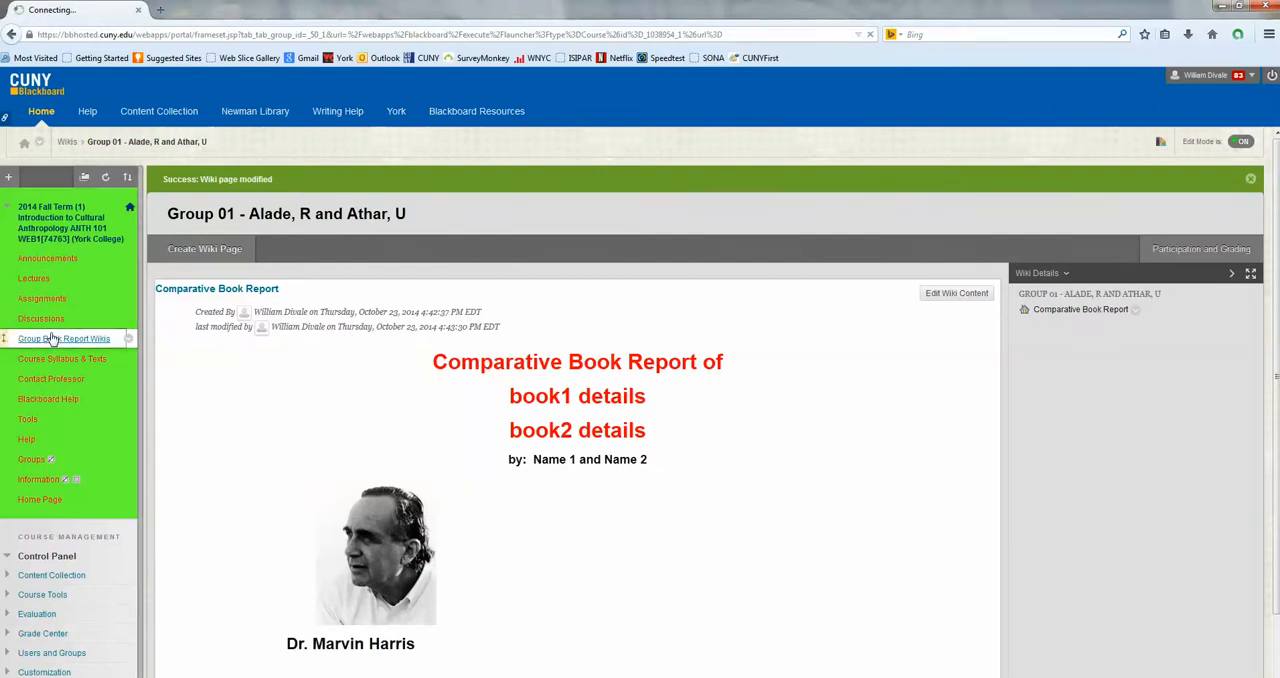
pyautogui.click(64, 338)
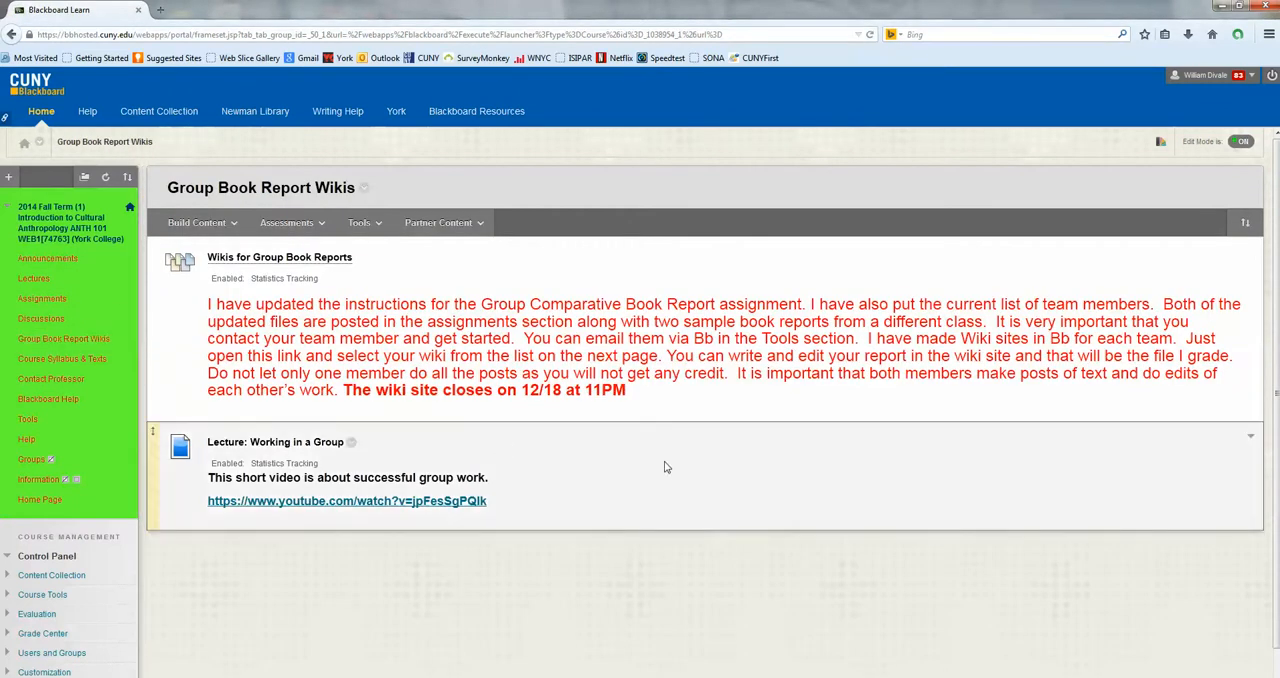
pyautogui.moveTo(704, 512)
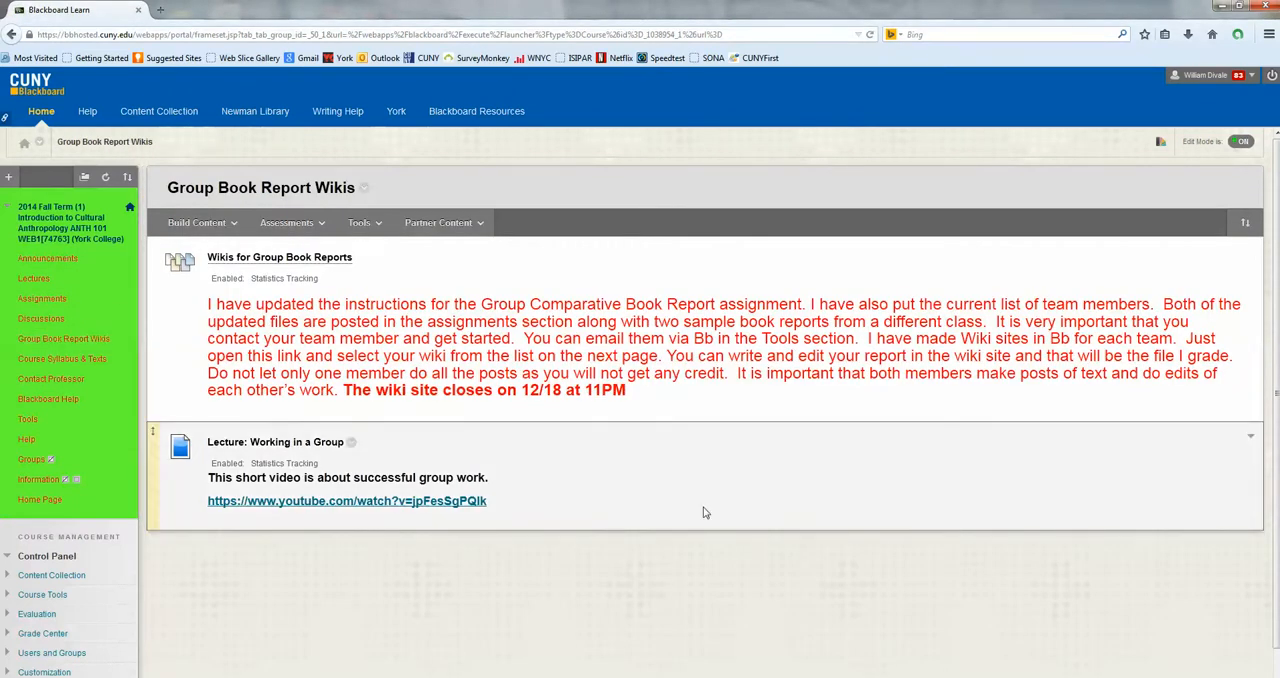